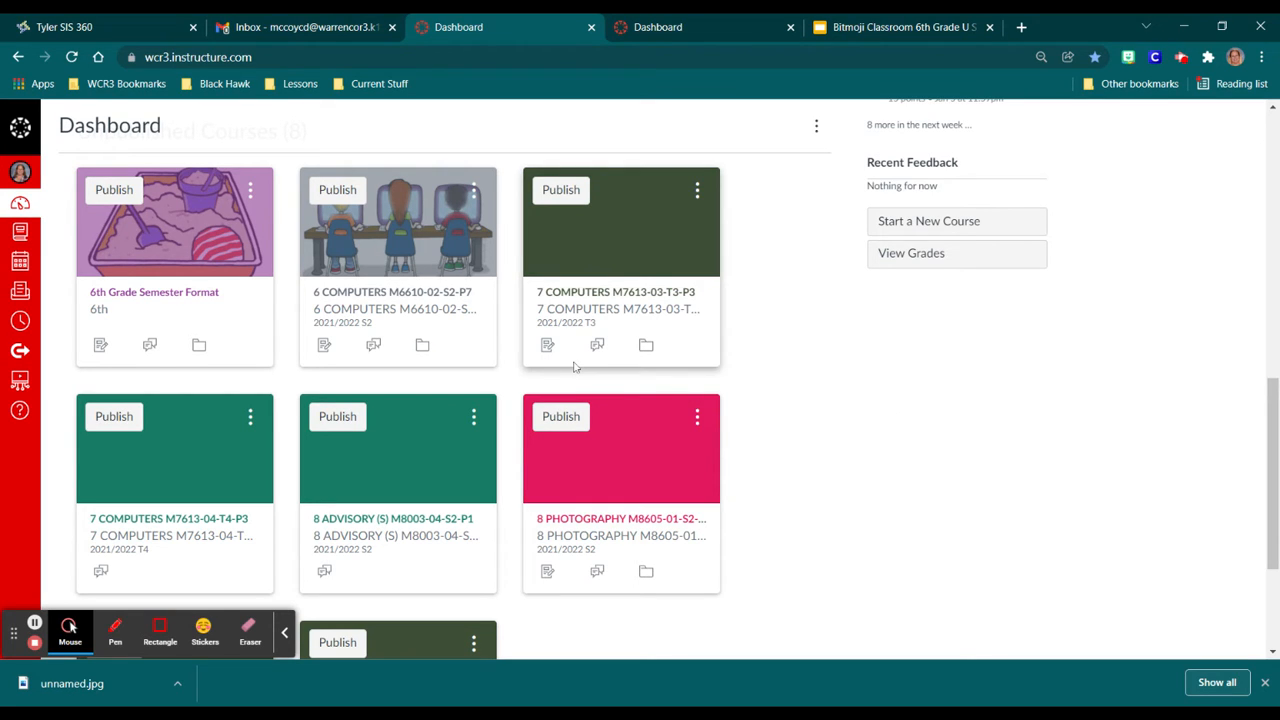
Open the 6 COMPUTERS M6610-02-S2-P7 course card from the dashboard.
click(392, 291)
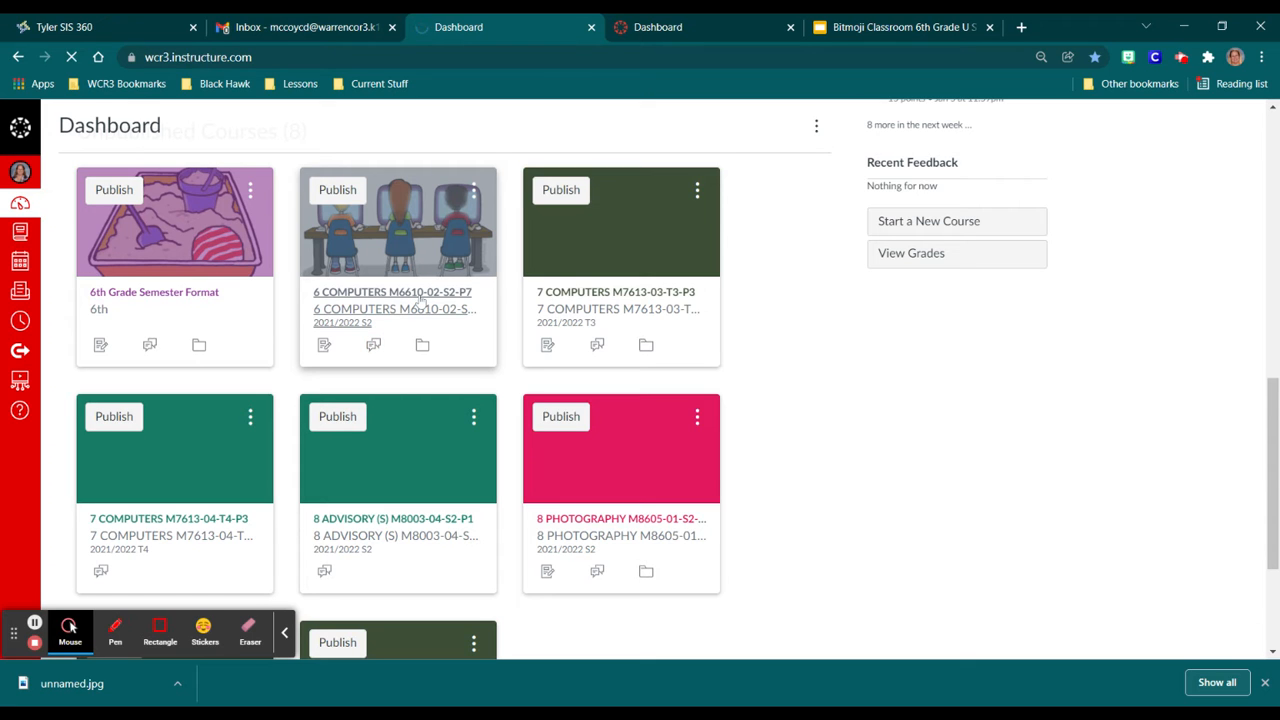
Let the course home page load and scroll to frame the embedded Bitmoji classroom slide.
click(392, 291)
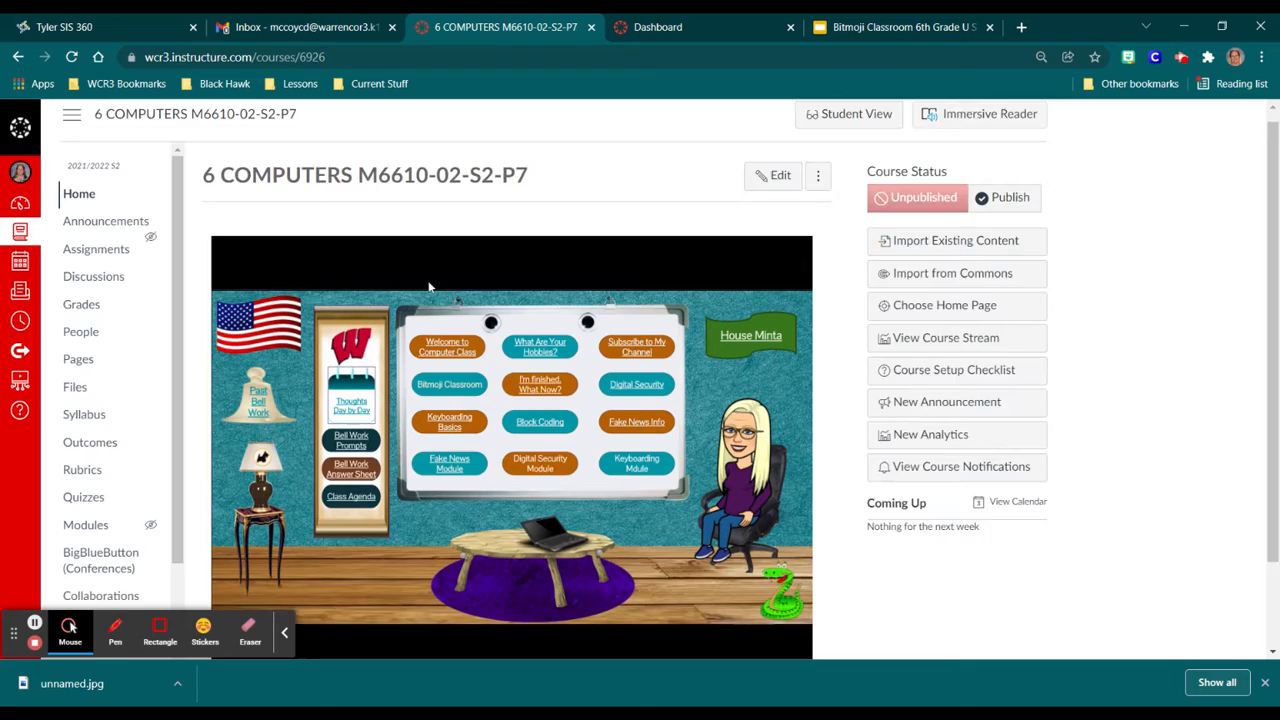
scroll(down, 3)
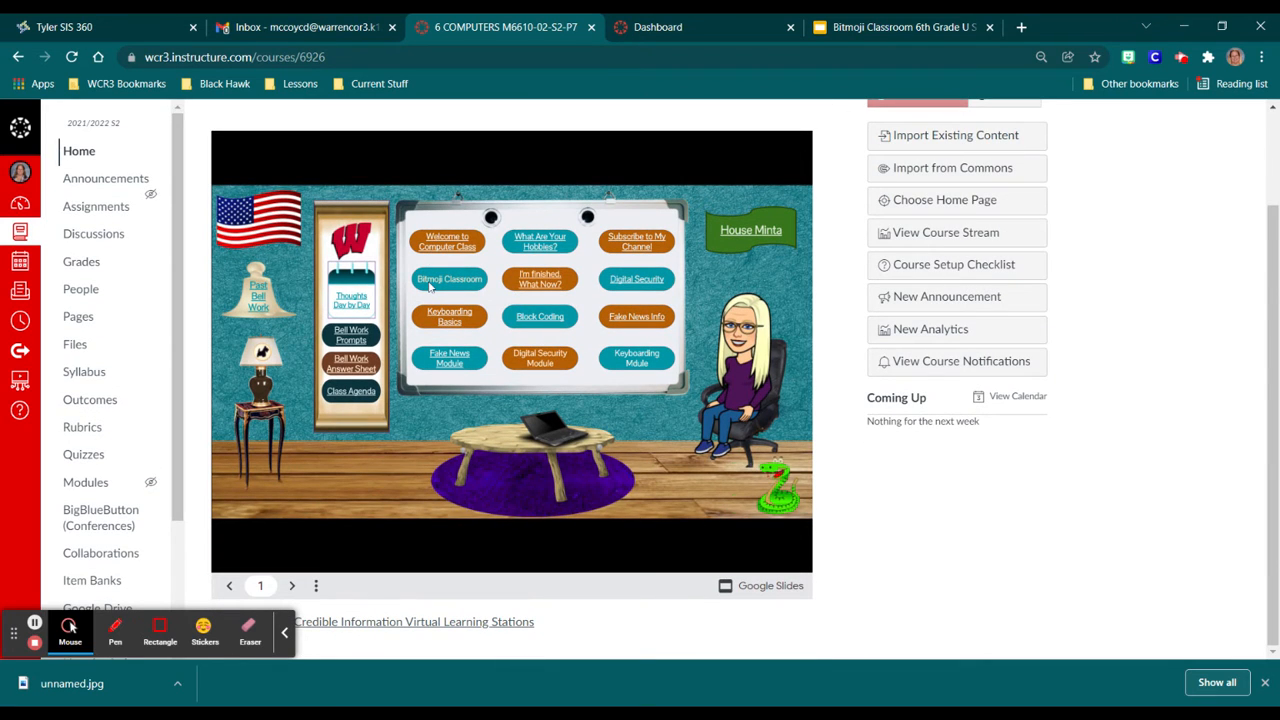
mouse_move(413, 541)
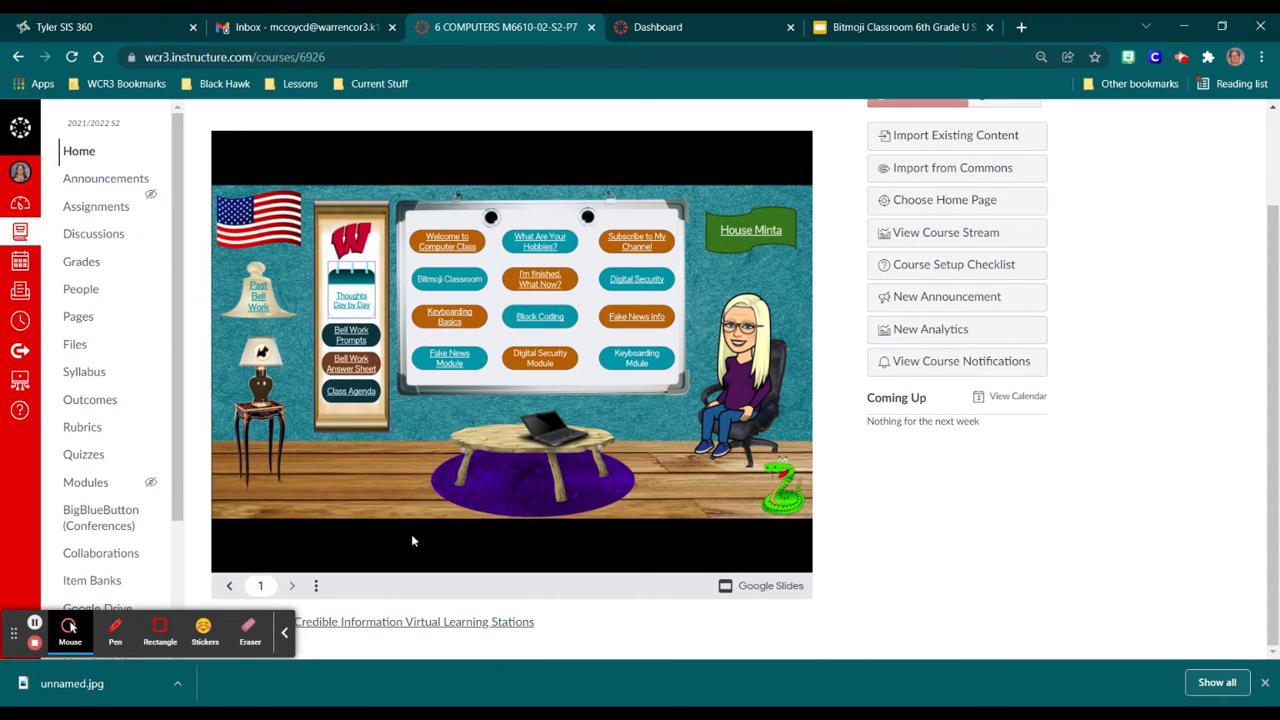
scroll(up, 3)
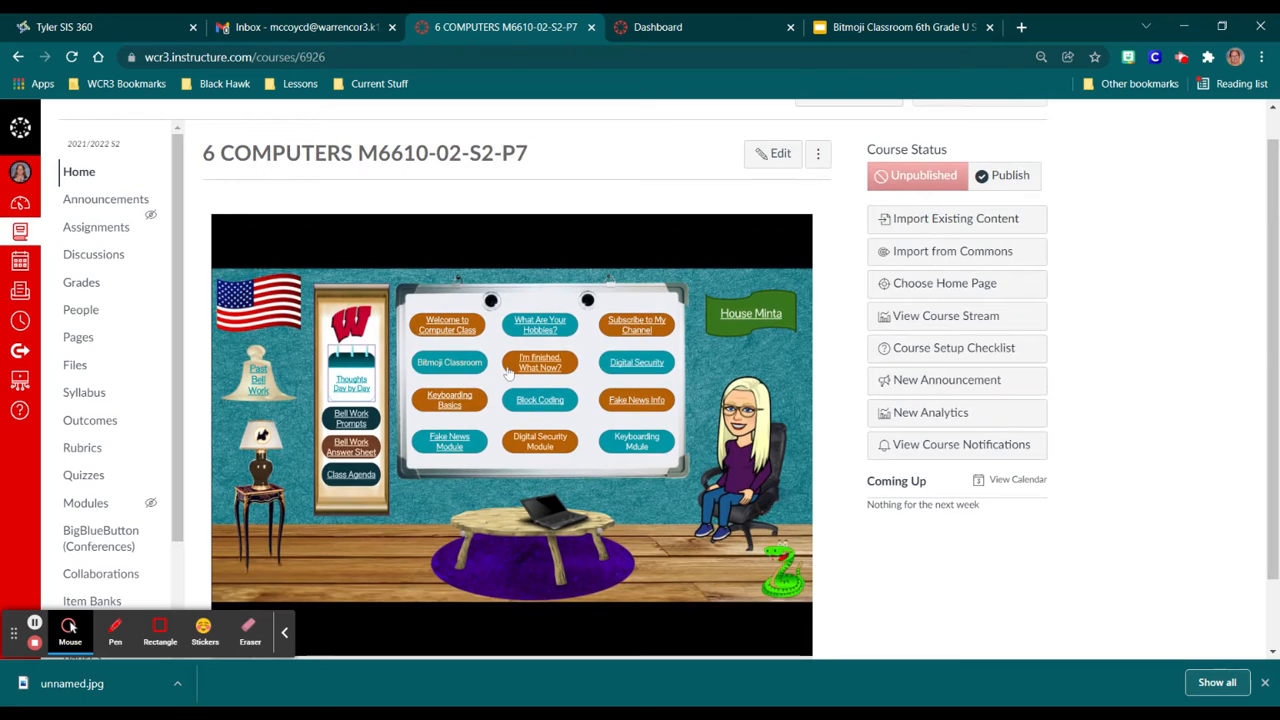
mouse_move(407, 378)
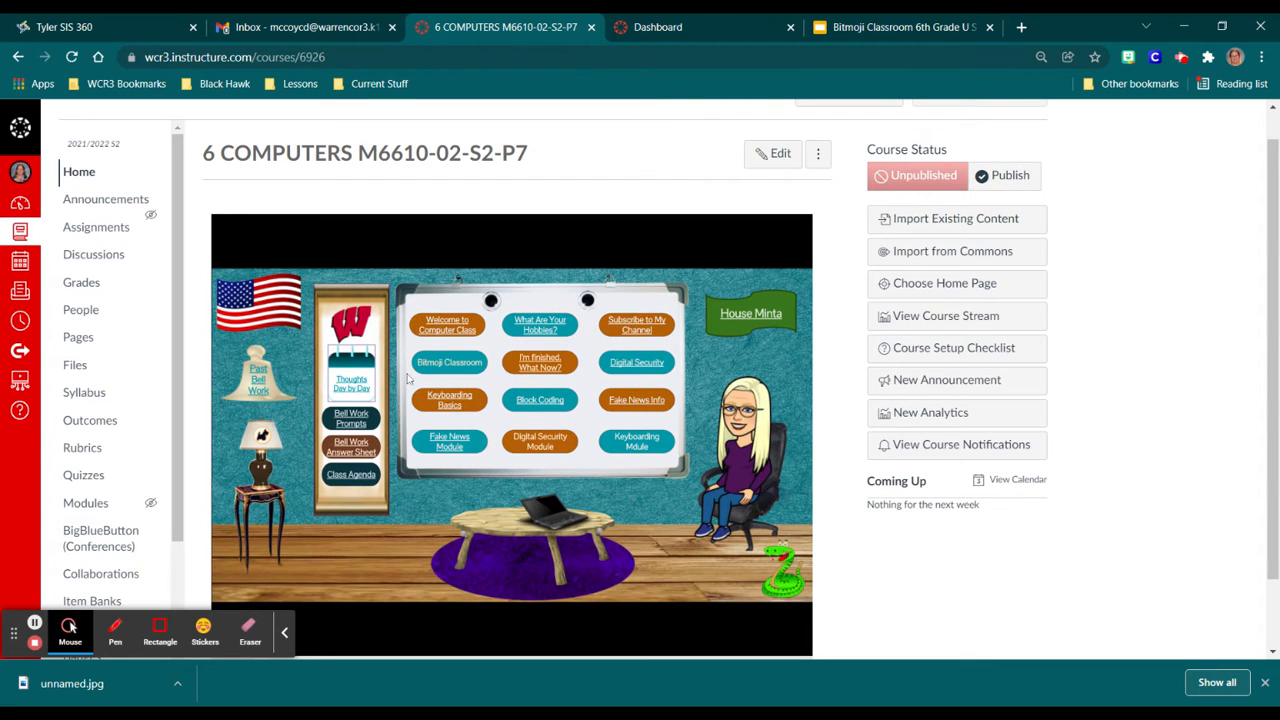
mouse_move(728, 378)
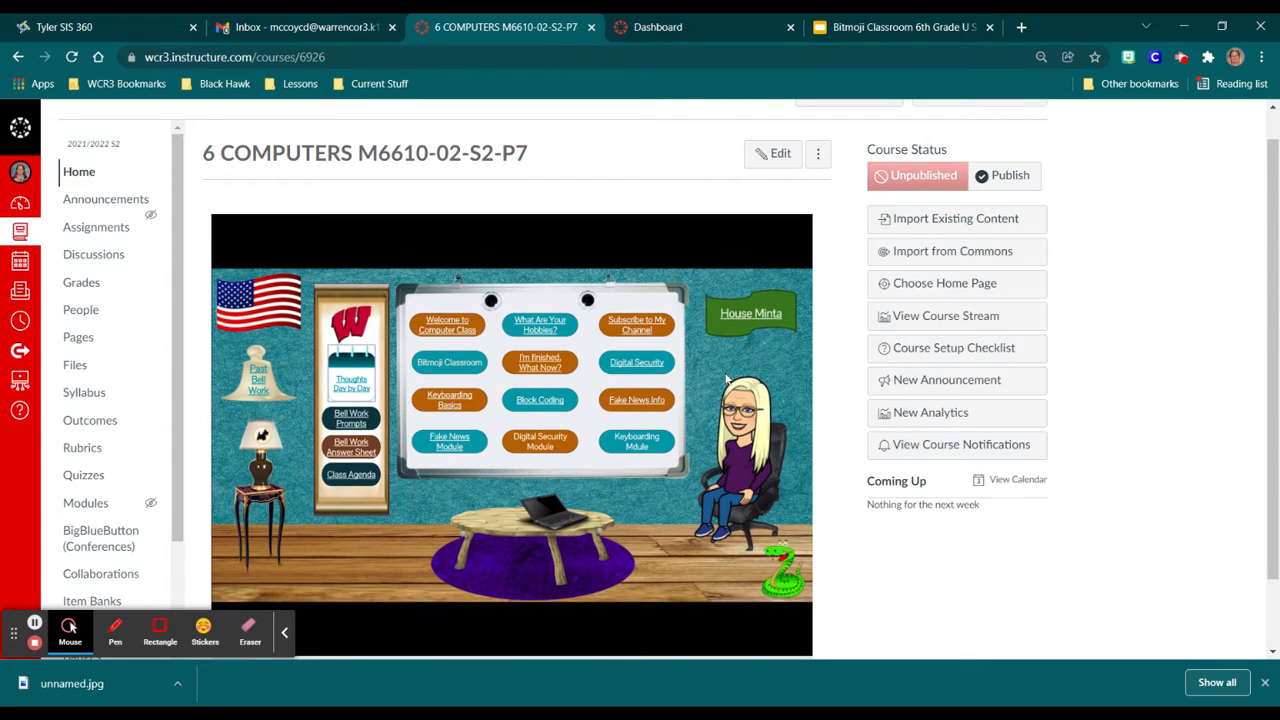
mouse_move(528, 585)
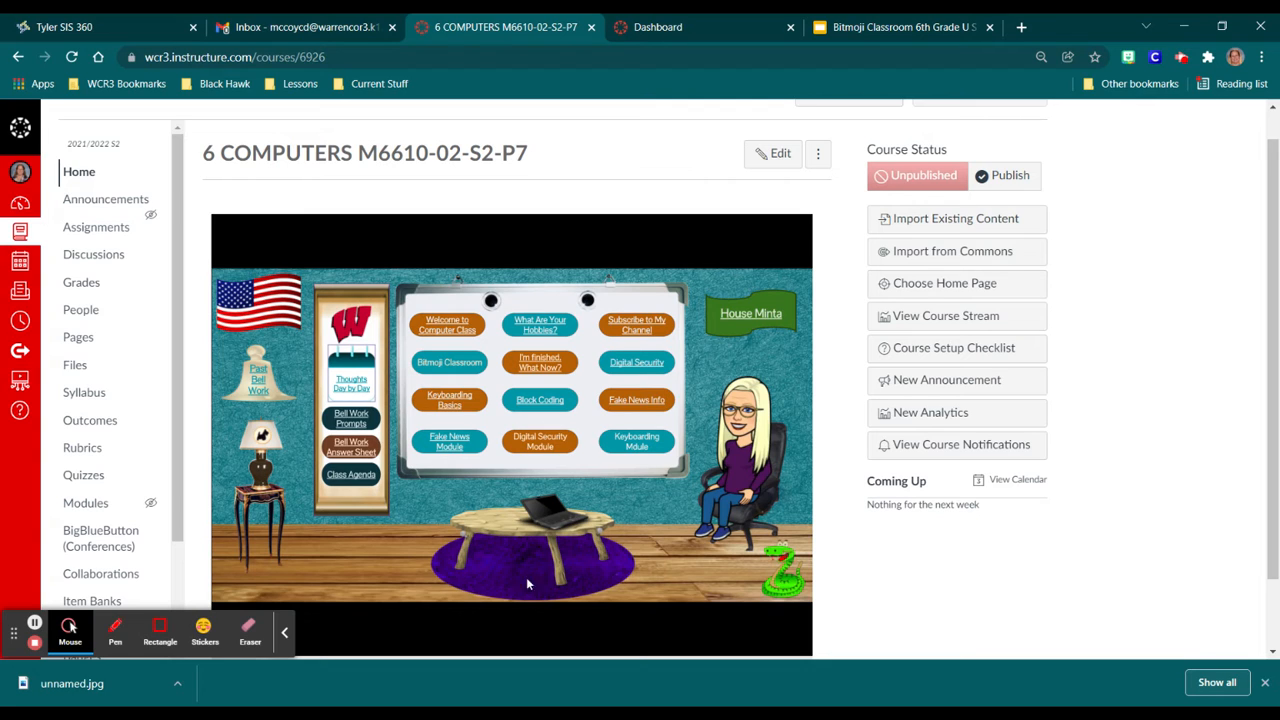
mouse_move(489, 481)
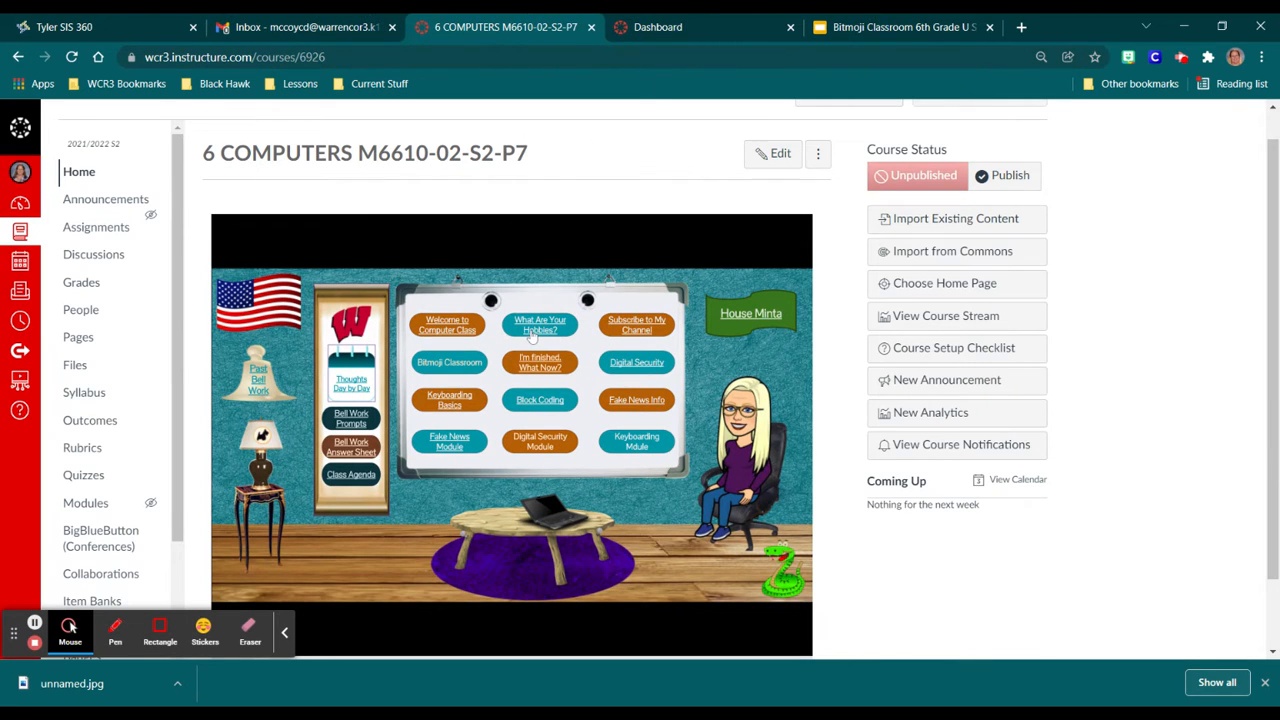
Open the What Are Your Hobbies? deck and view slide 2, Mrs. McCoy's Hobbies.
click(540, 324)
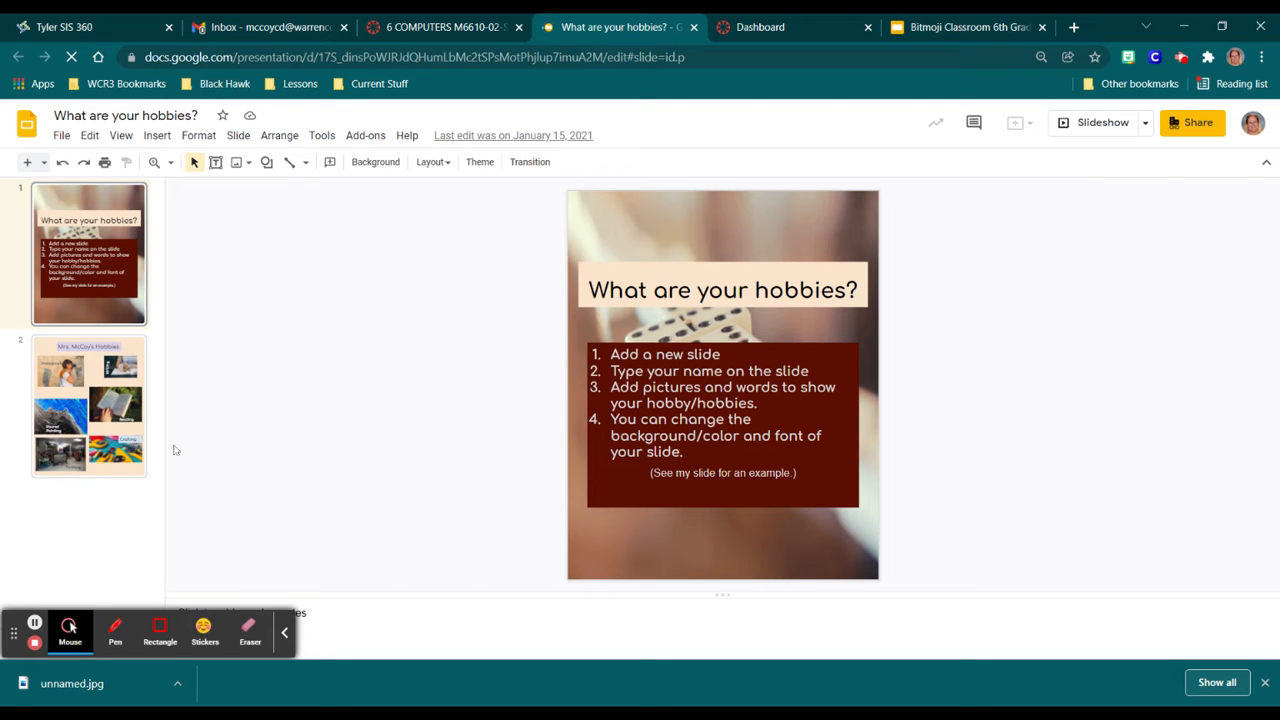
click(88, 407)
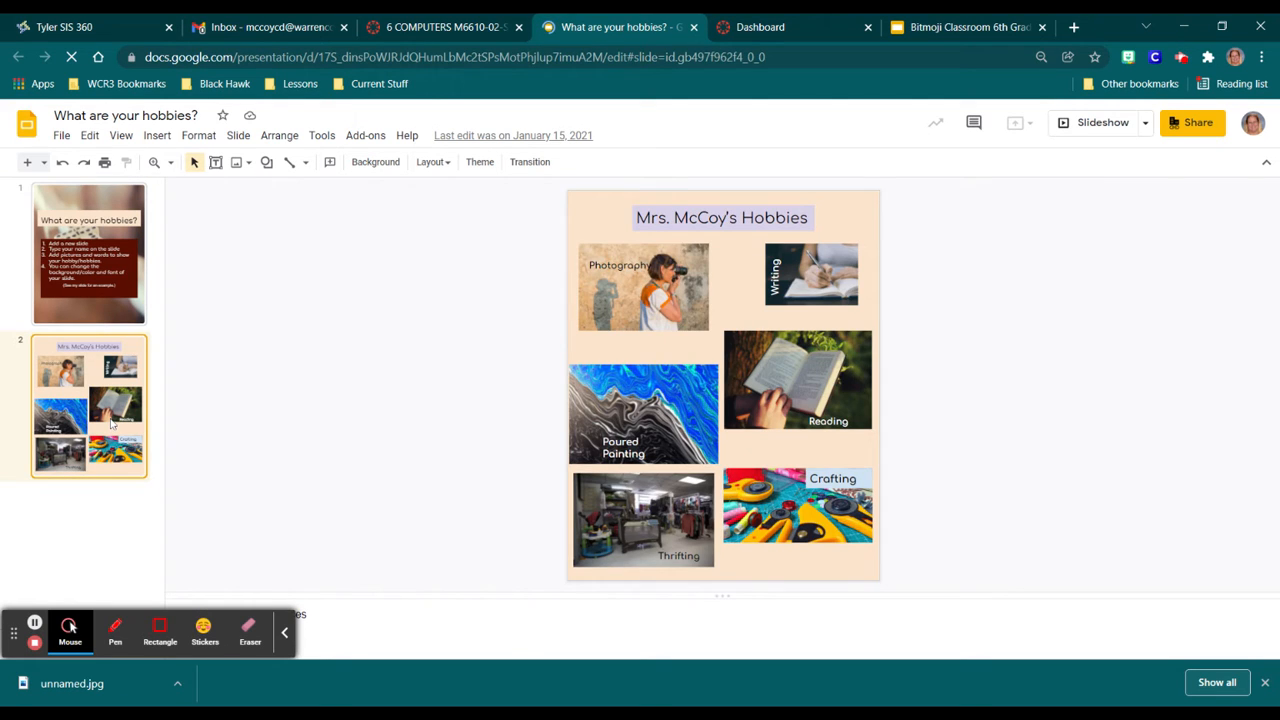
mouse_move(105, 508)
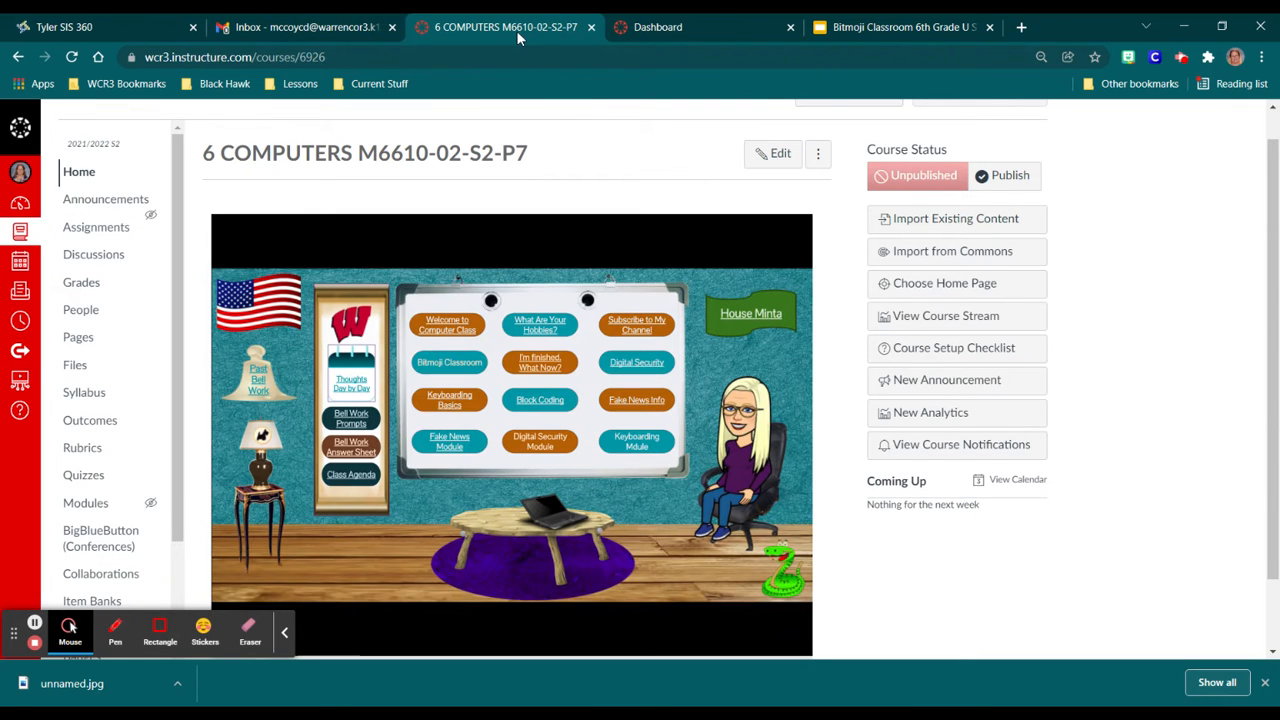
Follow the Subscribe to My Channel whiteboard link to its YouTube video.
click(637, 324)
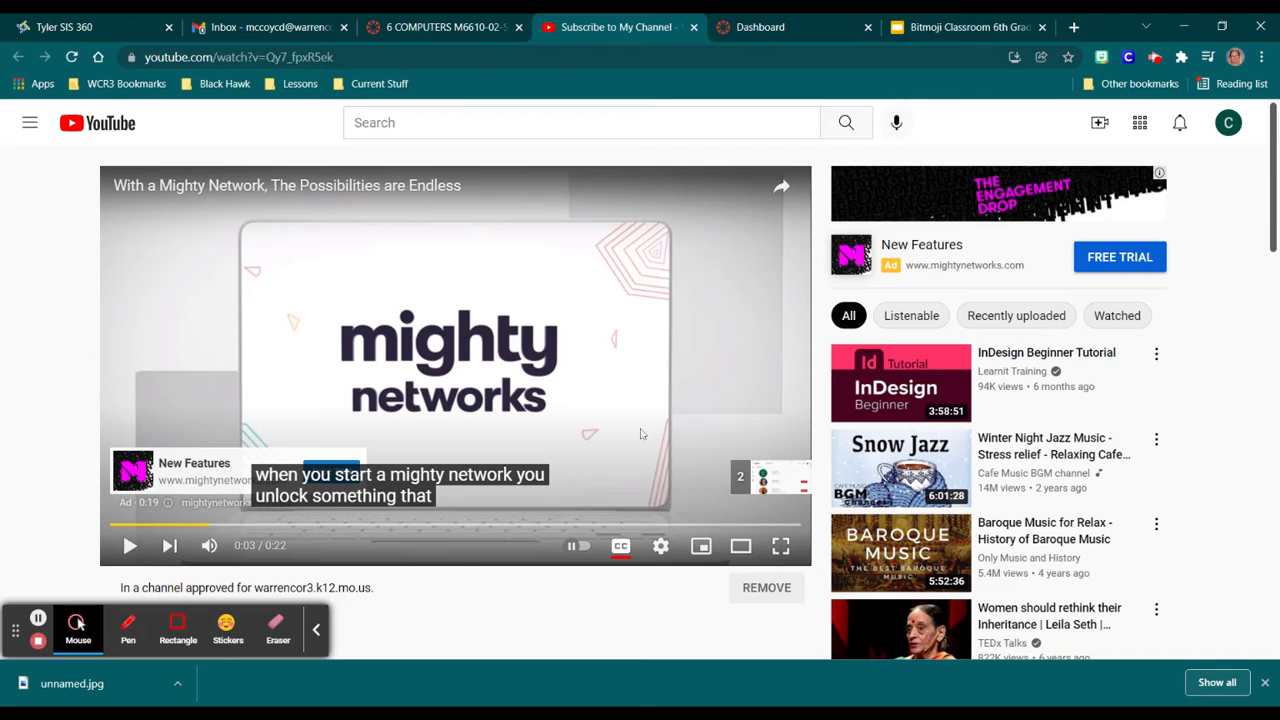
mouse_move(620, 435)
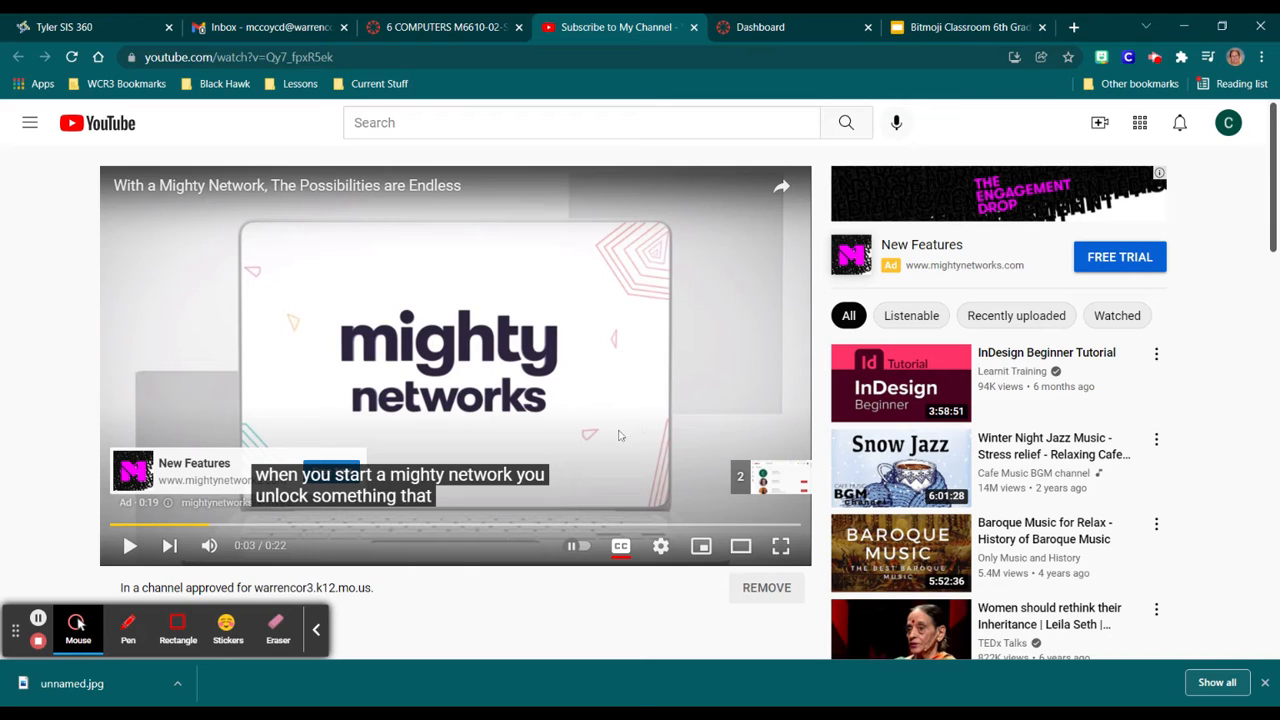
mouse_move(685, 73)
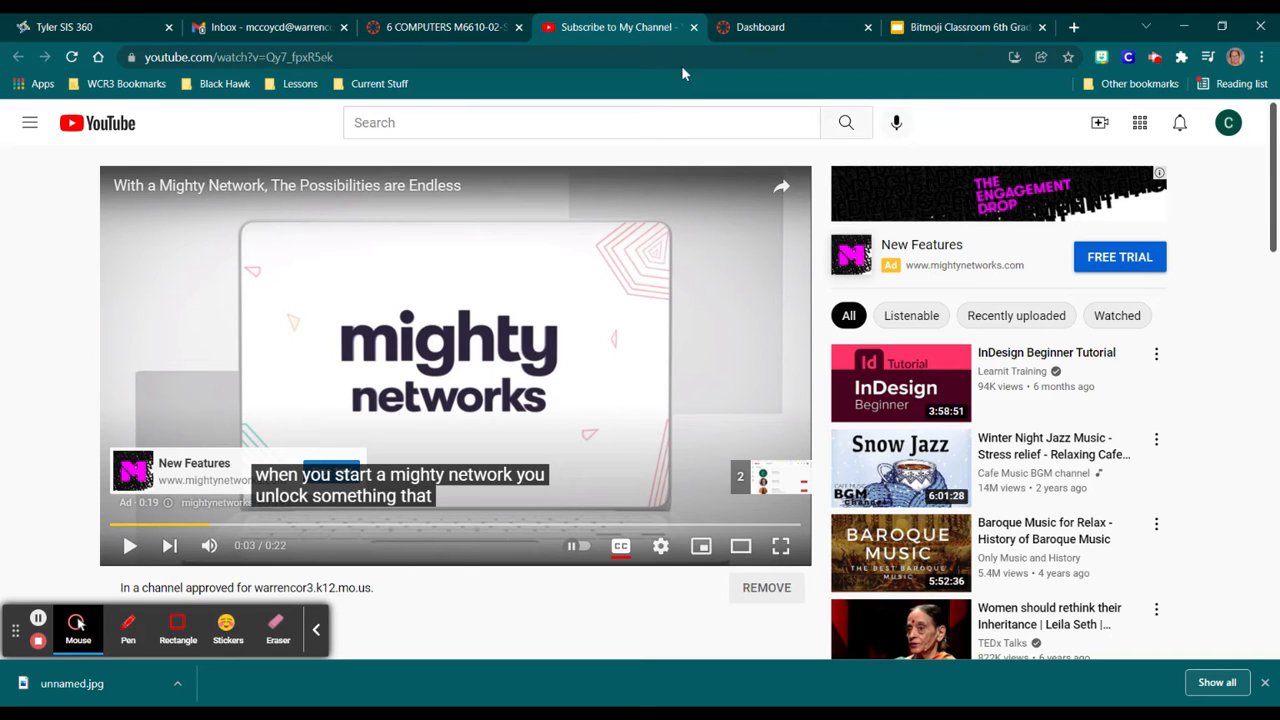
Switch back to the 6 COMPUTERS M6610-02-S2-P7 course tab.
click(440, 27)
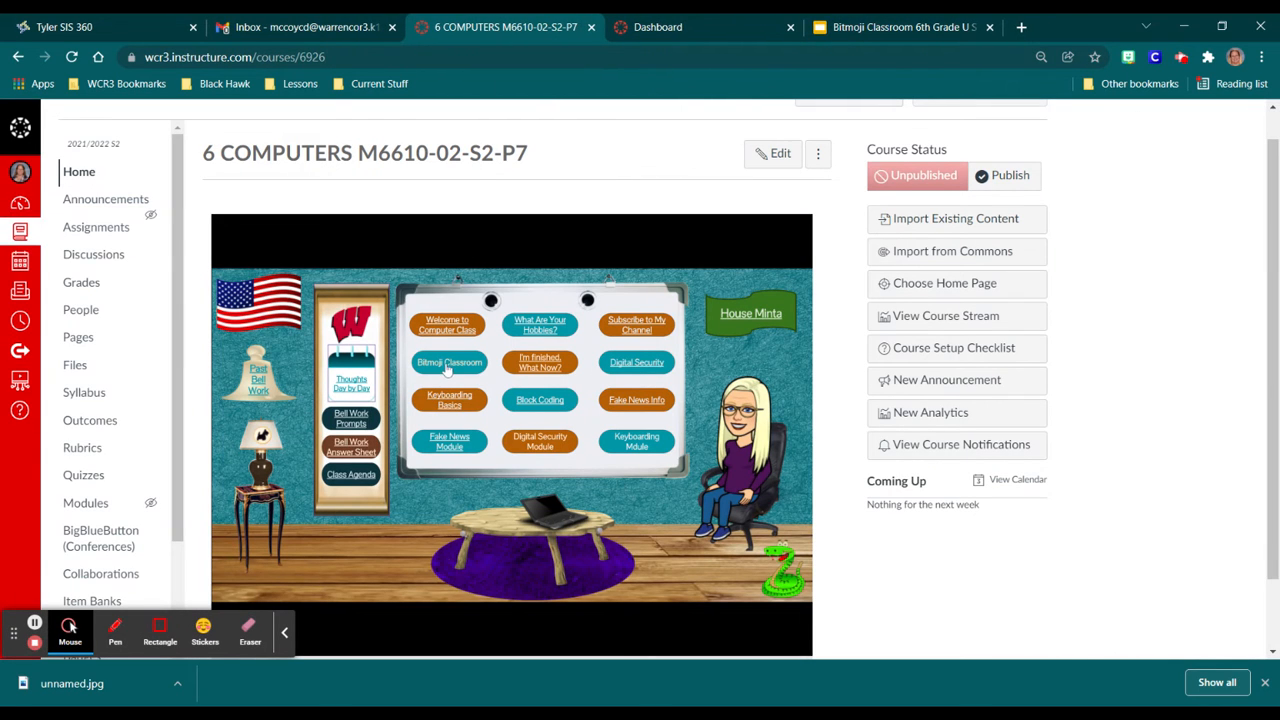
mouse_move(405, 372)
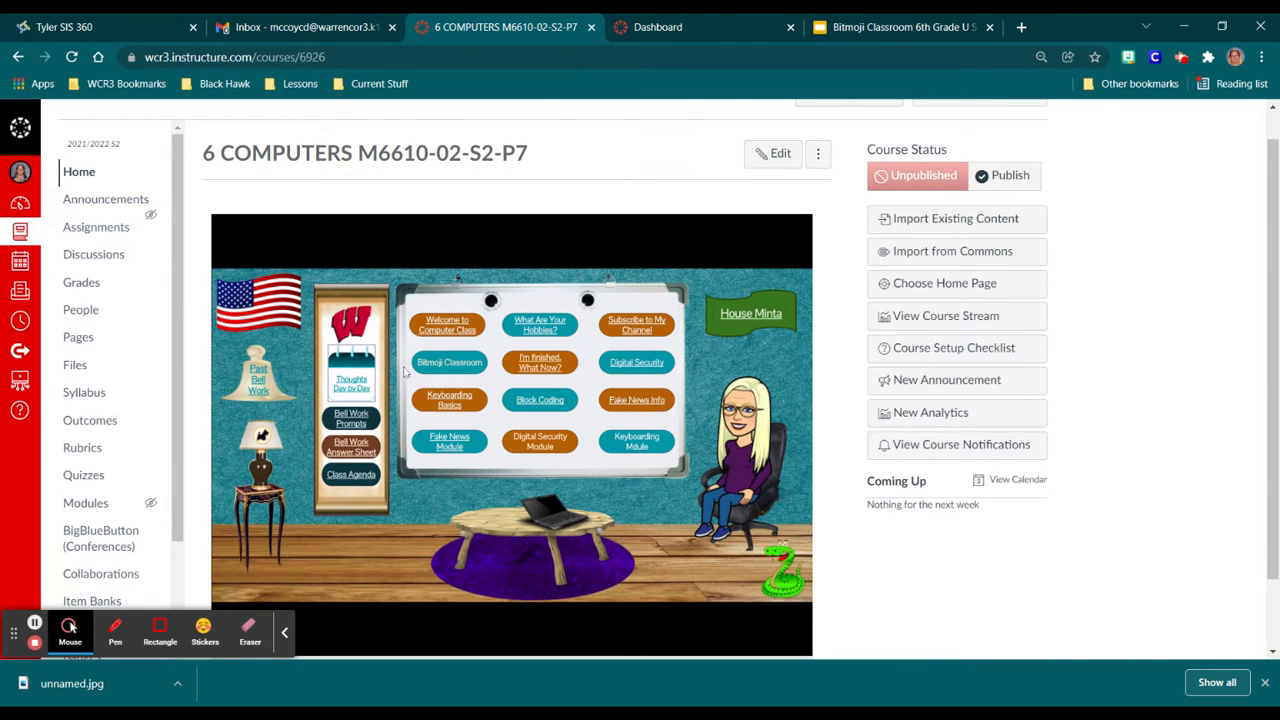
mouse_move(629, 632)
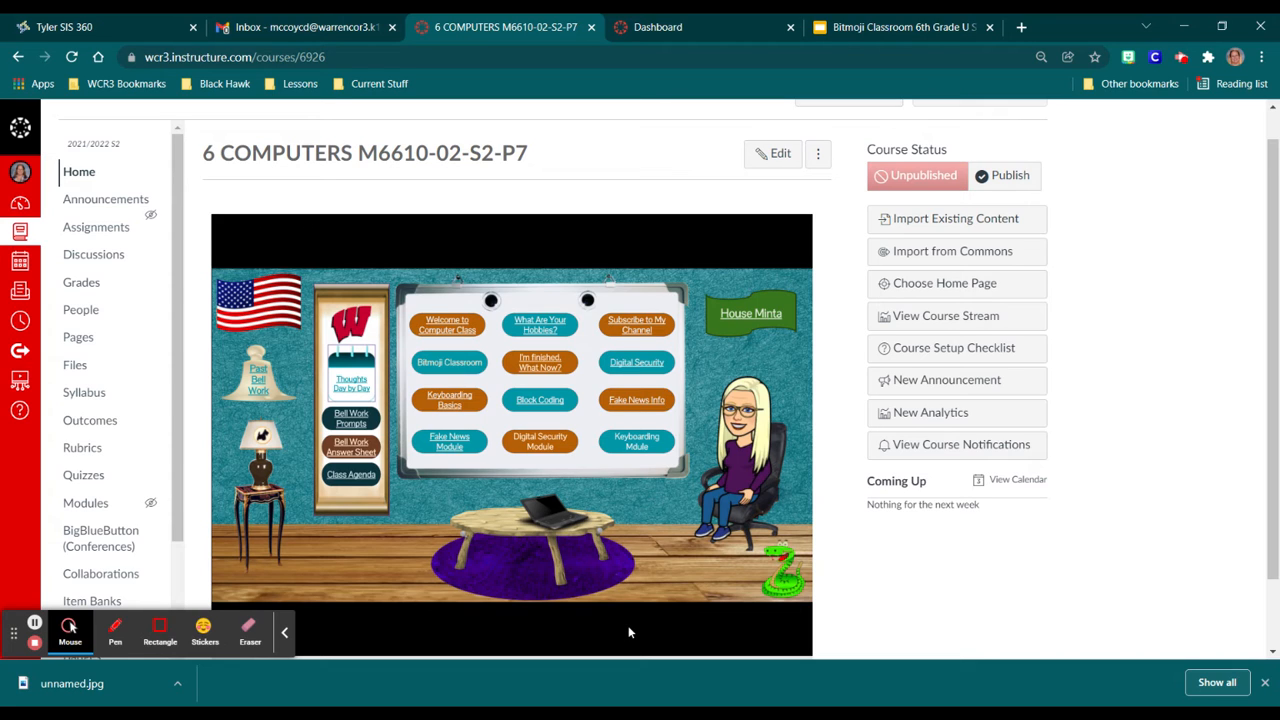
mouse_move(620, 588)
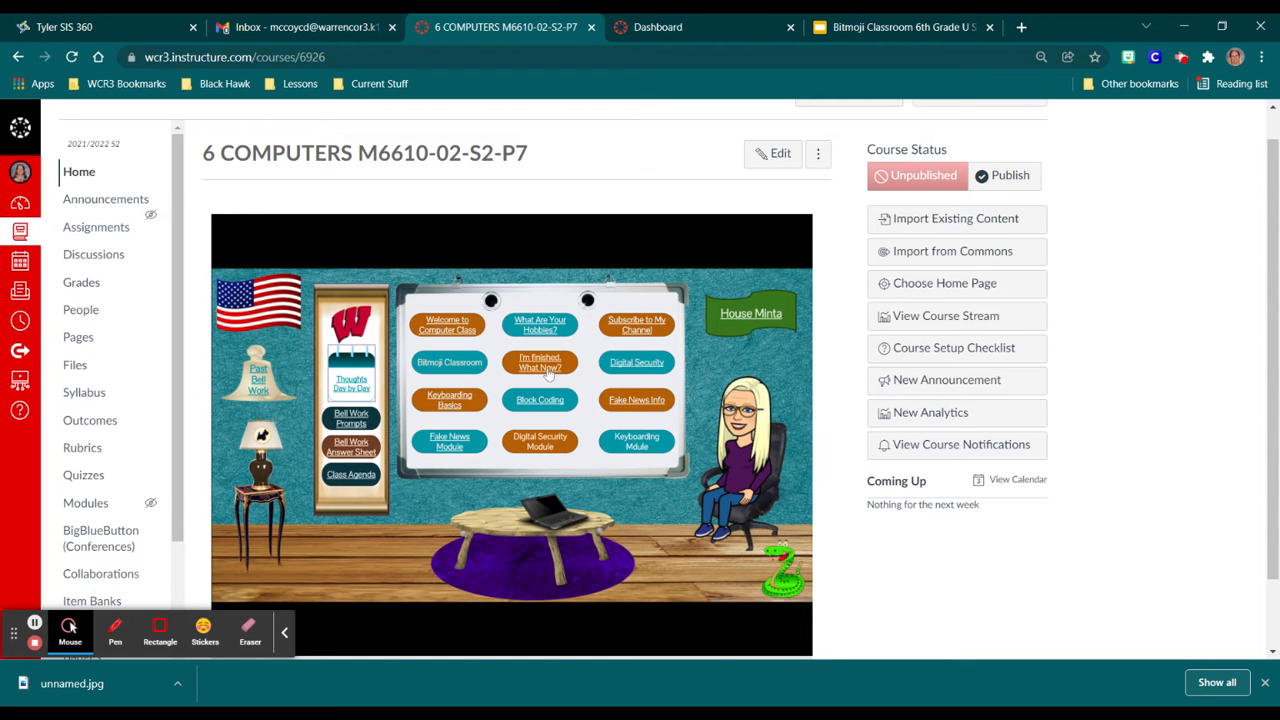
Open the I'm Finished, What Now? Updated page and scroll to its activities table.
click(540, 362)
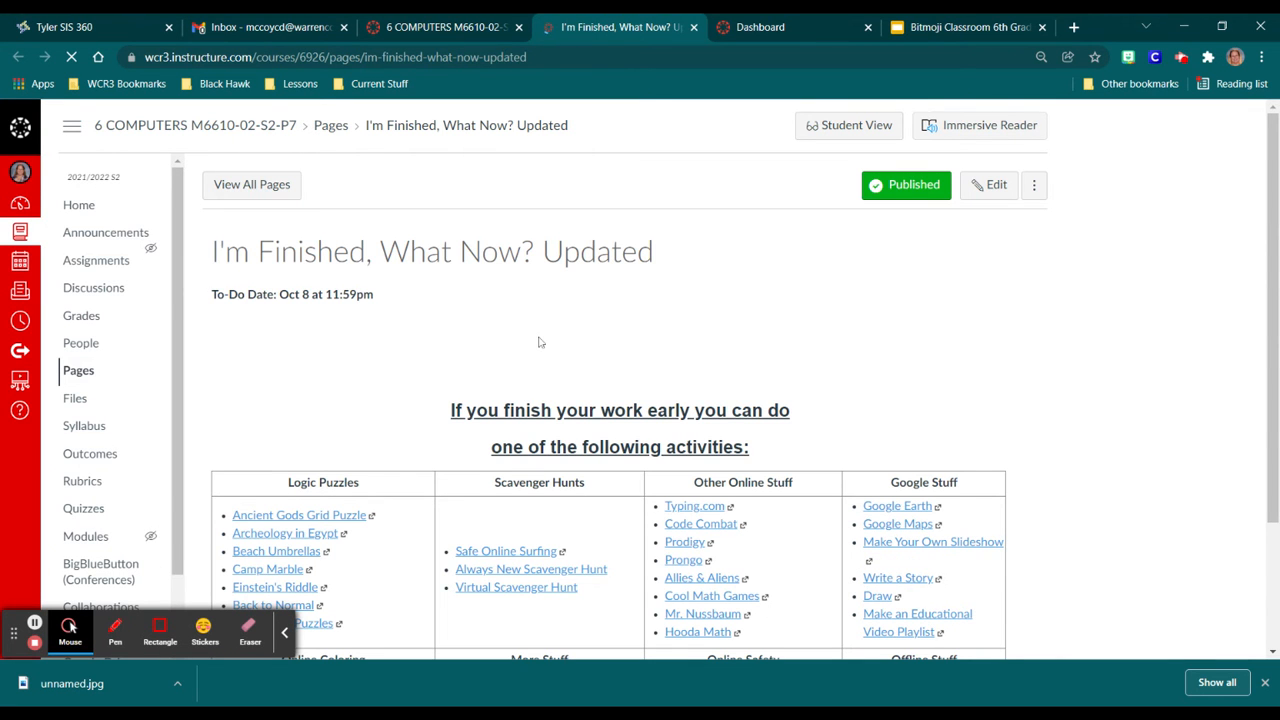
scroll(down, 3)
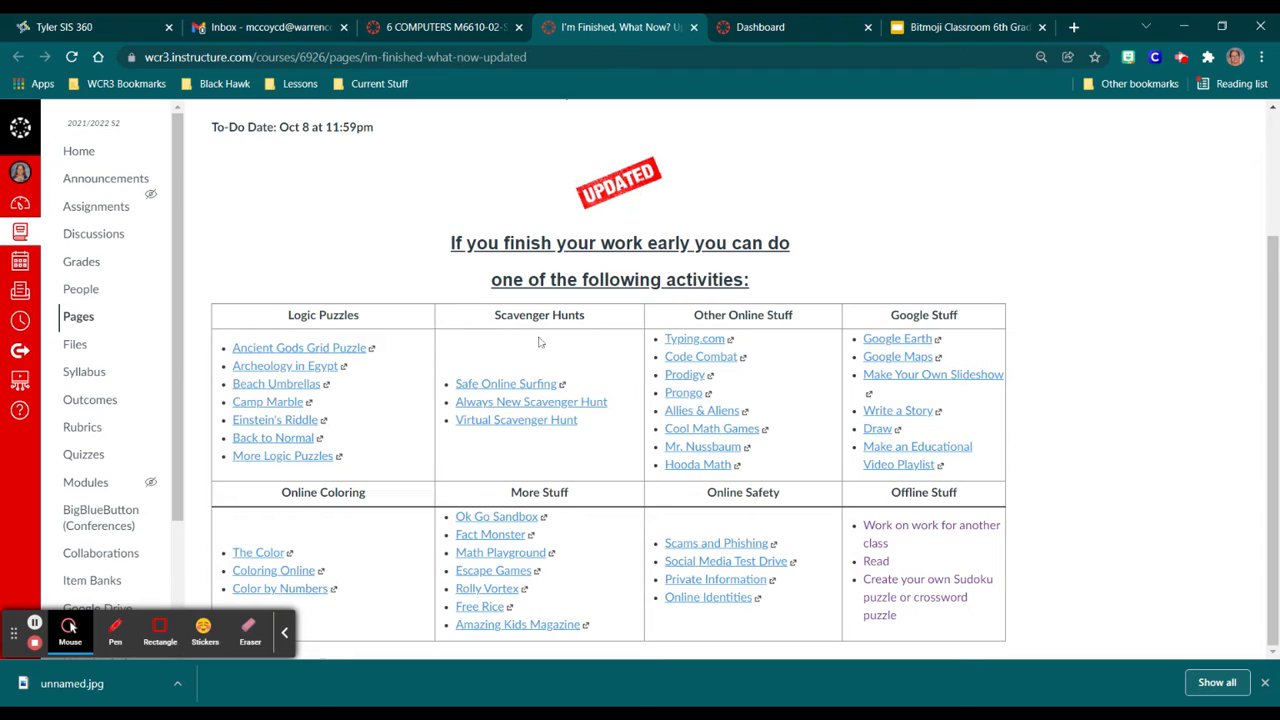
mouse_move(420, 597)
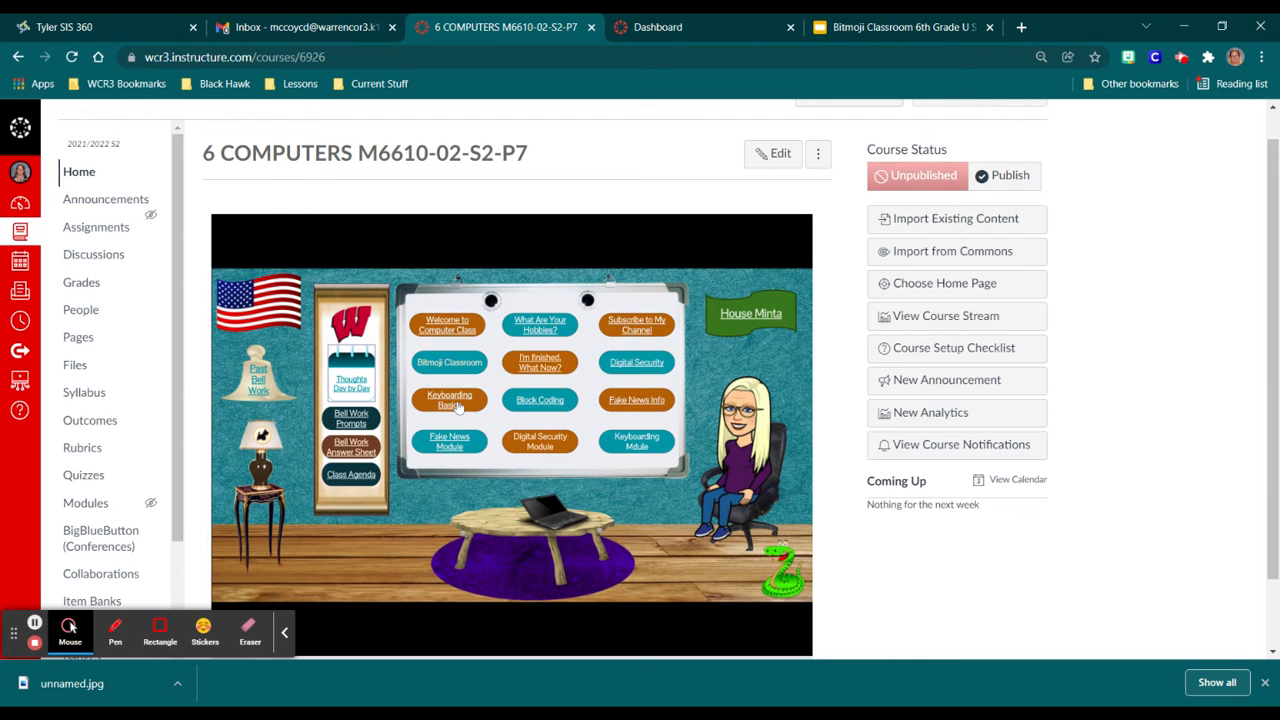
mouse_move(570, 407)
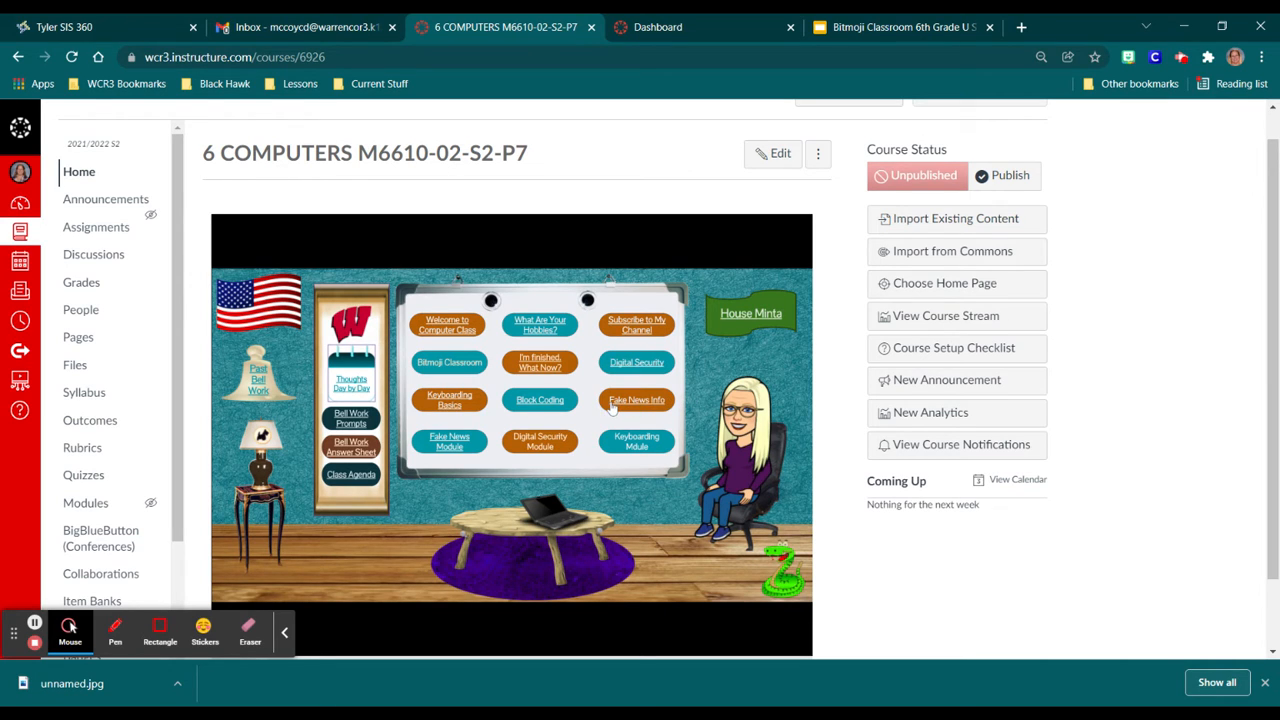
mouse_move(628, 373)
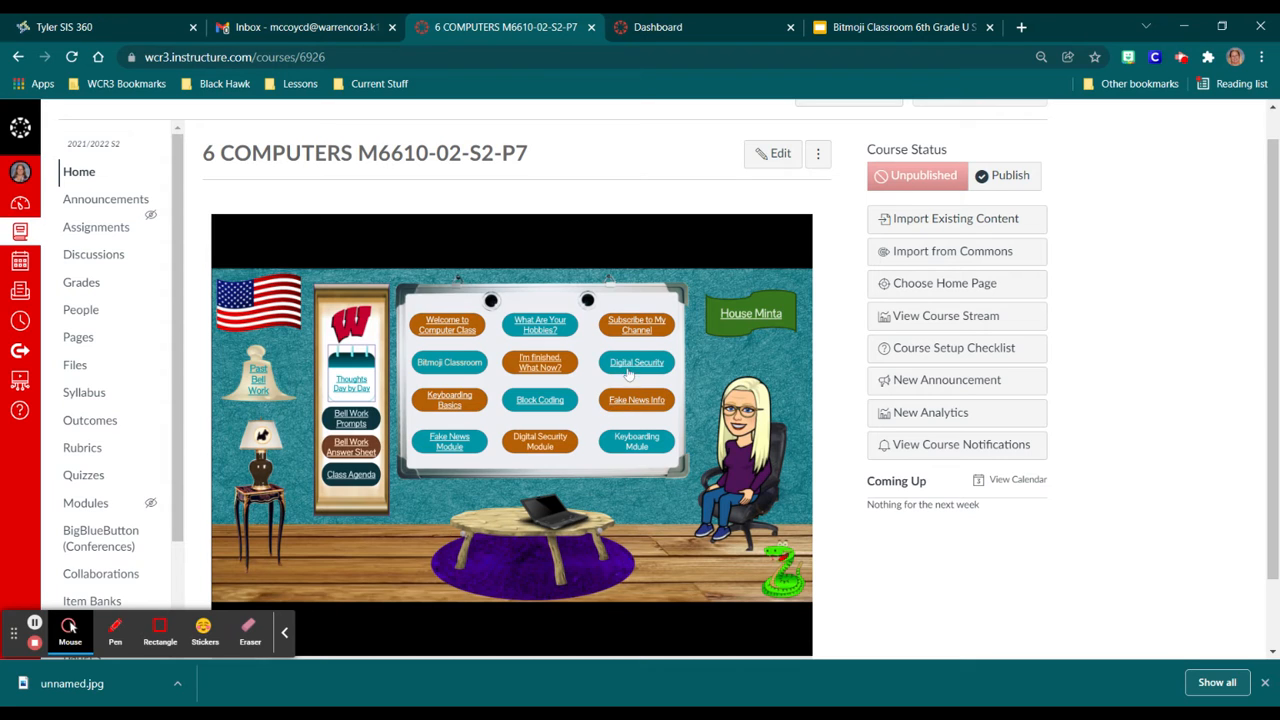
mouse_move(469, 406)
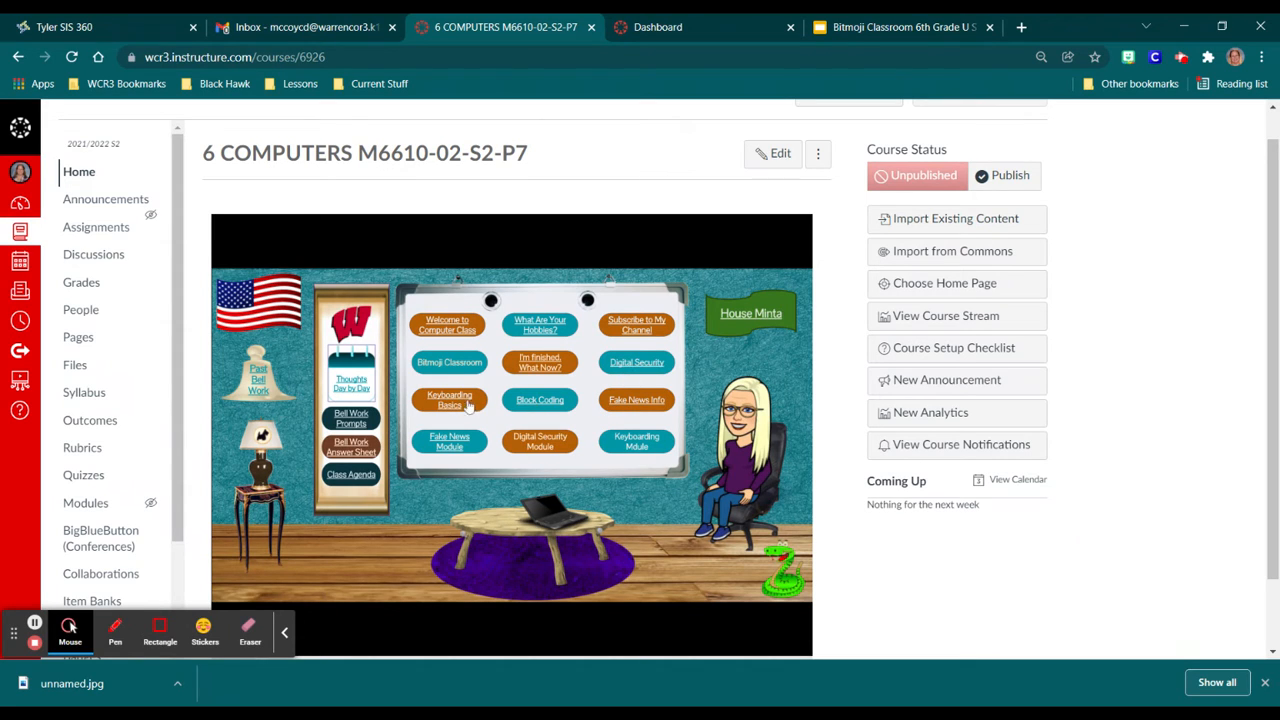
mouse_move(565, 413)
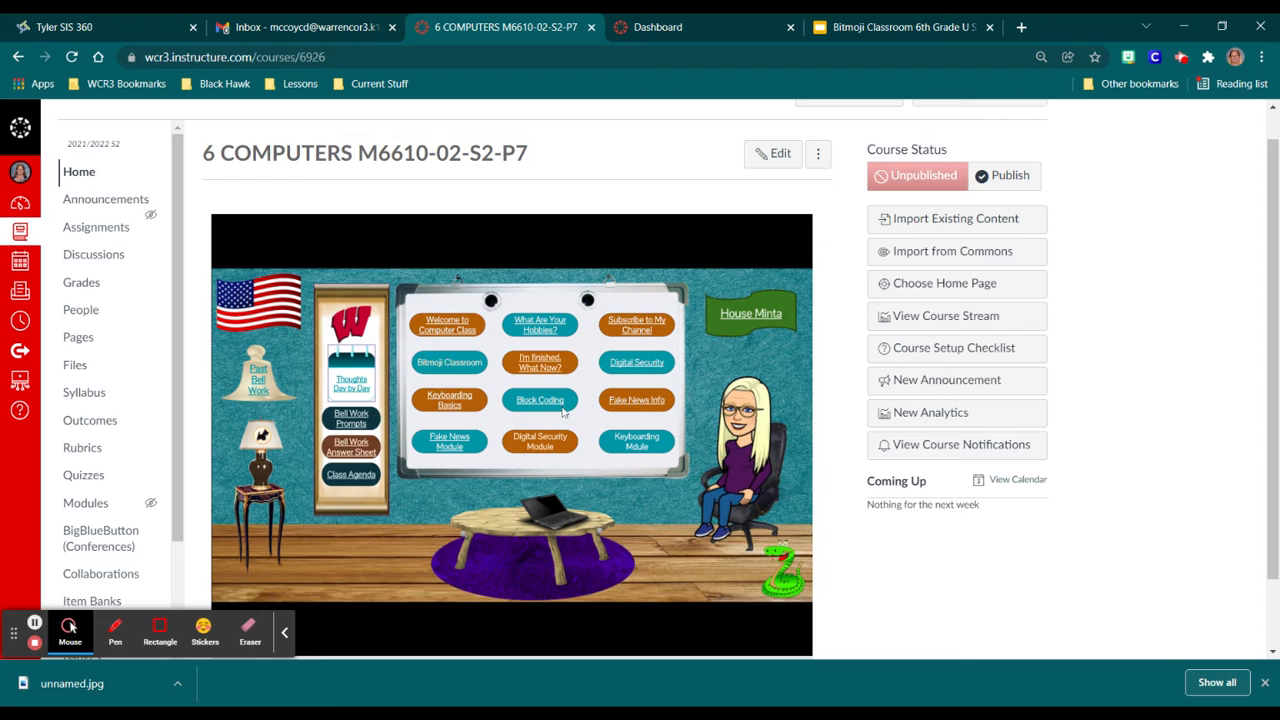
mouse_move(637, 367)
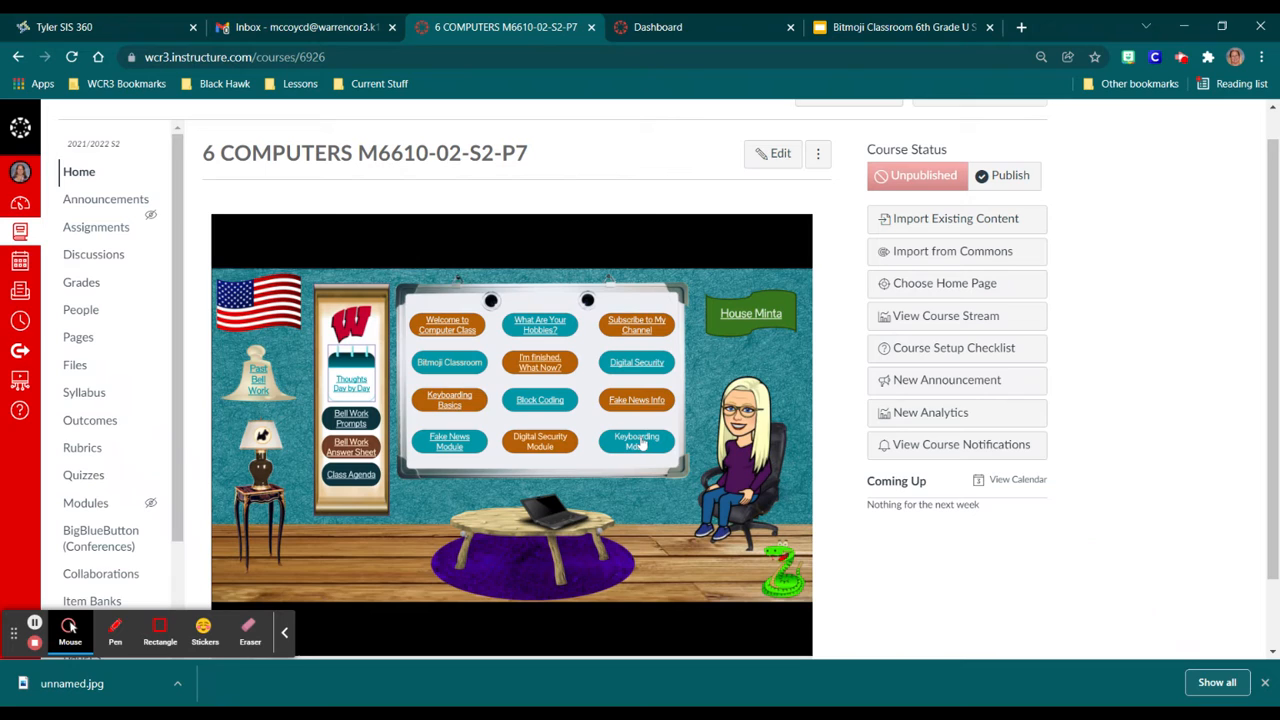
mouse_move(658, 413)
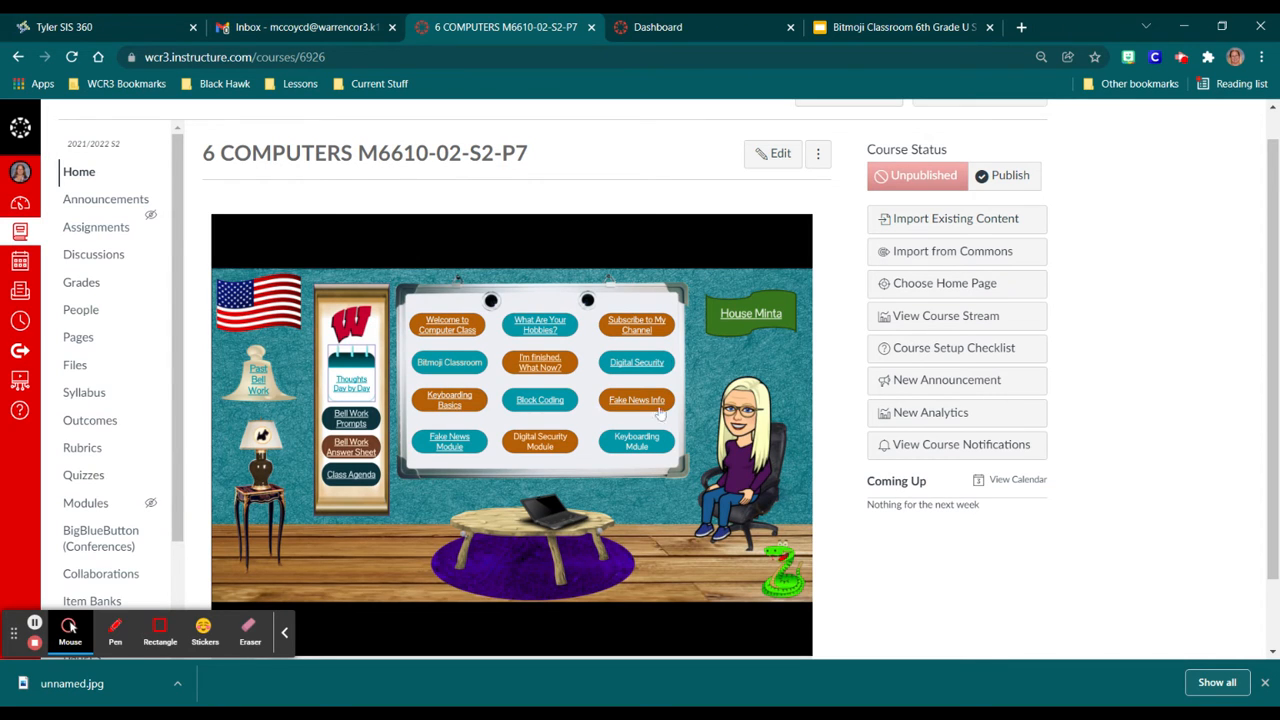
mouse_move(648, 380)
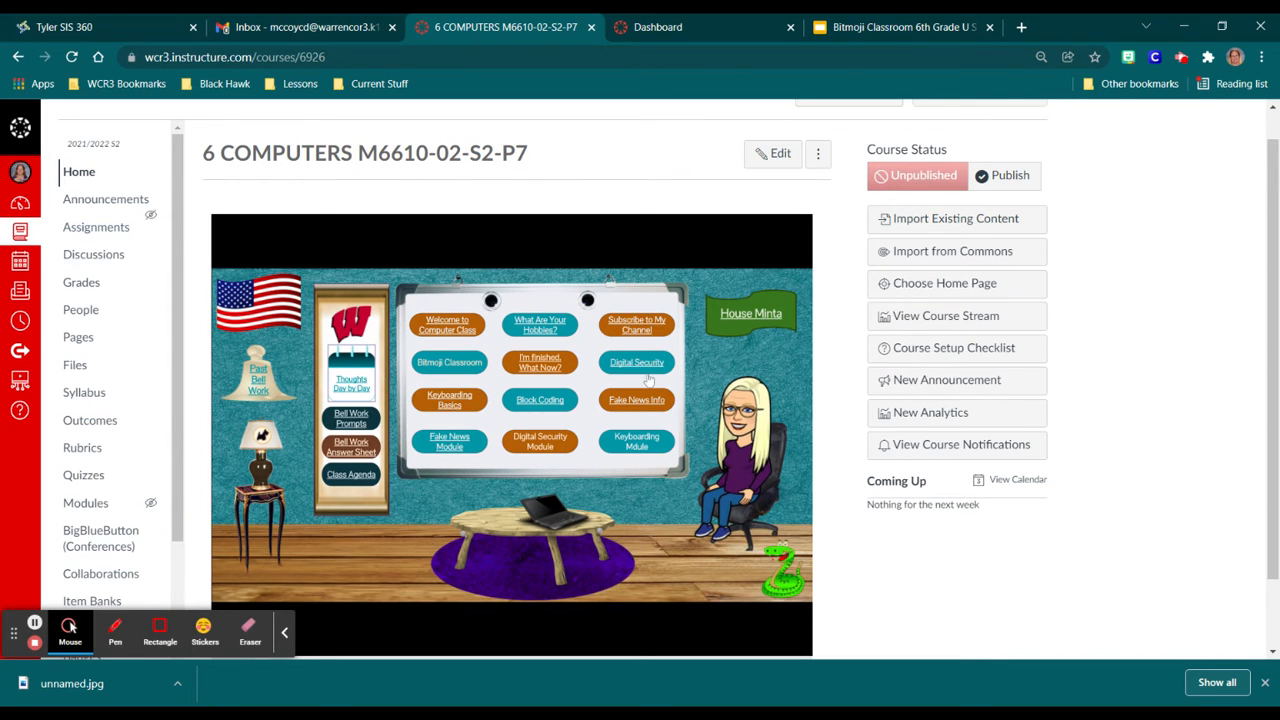
mouse_move(627, 457)
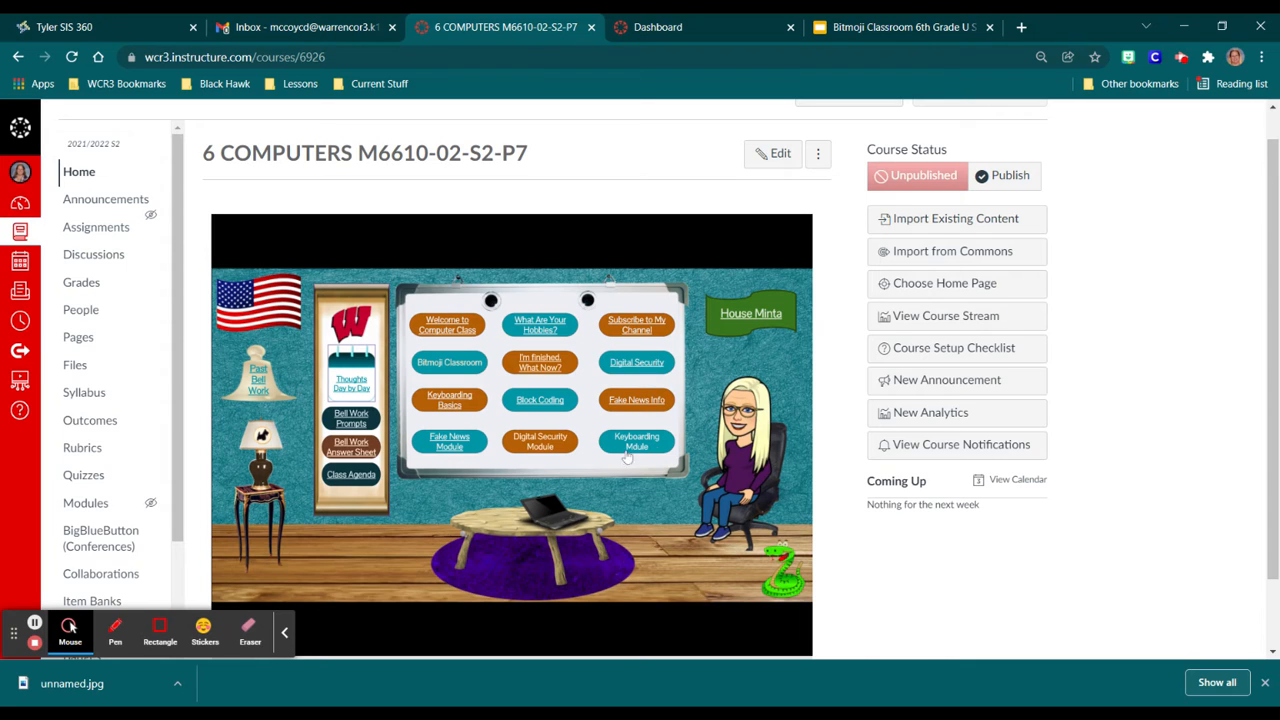
mouse_move(450, 442)
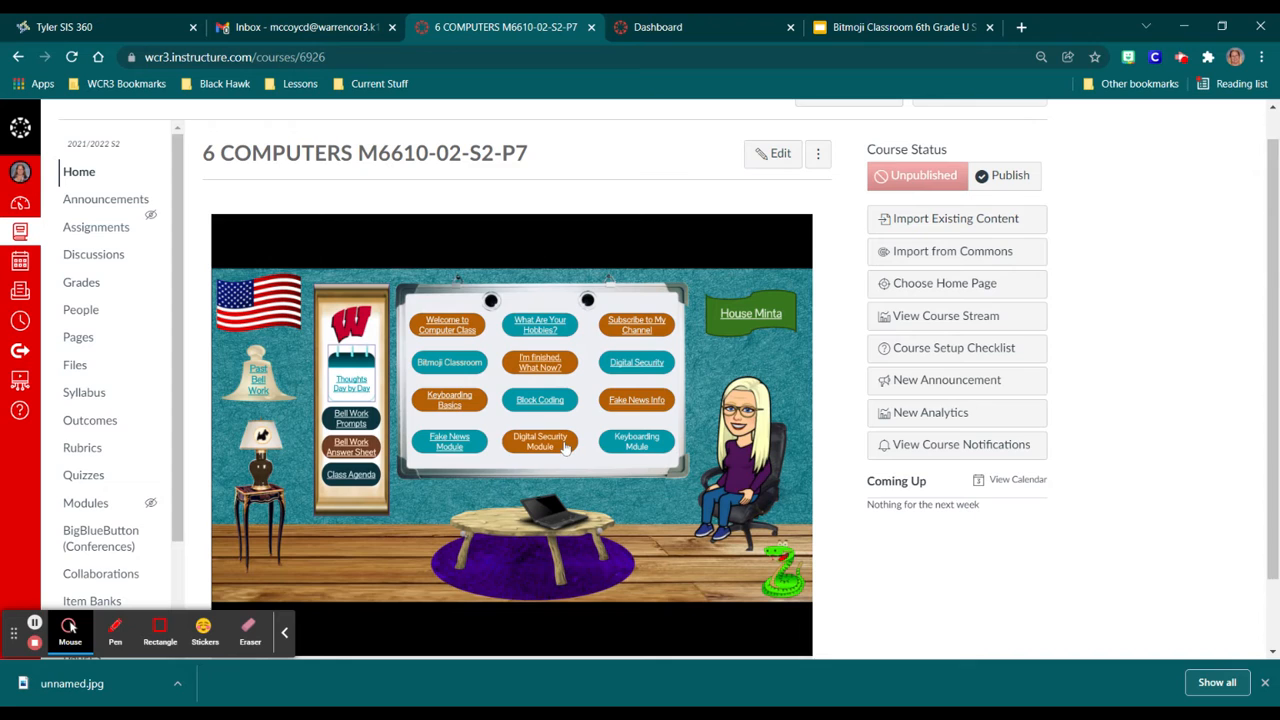
mouse_move(637, 442)
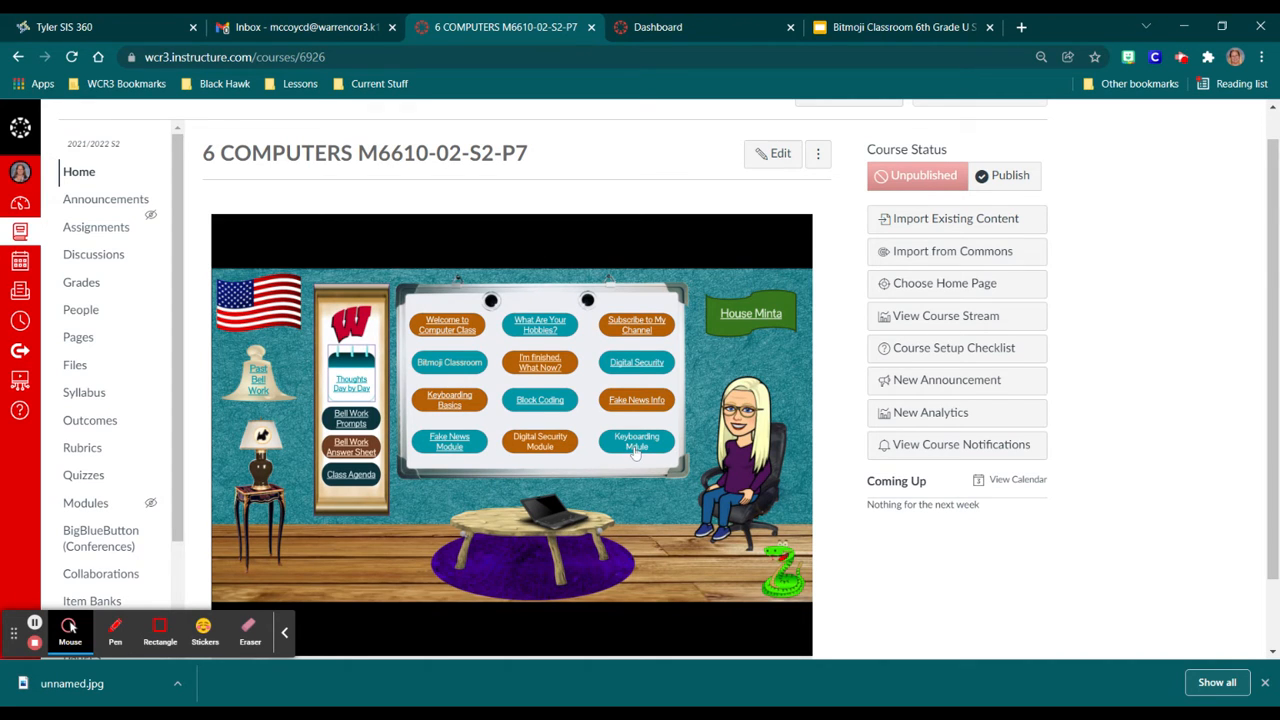
mouse_move(555, 497)
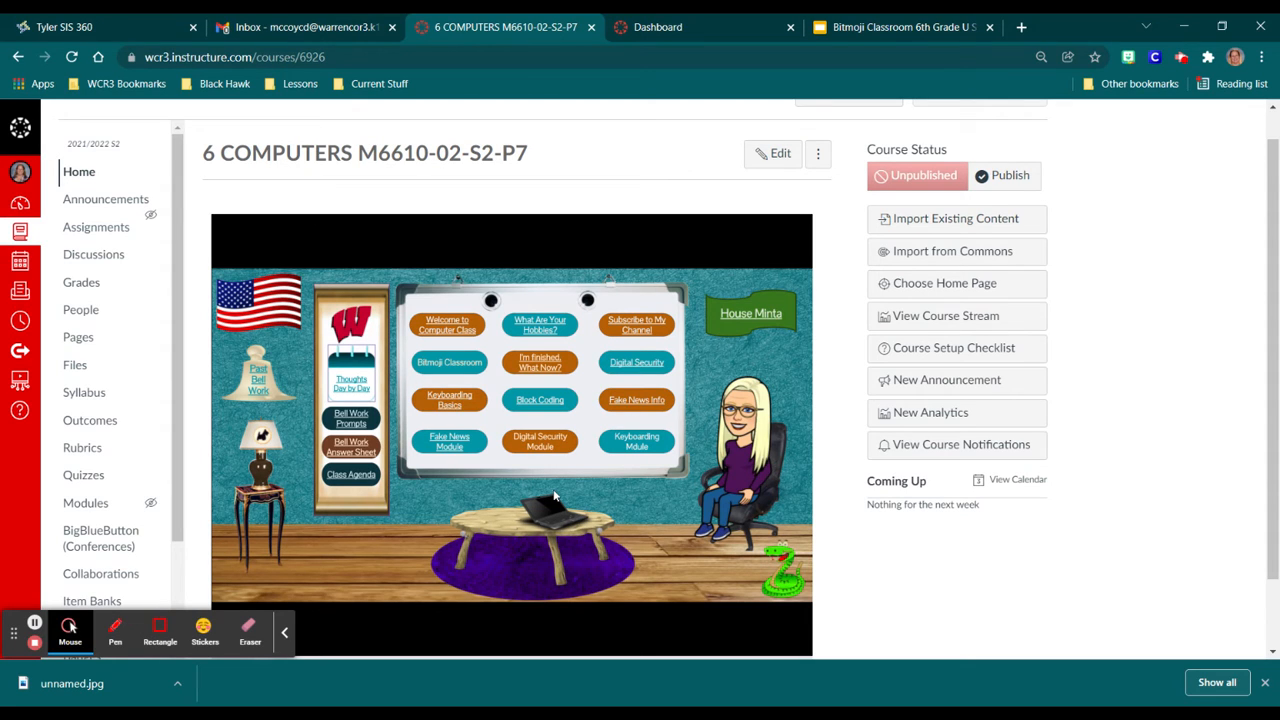
mouse_move(371, 527)
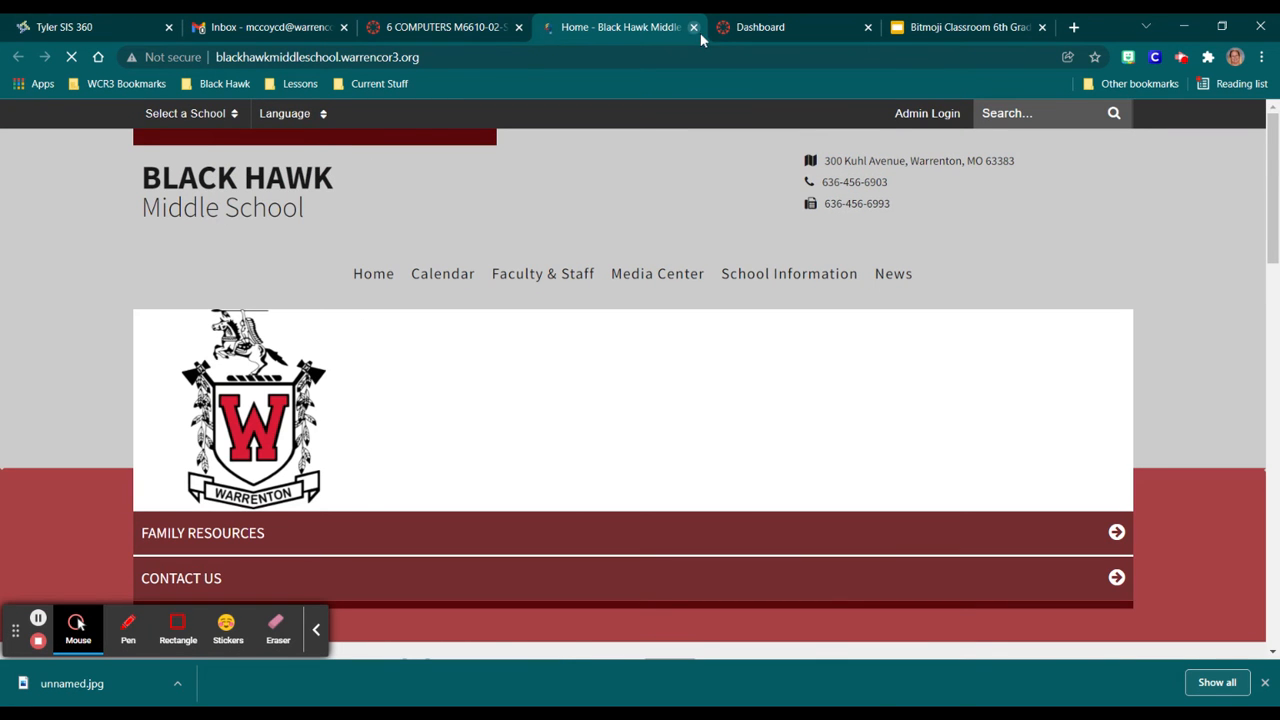
Close the Black Hawk Middle School website tab.
click(445, 27)
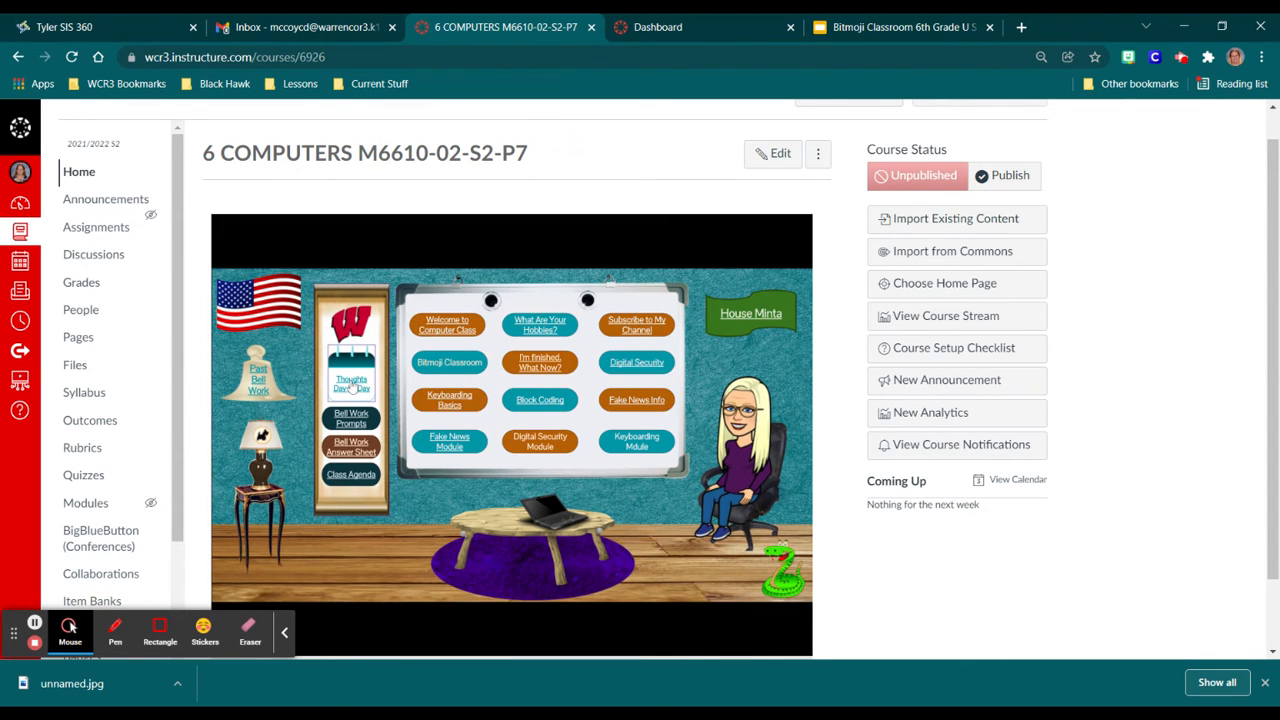
Open the Thoughts Day by Day January 2022 deck from the calendar image.
click(351, 383)
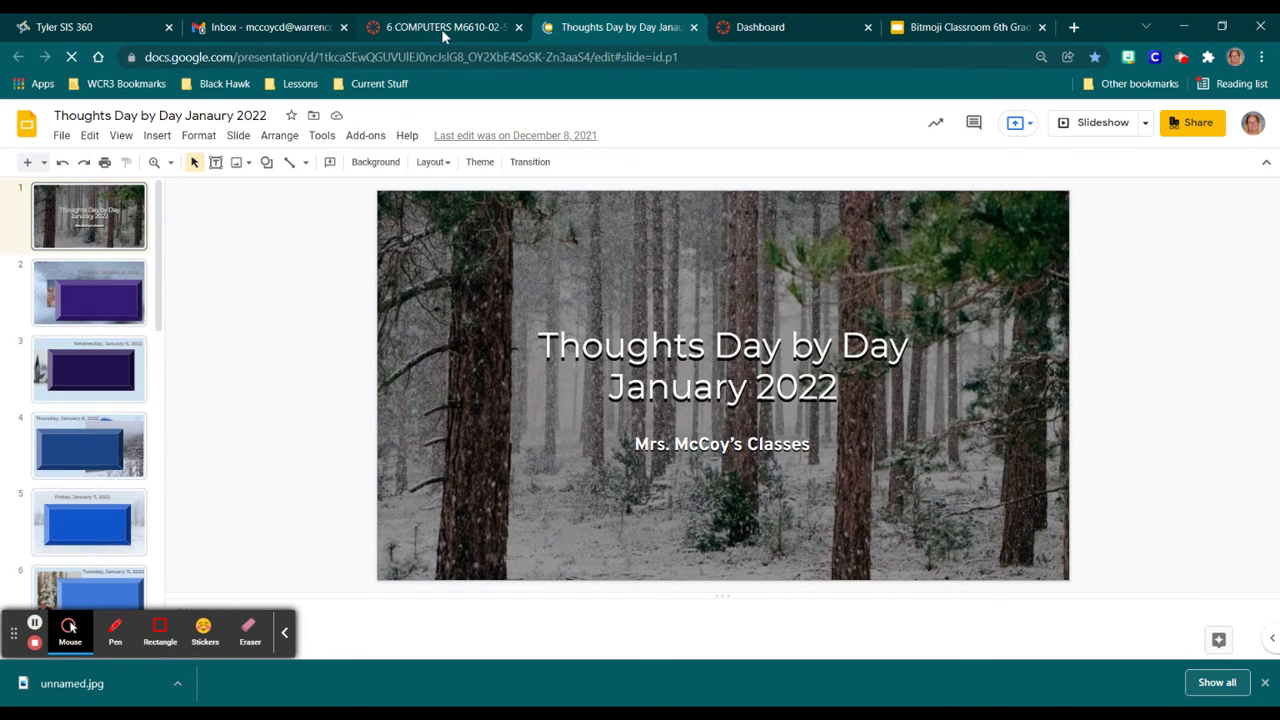
Return to the Canvas course tab to reach the Bell Work Prompts link.
click(443, 27)
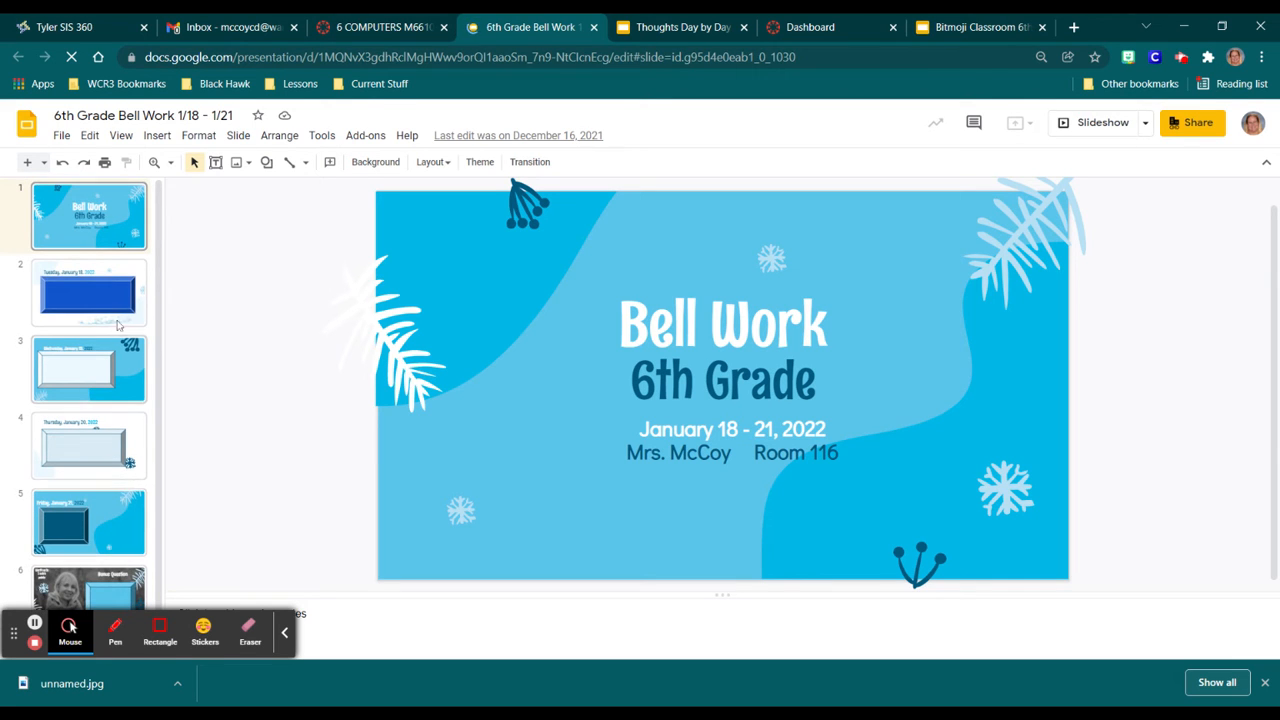
View the Tuesday, January 18 bell work slide, then return to the Canvas course tab.
click(89, 292)
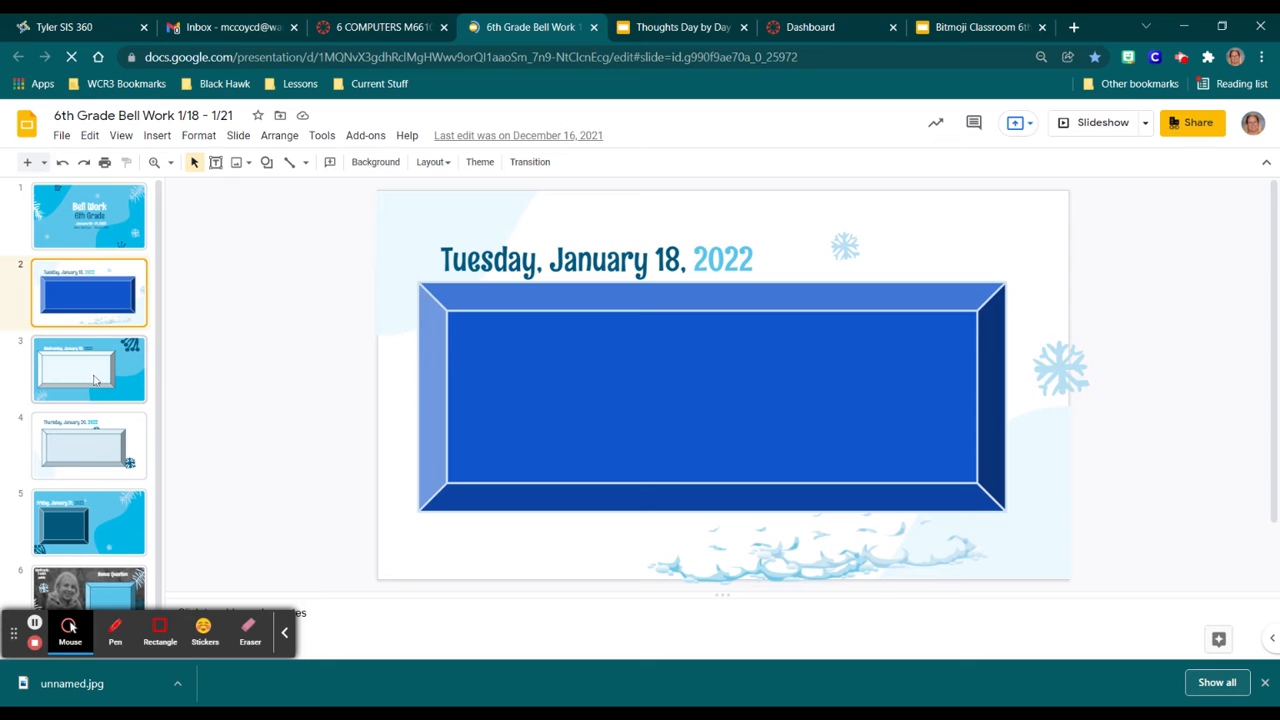
mouse_move(128, 445)
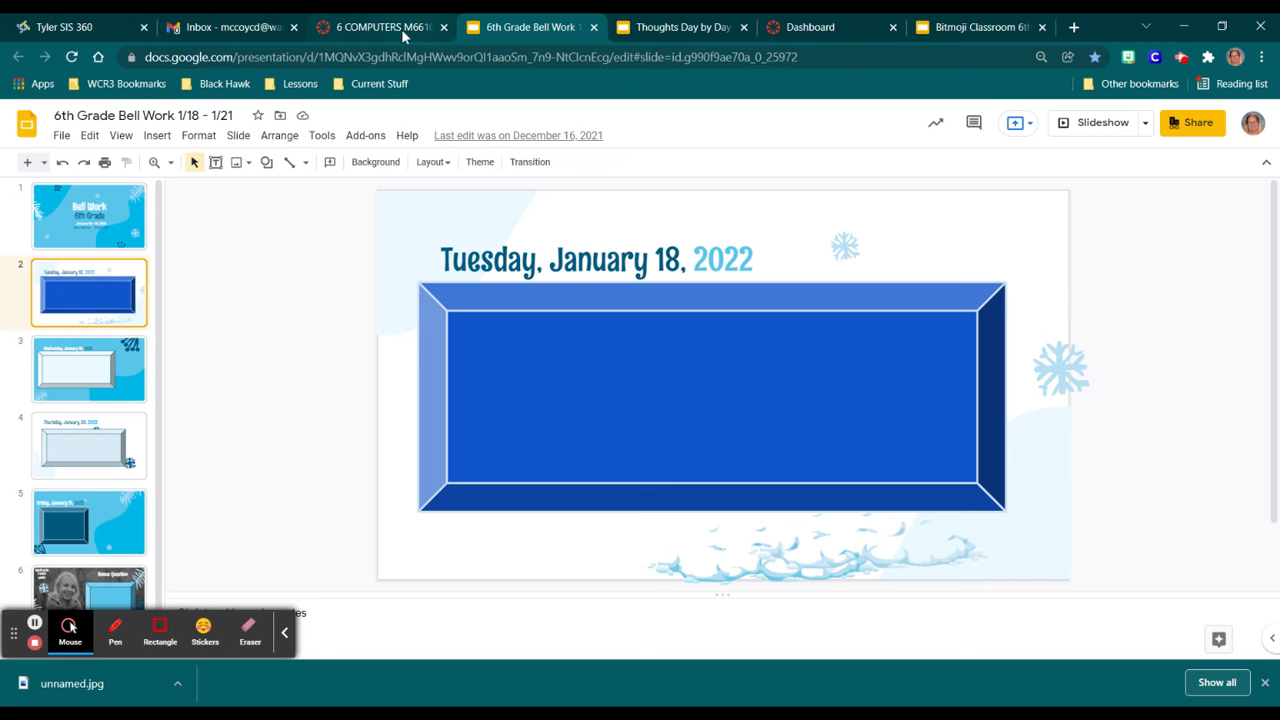
click(378, 27)
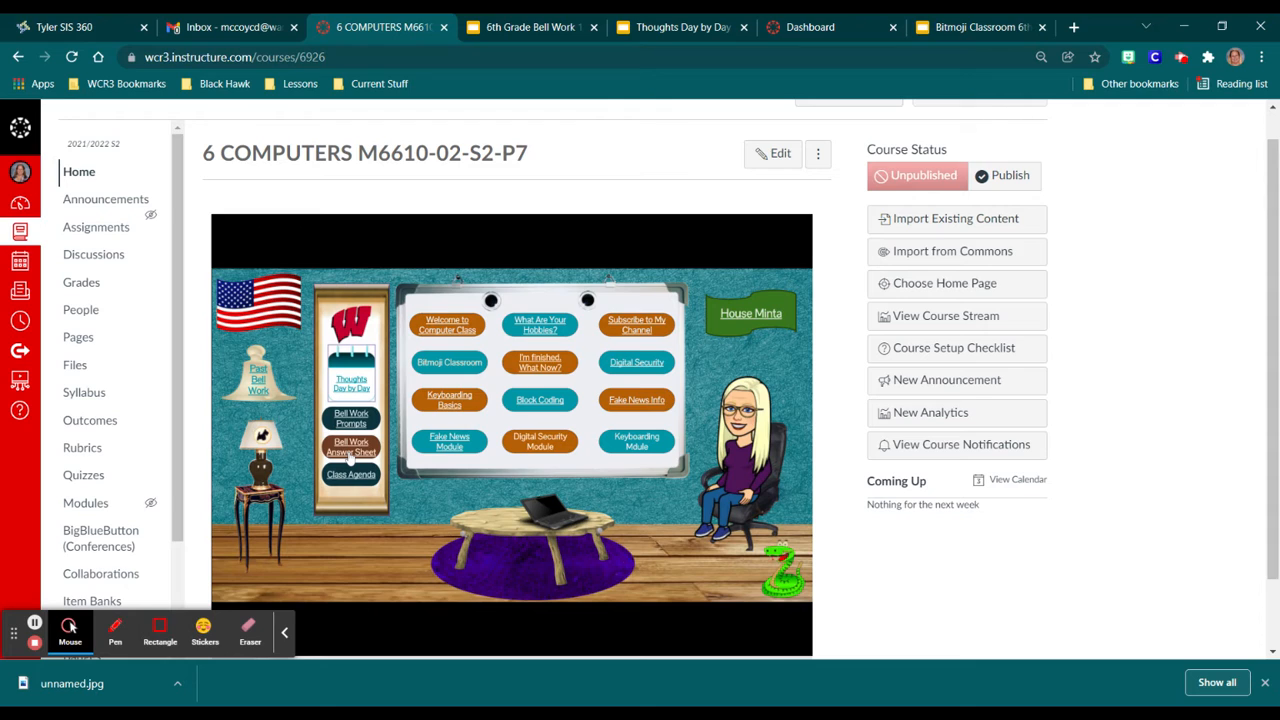
Review the Bell Work 1/18 - 1/21 answer sheet assignment, then return to the course home page.
click(351, 448)
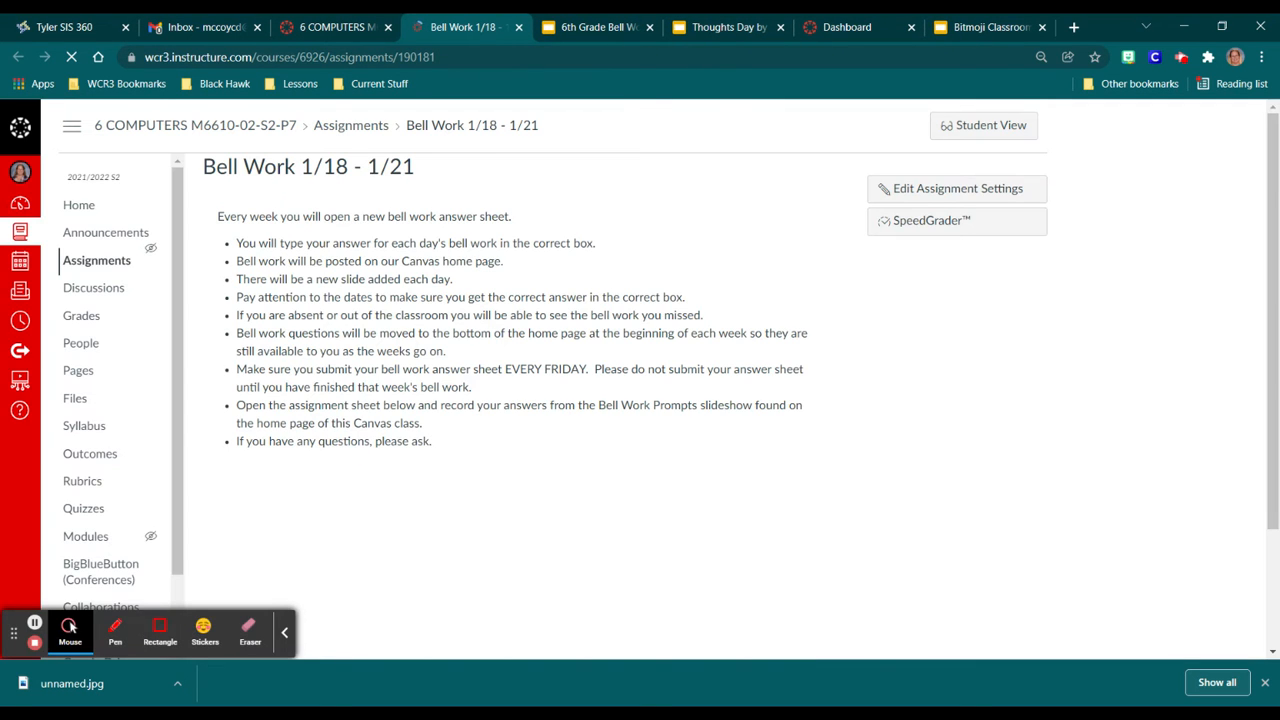
scroll(down, 3)
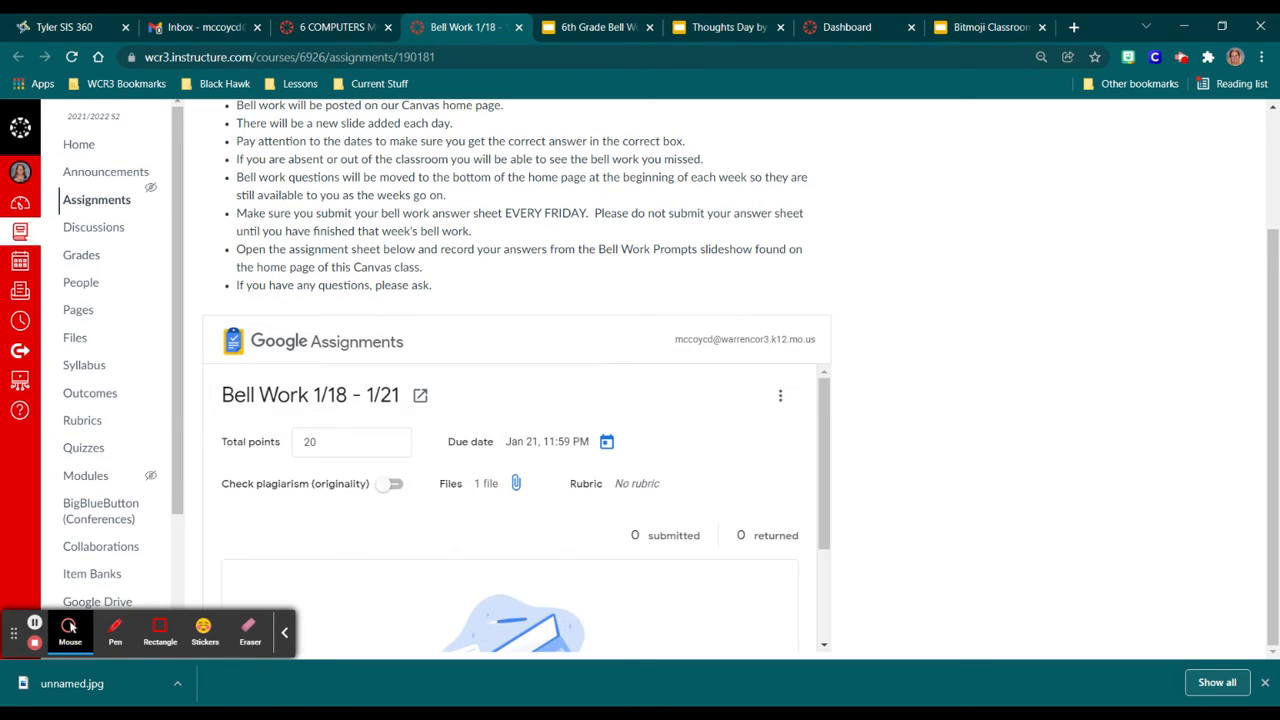
mouse_move(663, 465)
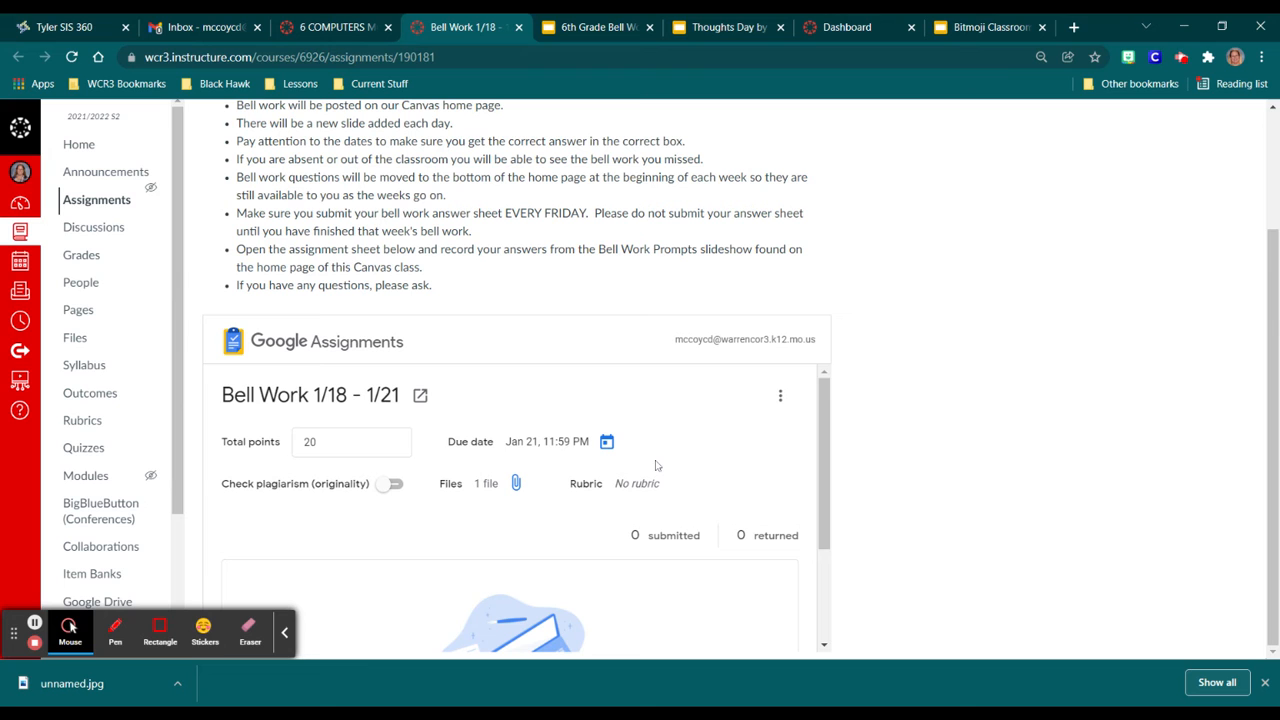
mouse_move(639, 408)
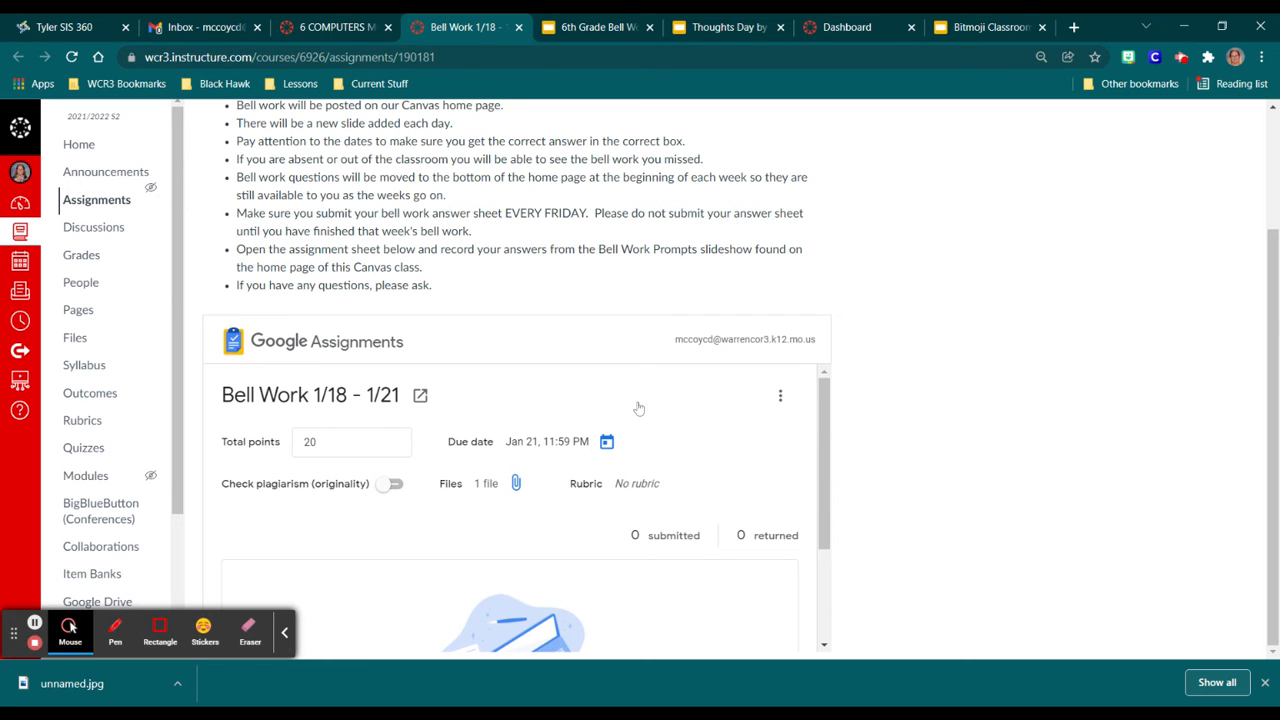
click(335, 27)
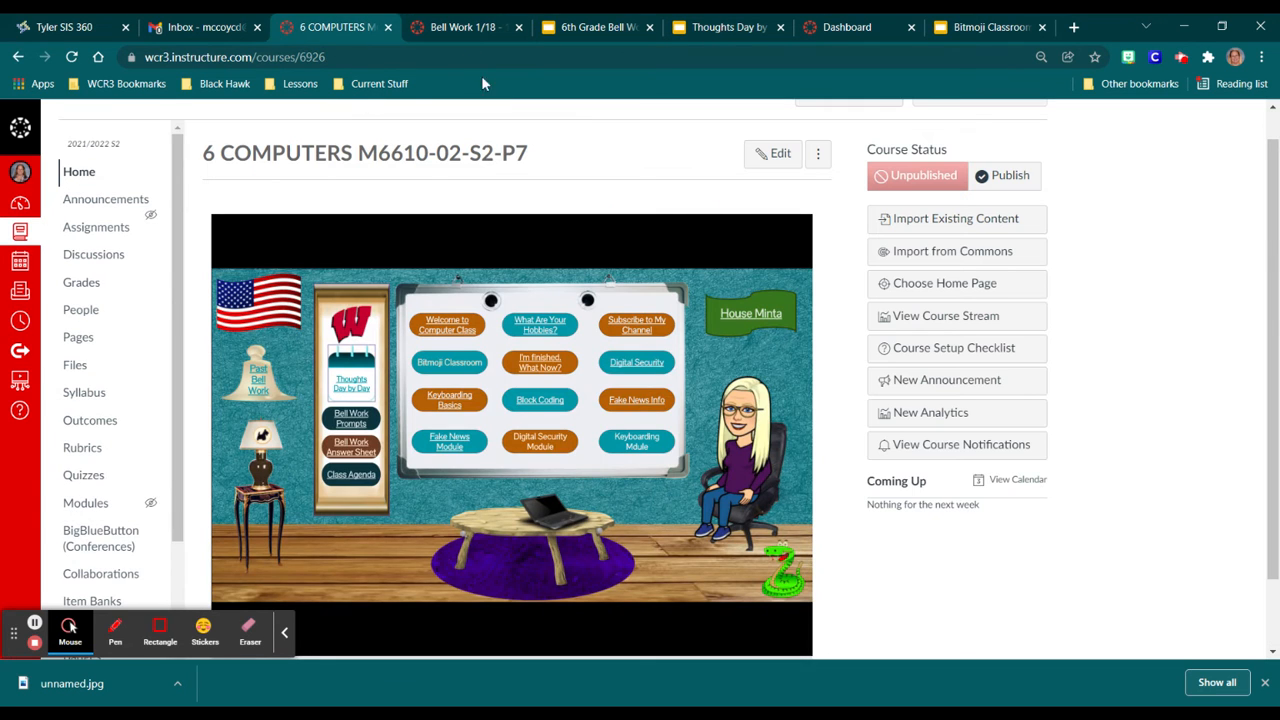
View the Bonus Question slide in the 6th Grade Bell Work 1/18 - 1/21 slideshow.
click(595, 27)
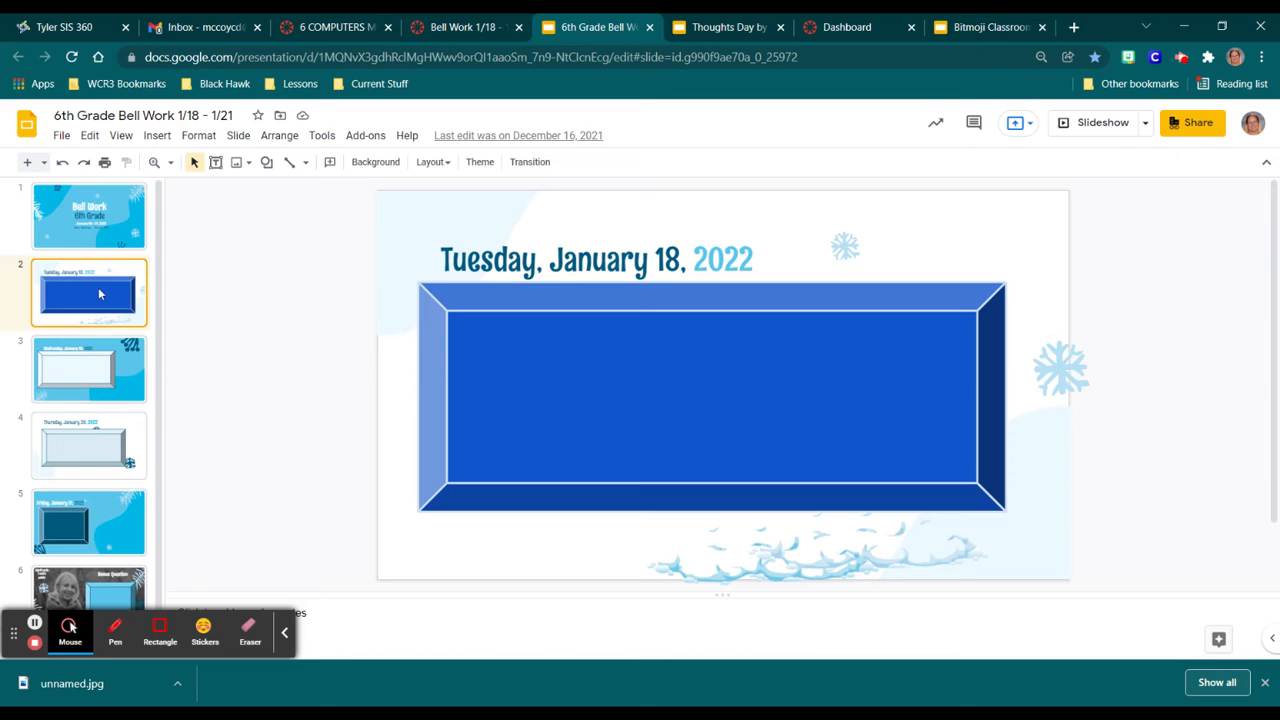
mouse_move(110, 371)
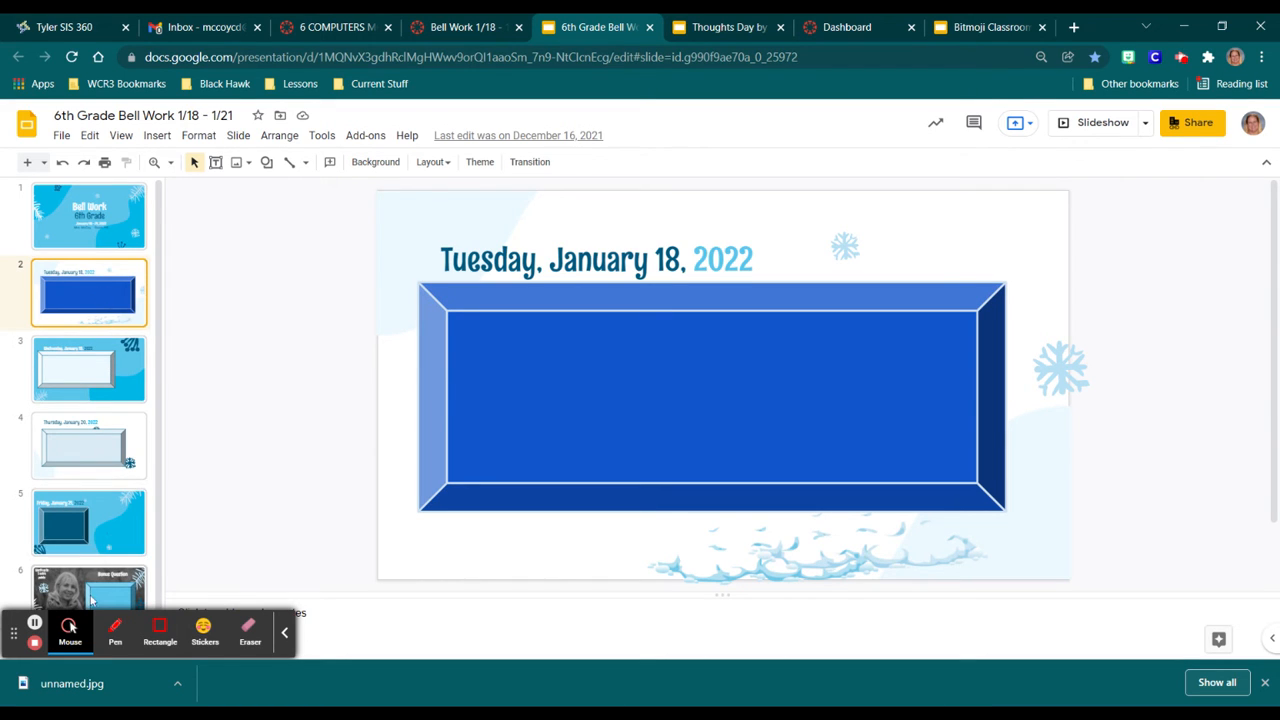
click(89, 583)
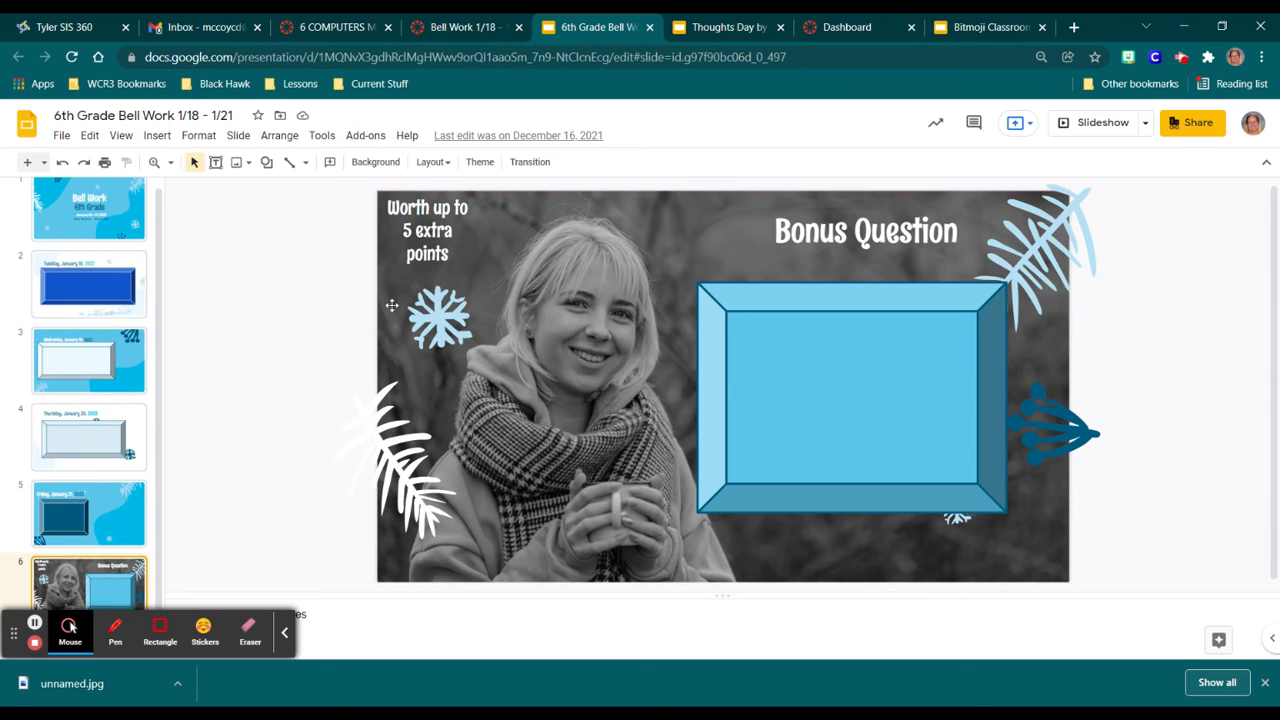
mouse_move(926, 259)
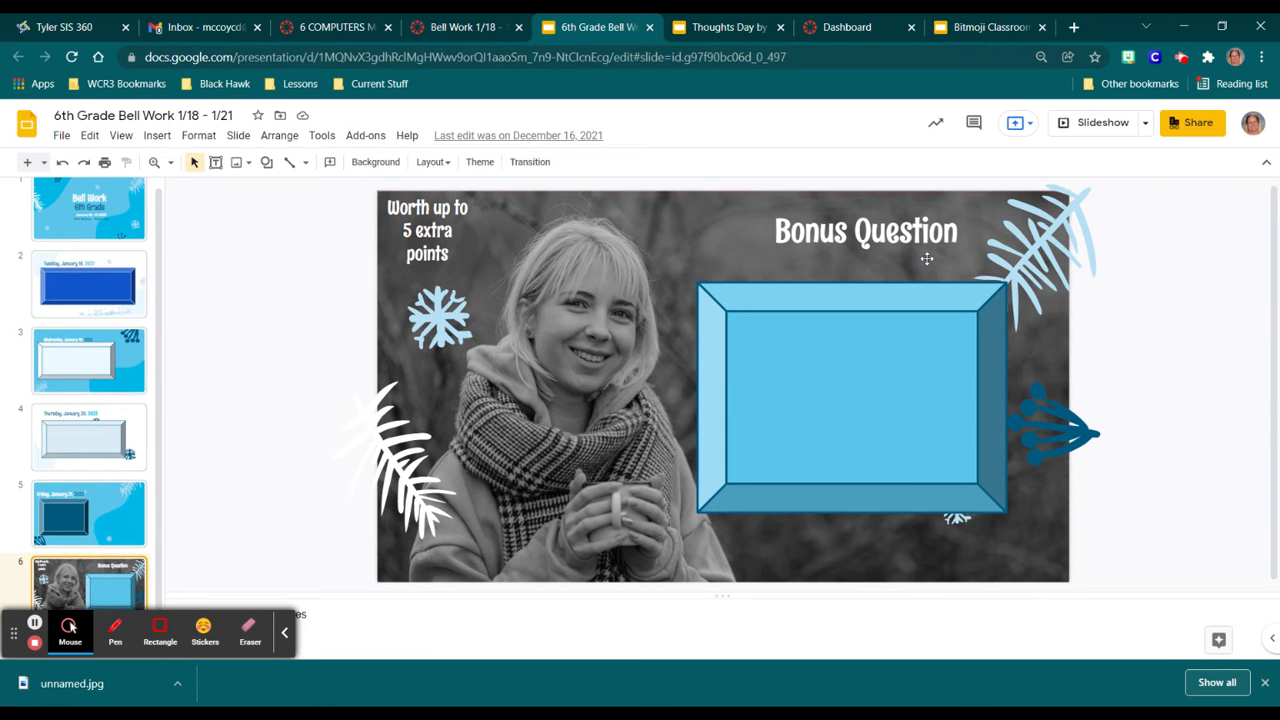
mouse_move(676, 238)
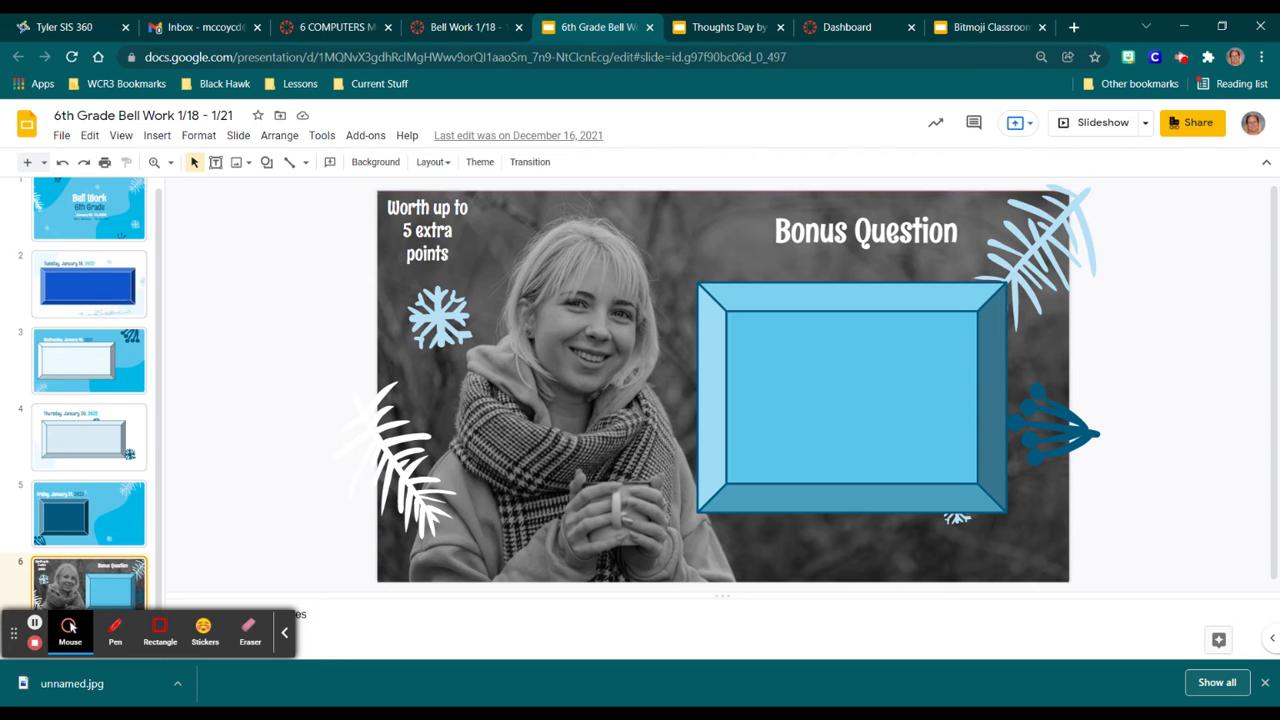
mouse_move(692, 280)
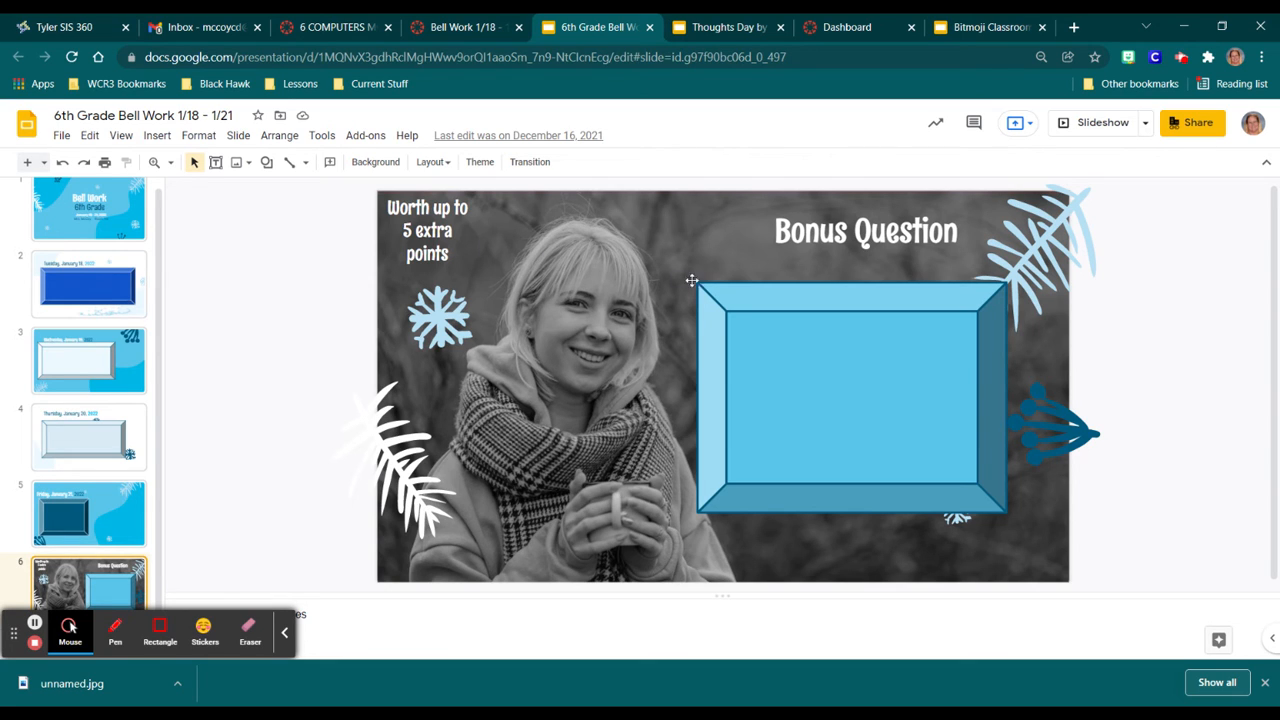
mouse_move(655, 280)
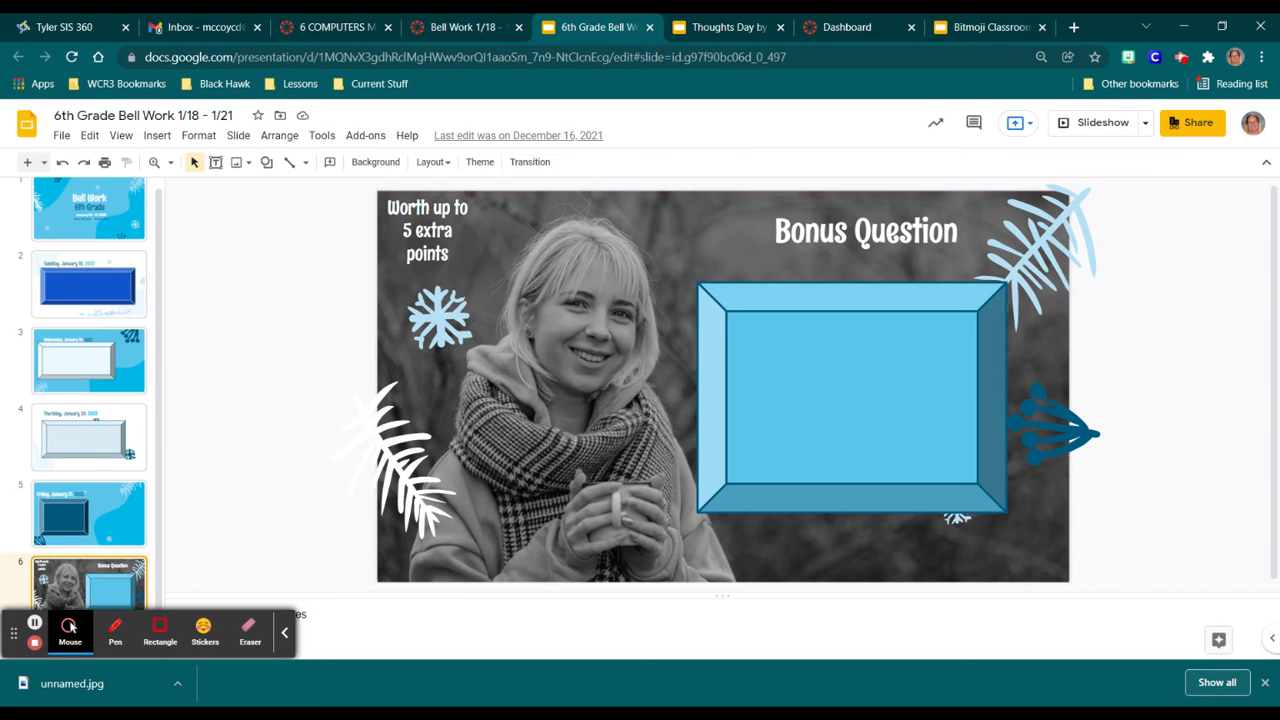
mouse_move(615, 128)
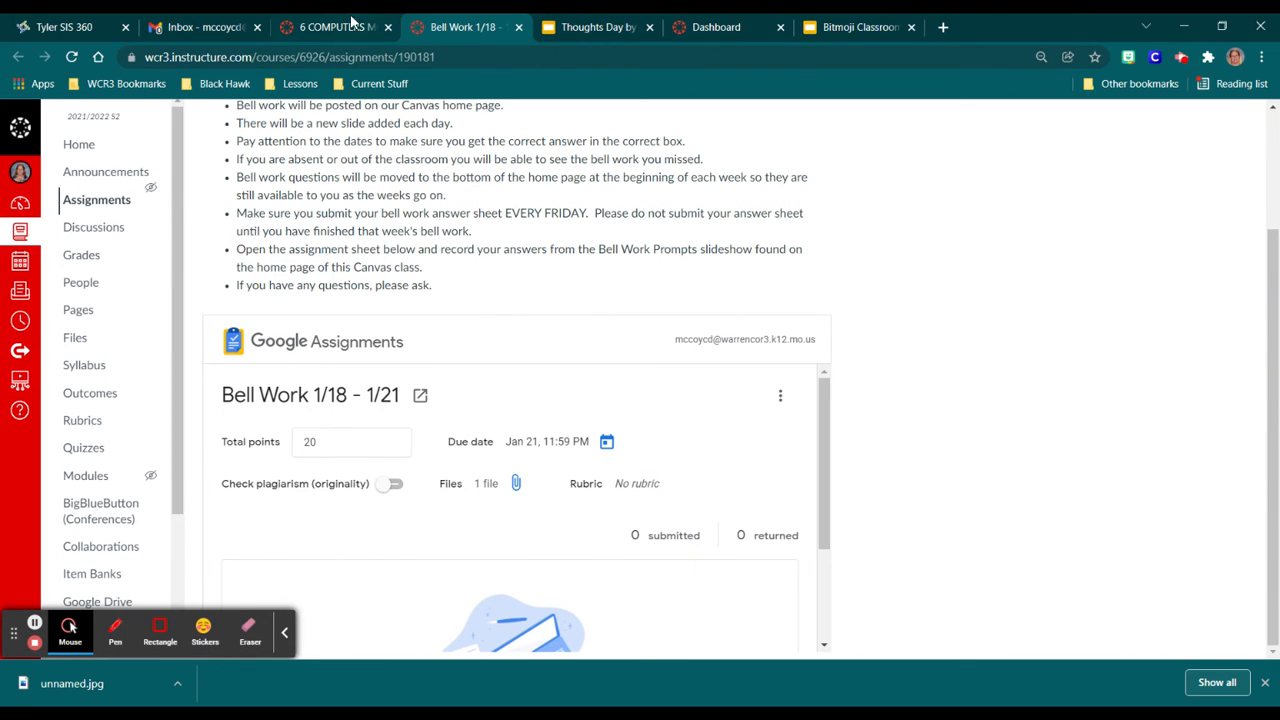
Open 'McCoy's Class Agendas January 2022' from the Class Agenda sign on the home page.
click(335, 27)
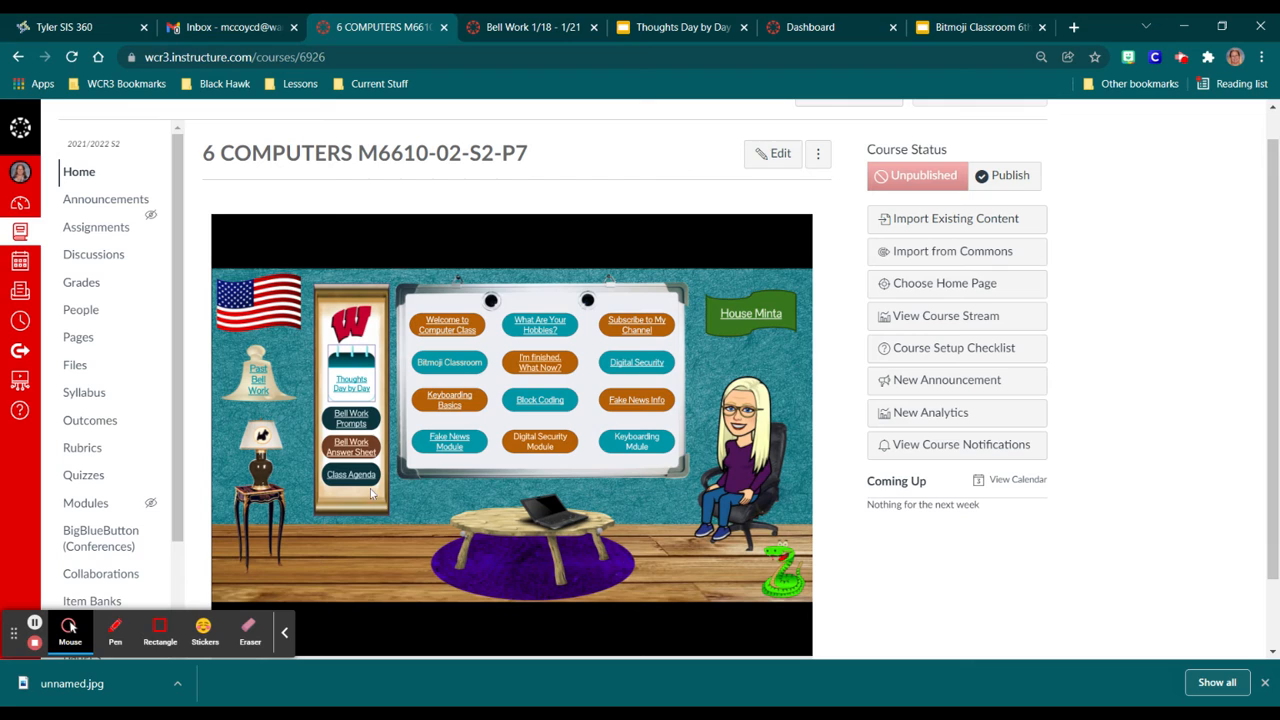
mouse_move(365, 333)
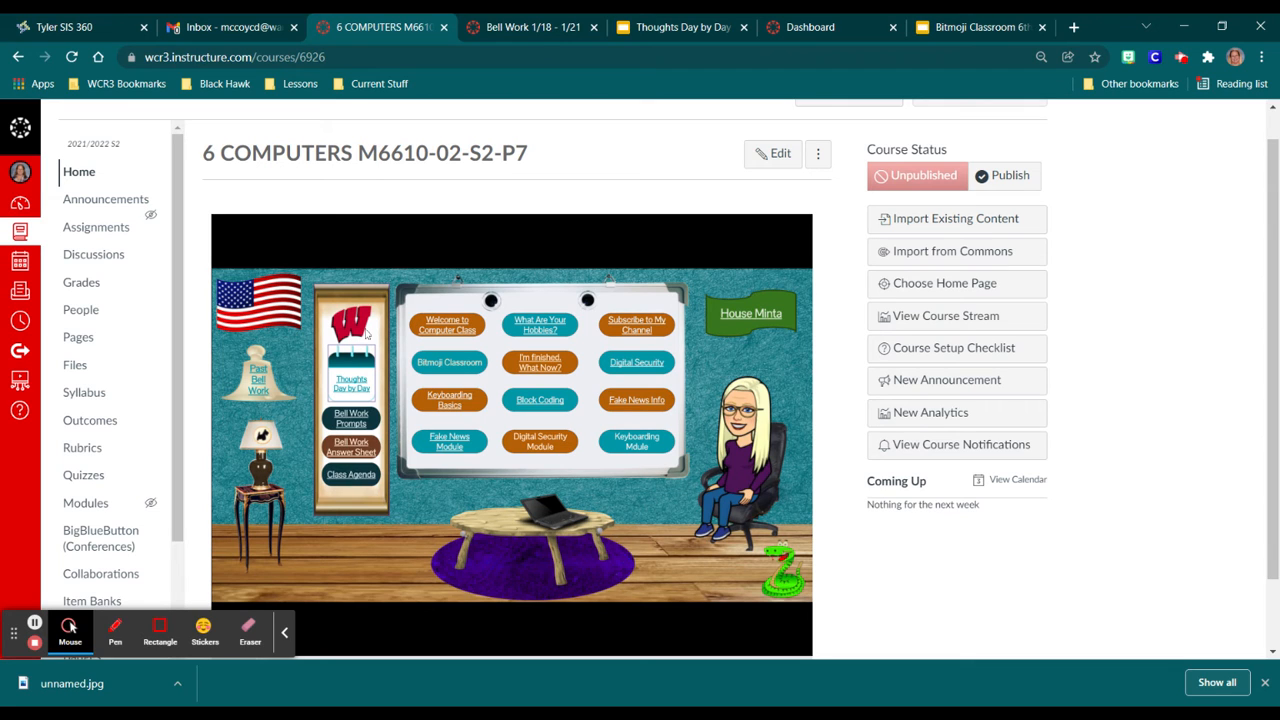
mouse_move(356, 484)
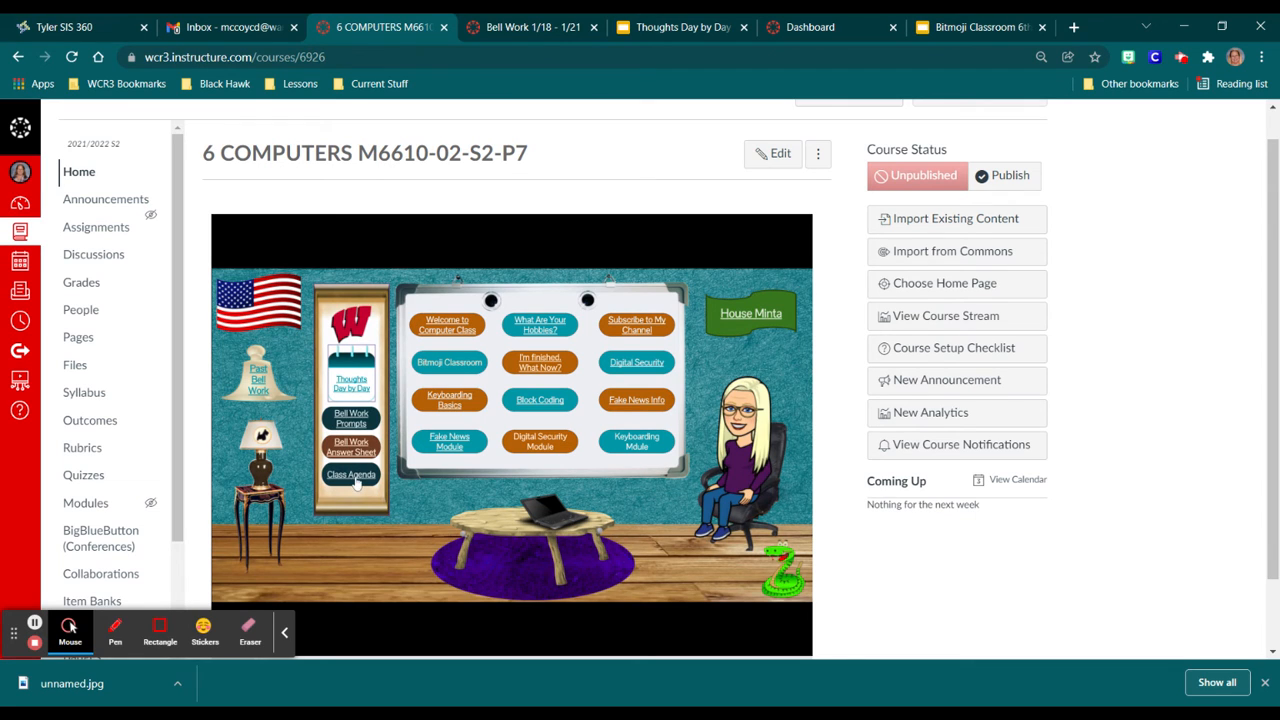
click(350, 474)
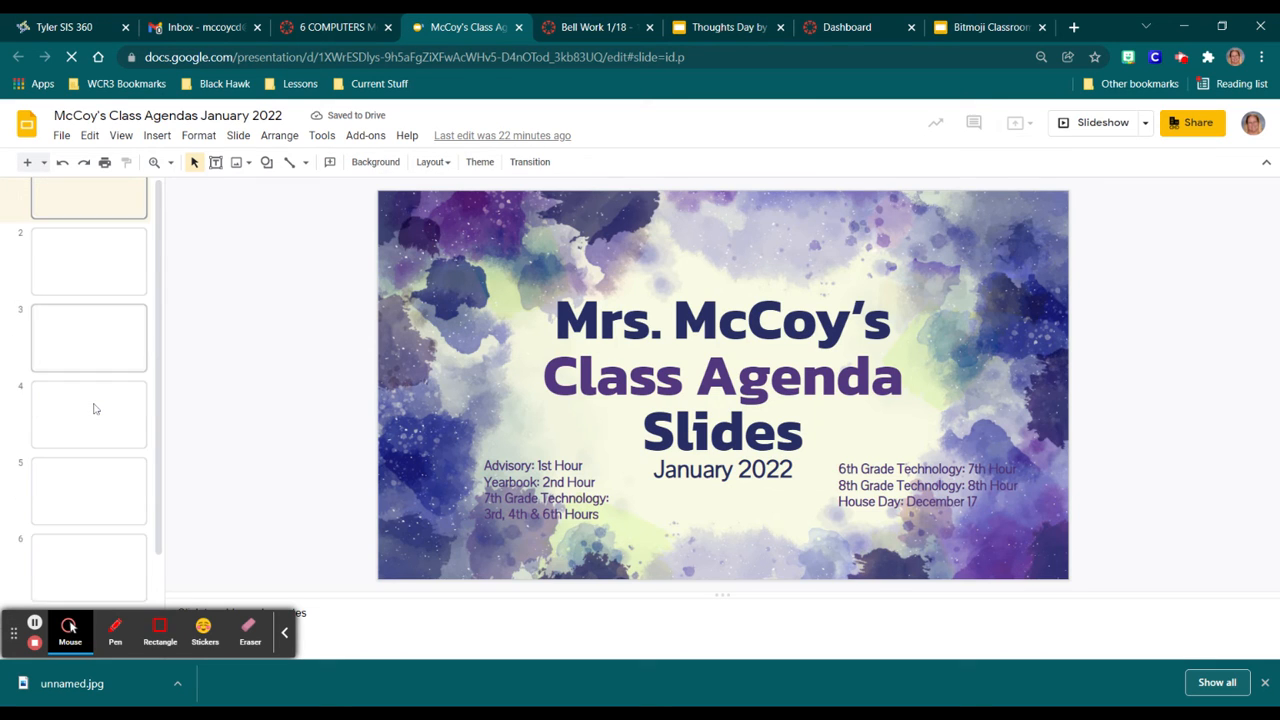
View the '6th Grade: 7th Hour' agenda slide, then close the agenda deck.
scroll(down, 3)
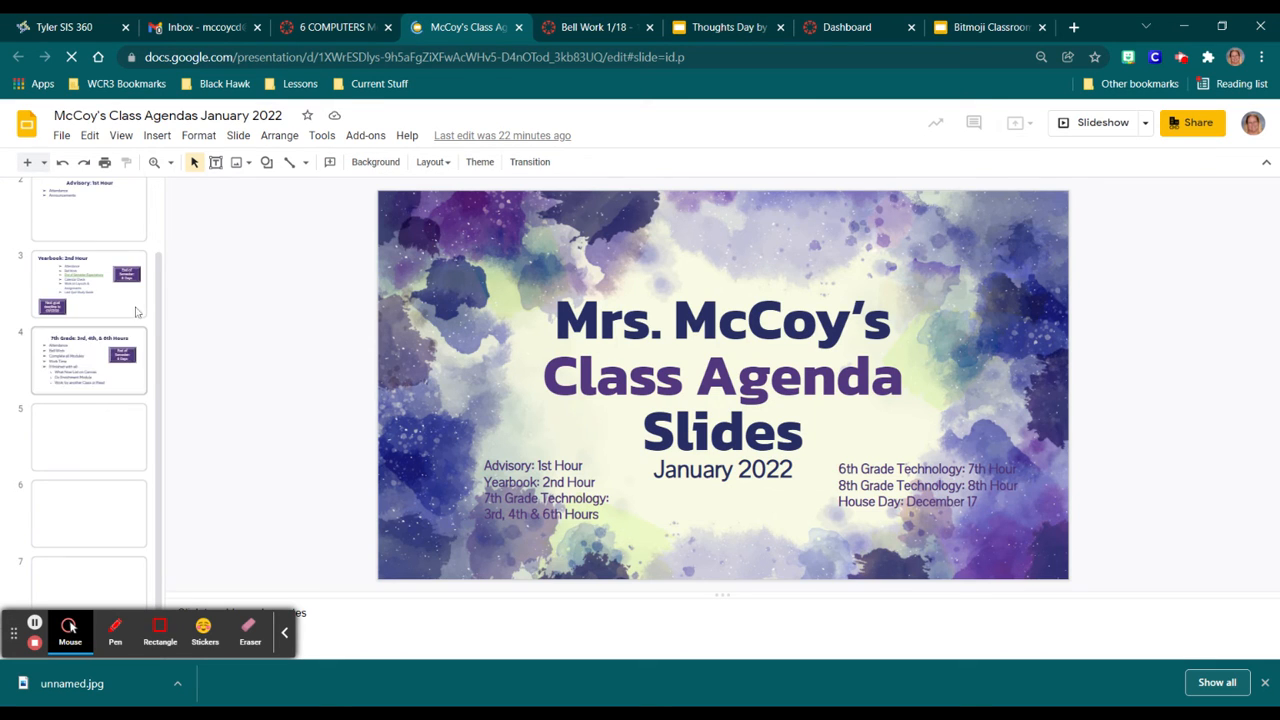
scroll(up, 3)
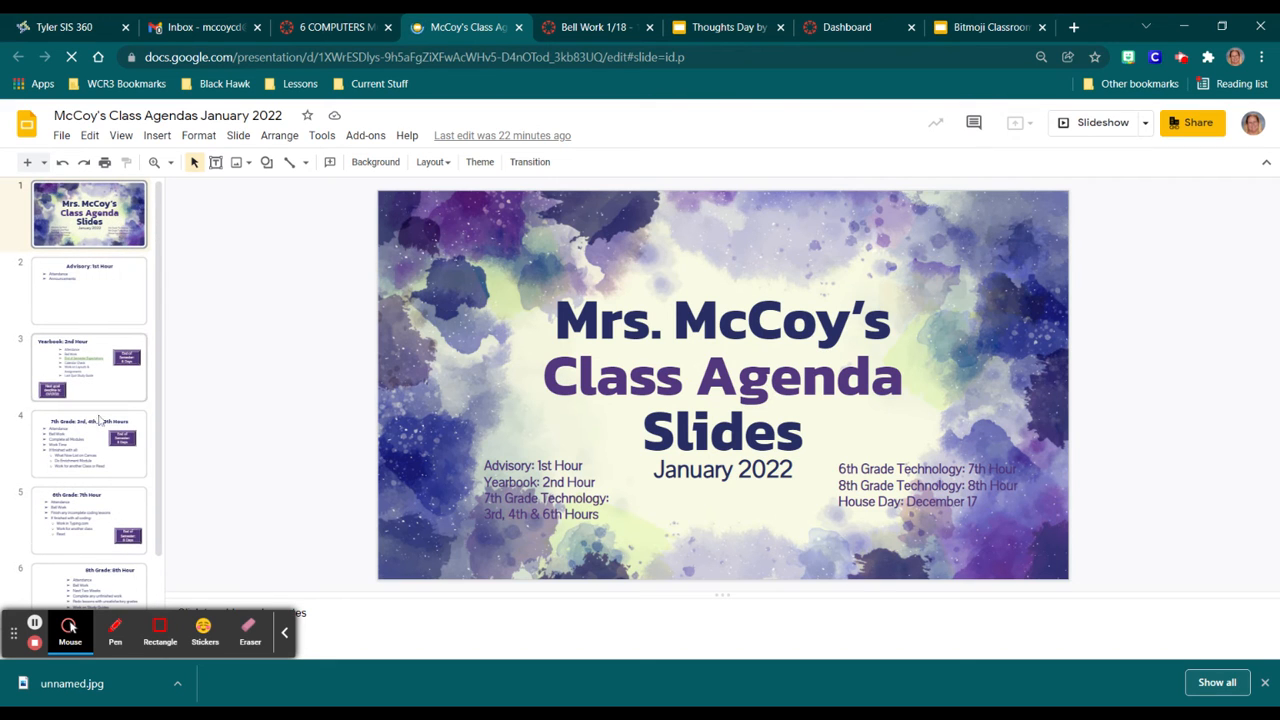
click(89, 520)
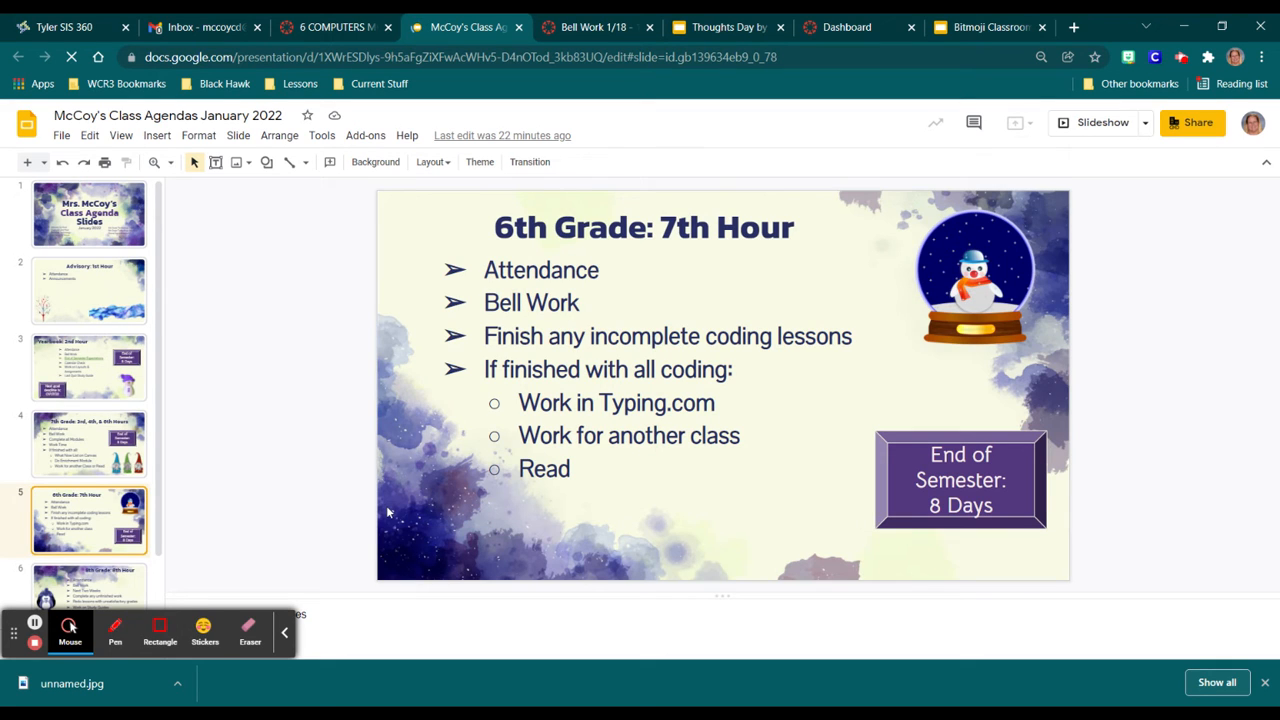
mouse_move(355, 485)
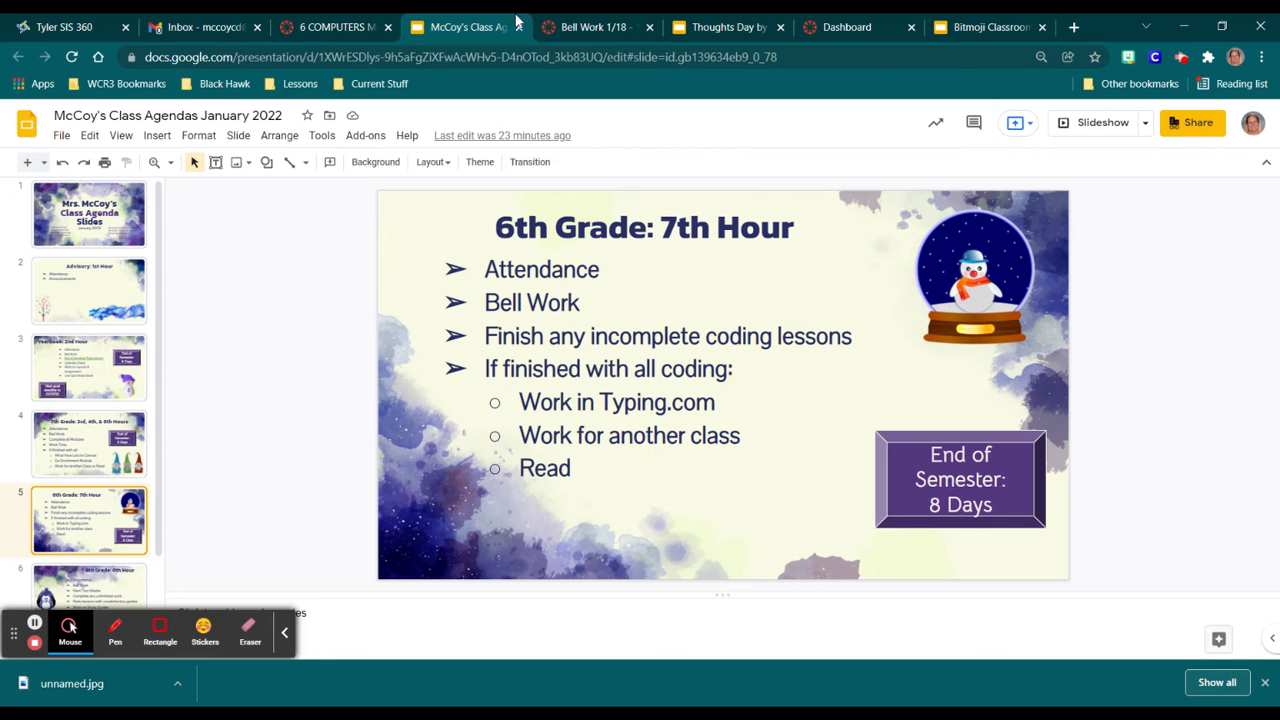
click(335, 27)
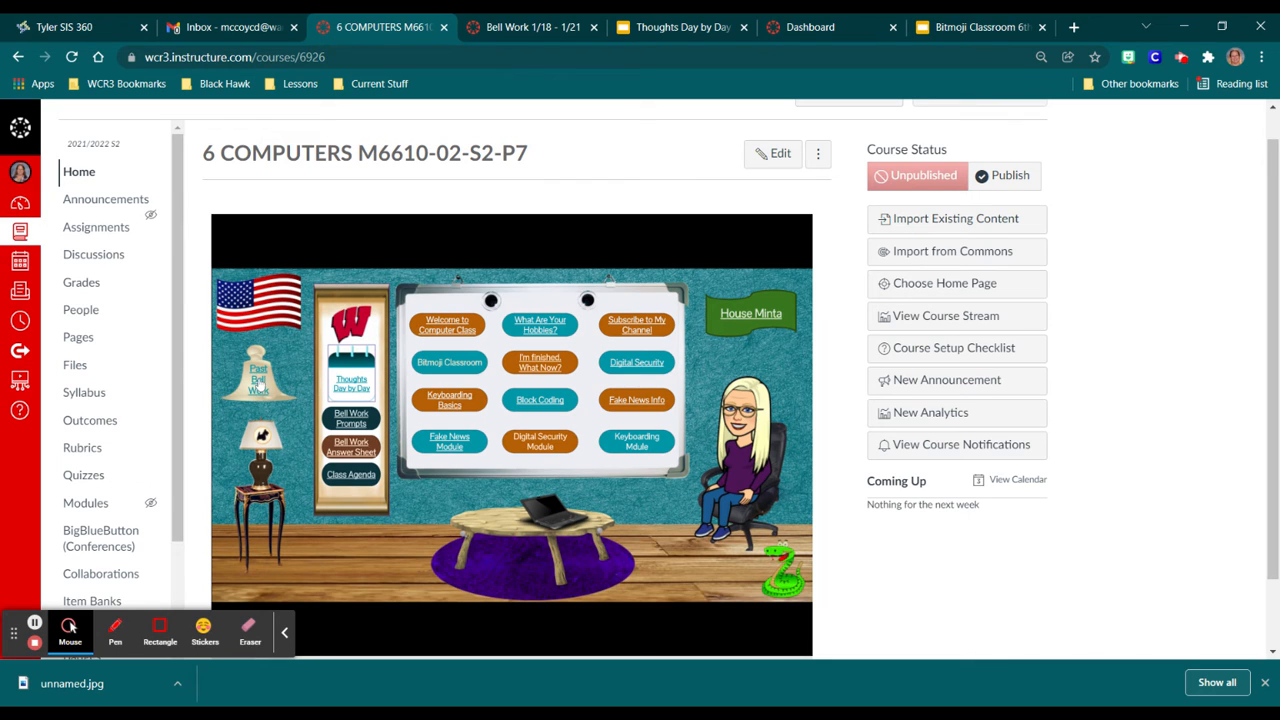
Browse the Past Bell Work table of weekly prompts, answer sheets and due dates.
click(257, 380)
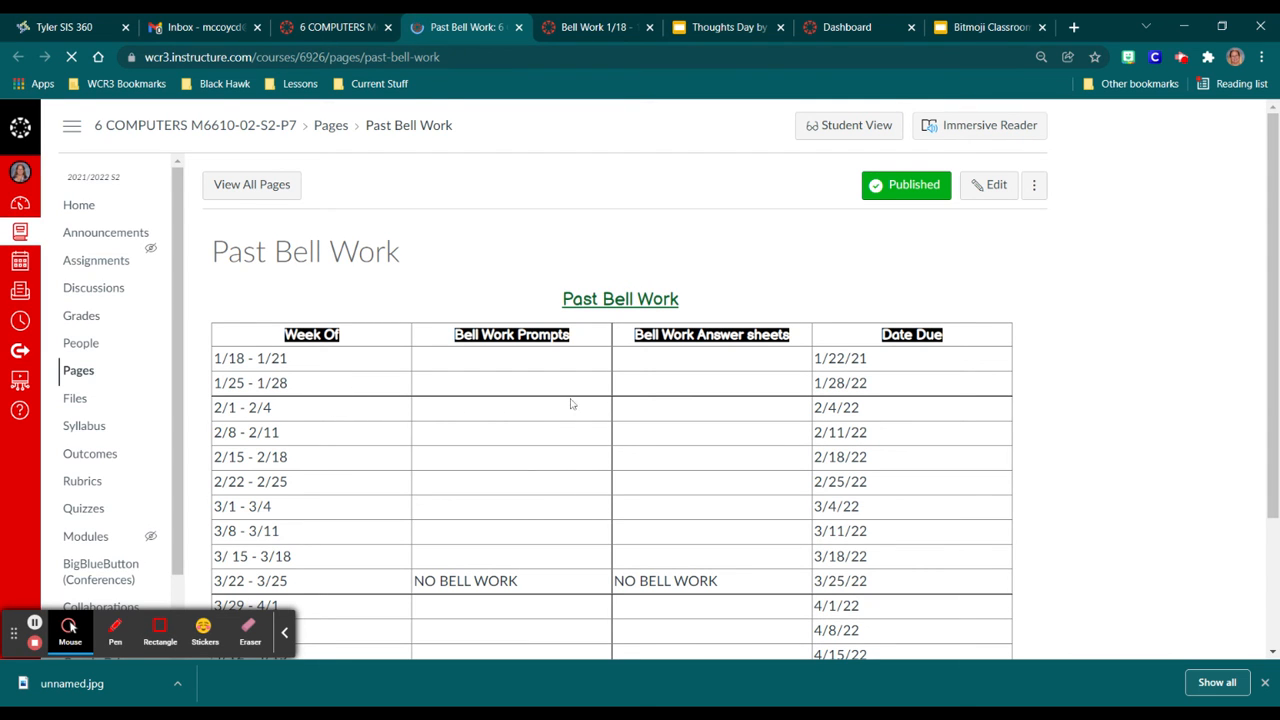
scroll(down, 3)
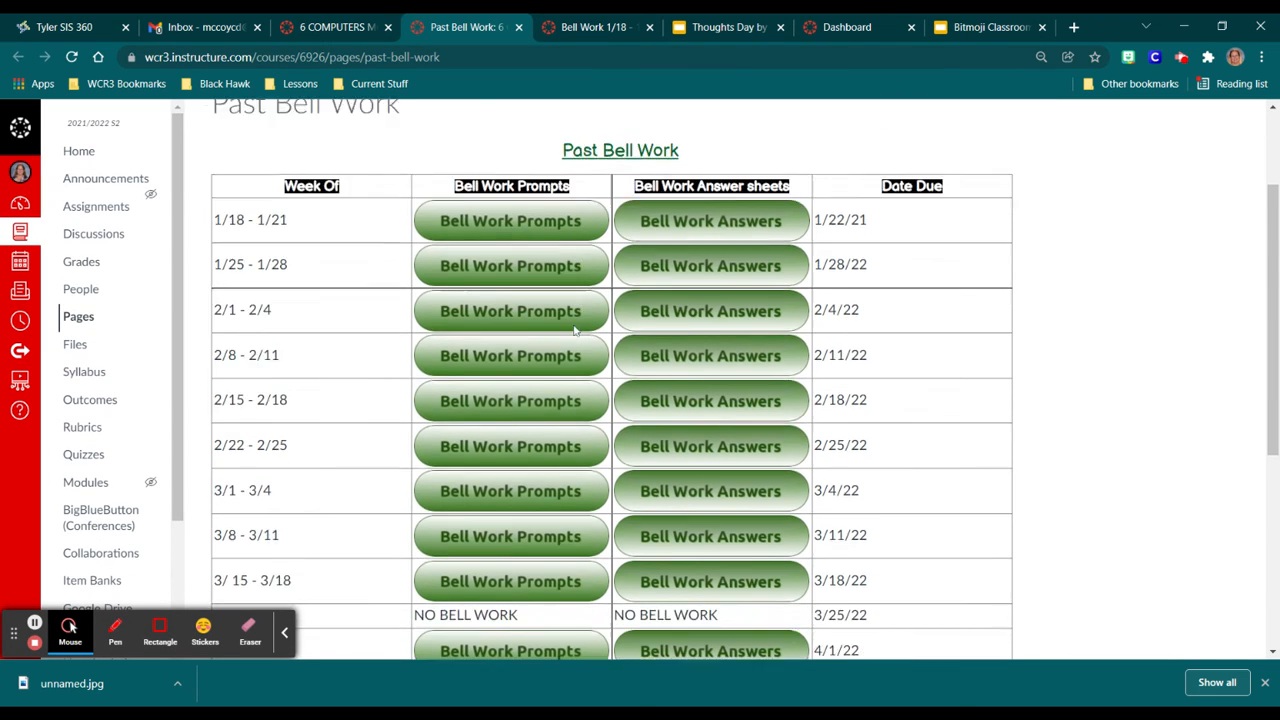
scroll(down, 3)
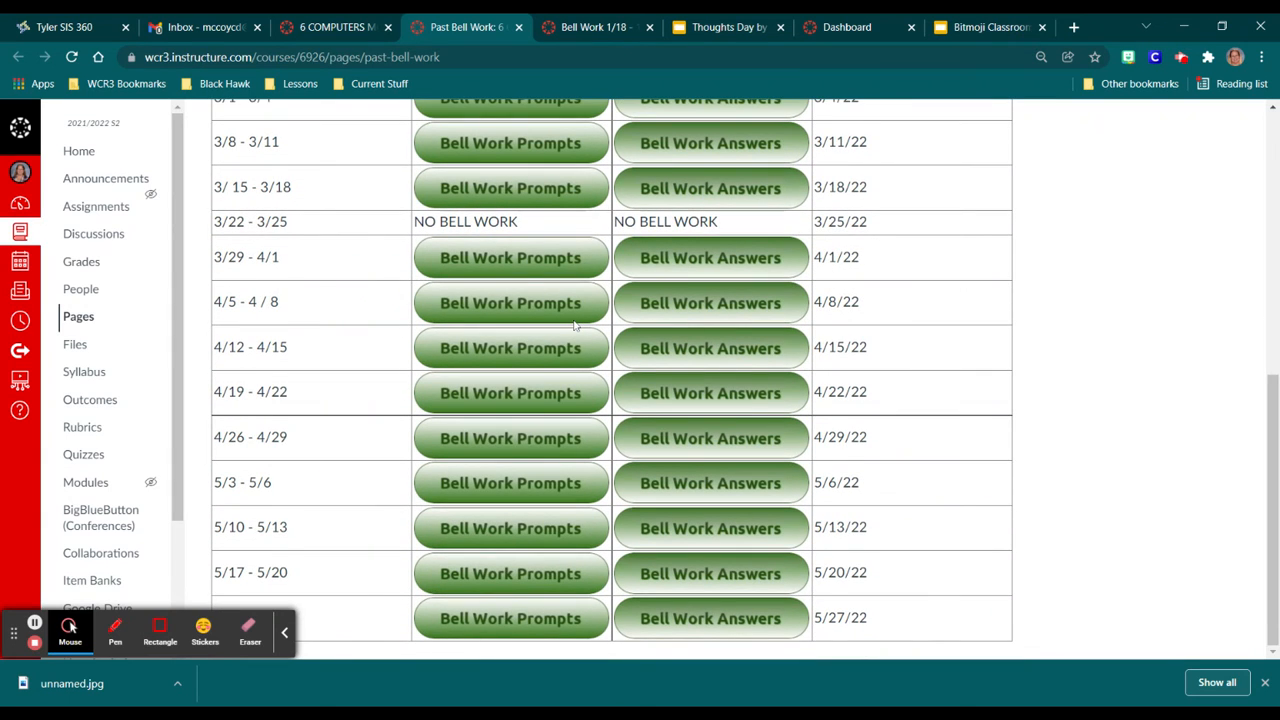
scroll(up, 3)
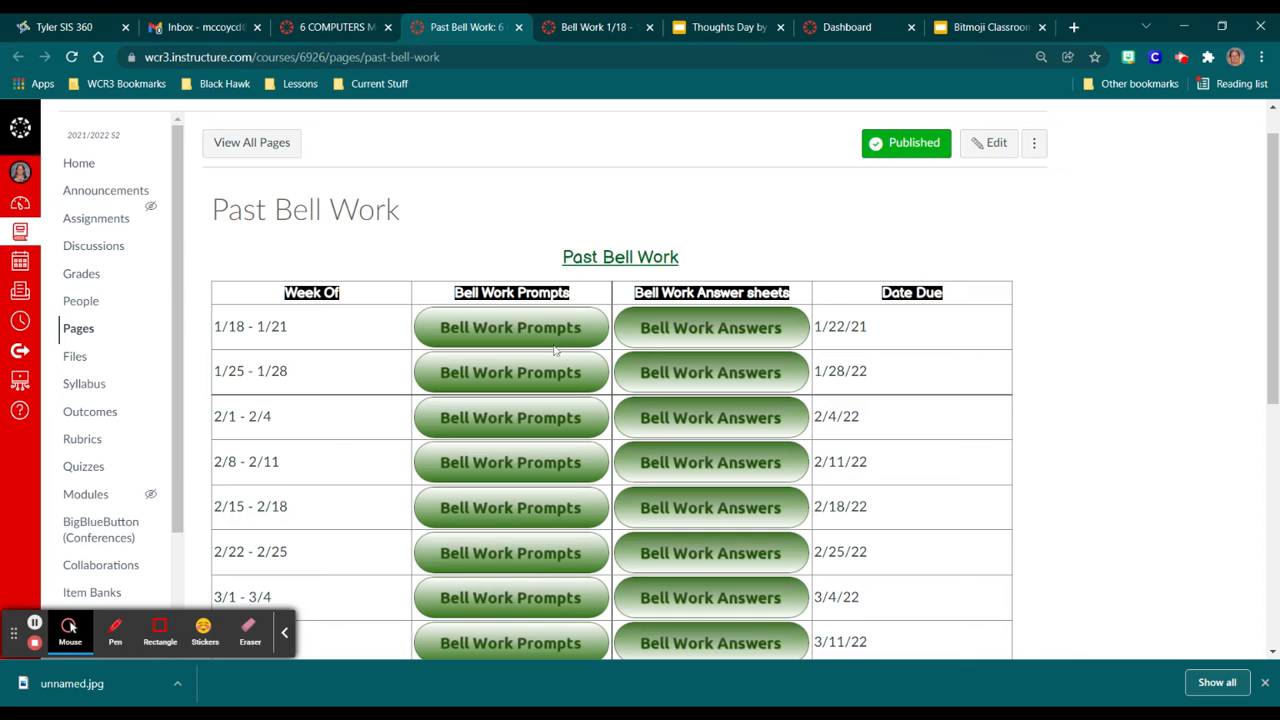
mouse_move(288, 348)
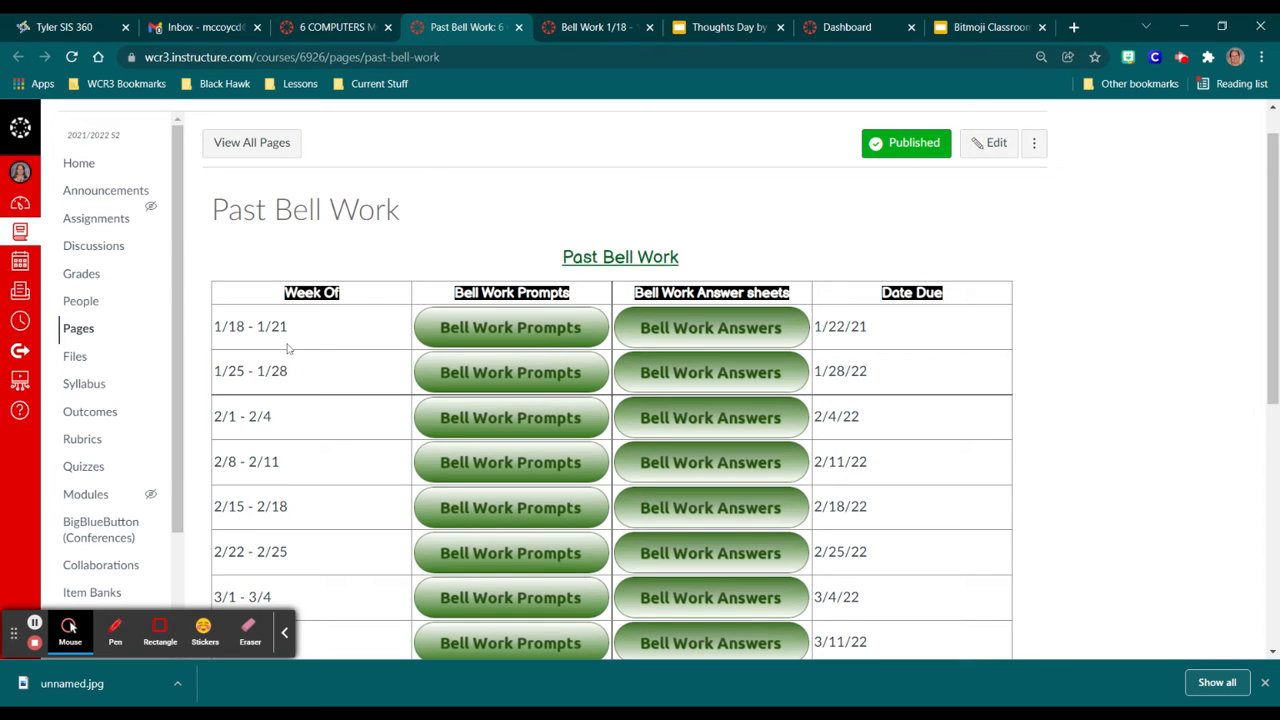
mouse_move(510, 334)
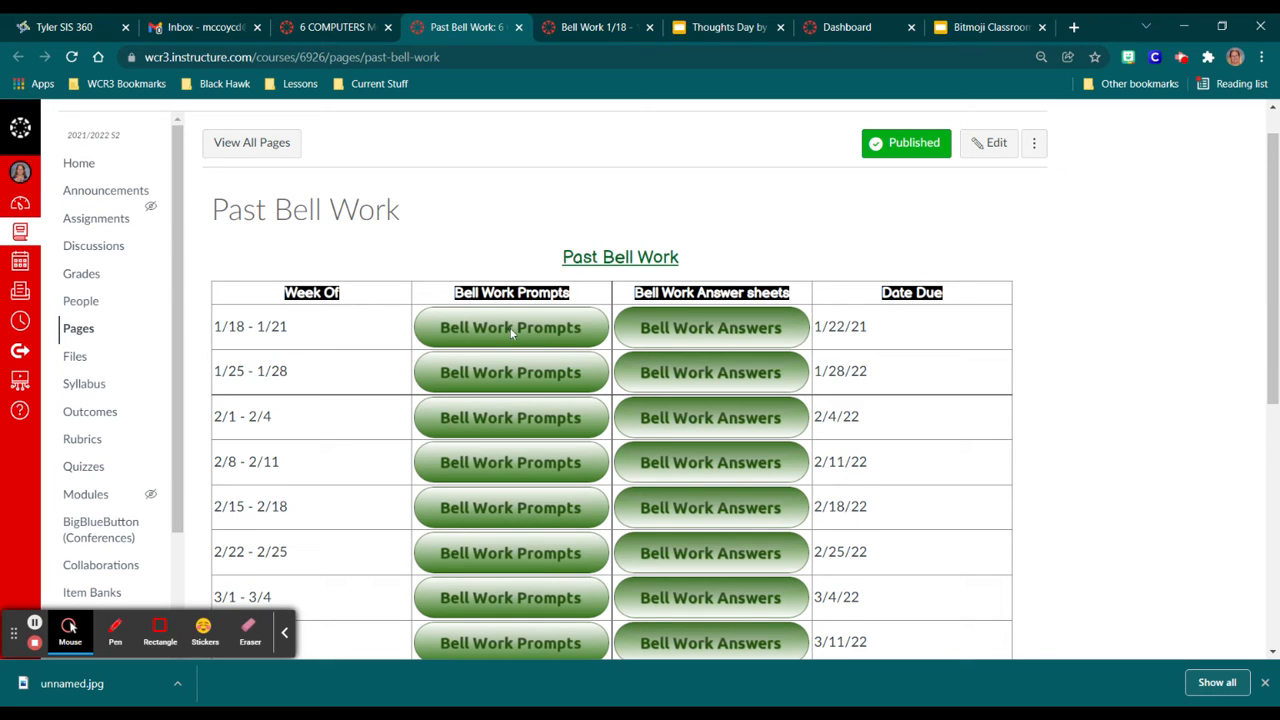
mouse_move(547, 331)
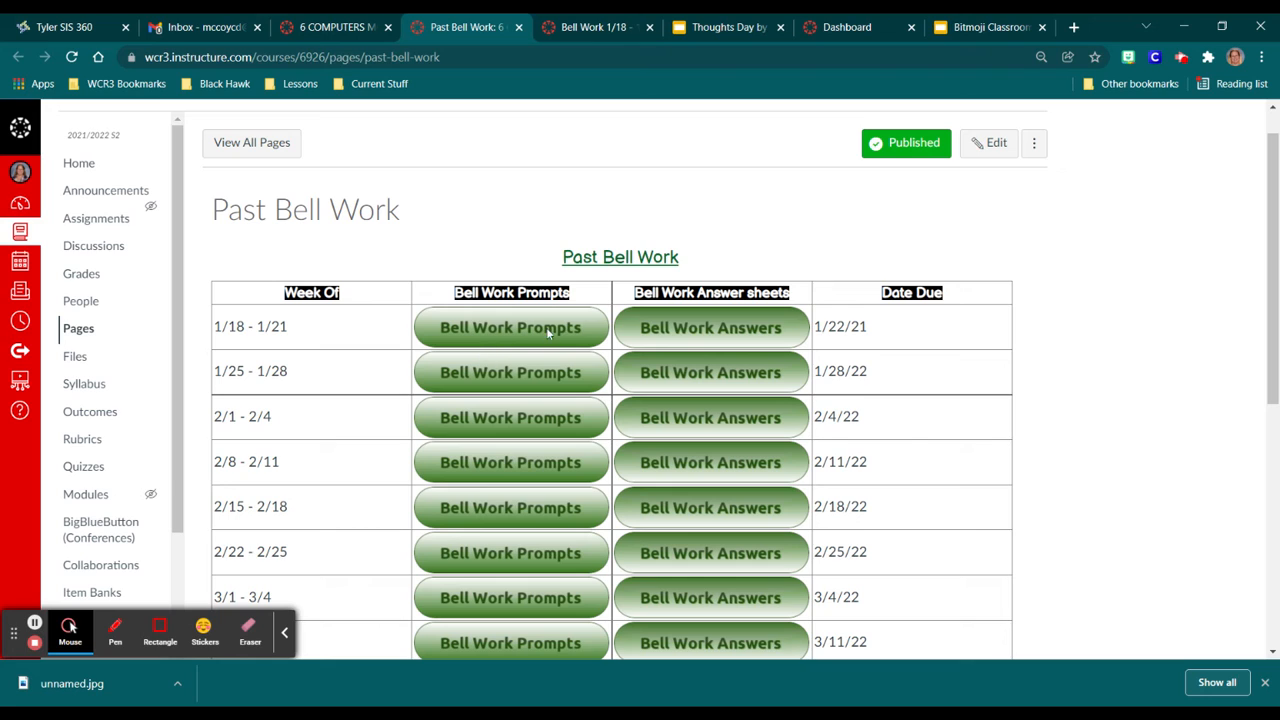
mouse_move(711, 342)
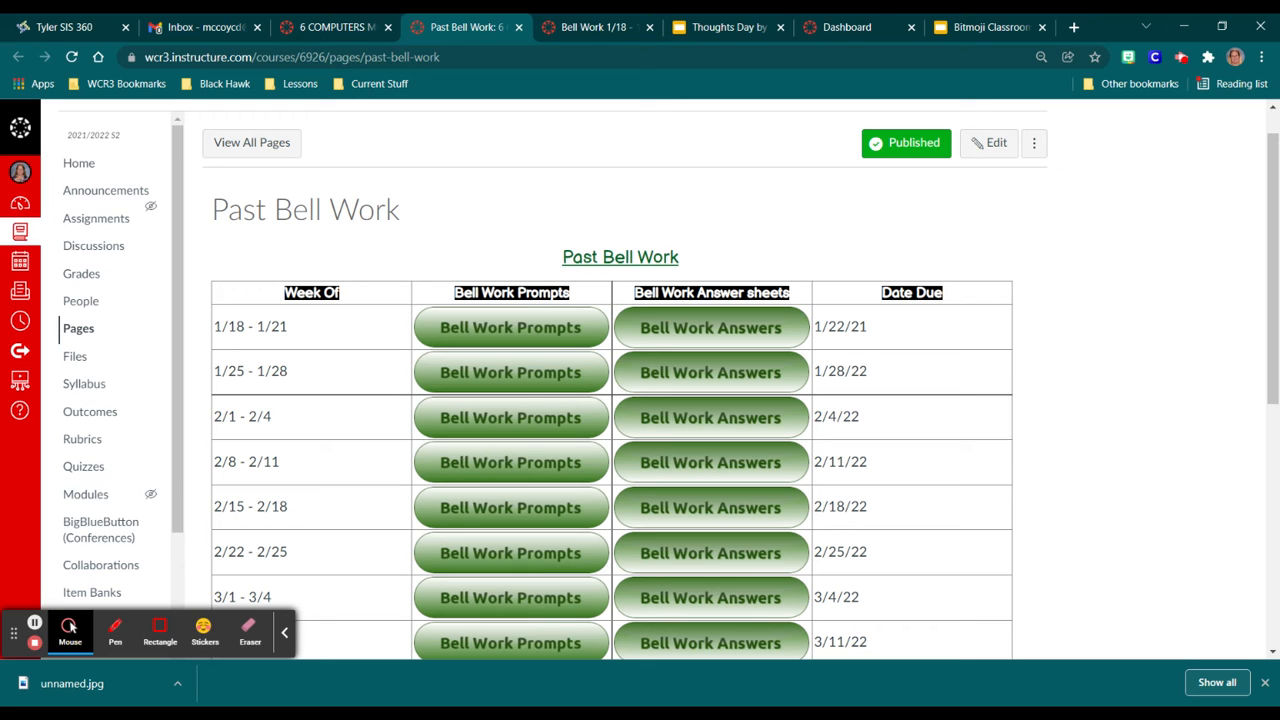
mouse_move(593, 183)
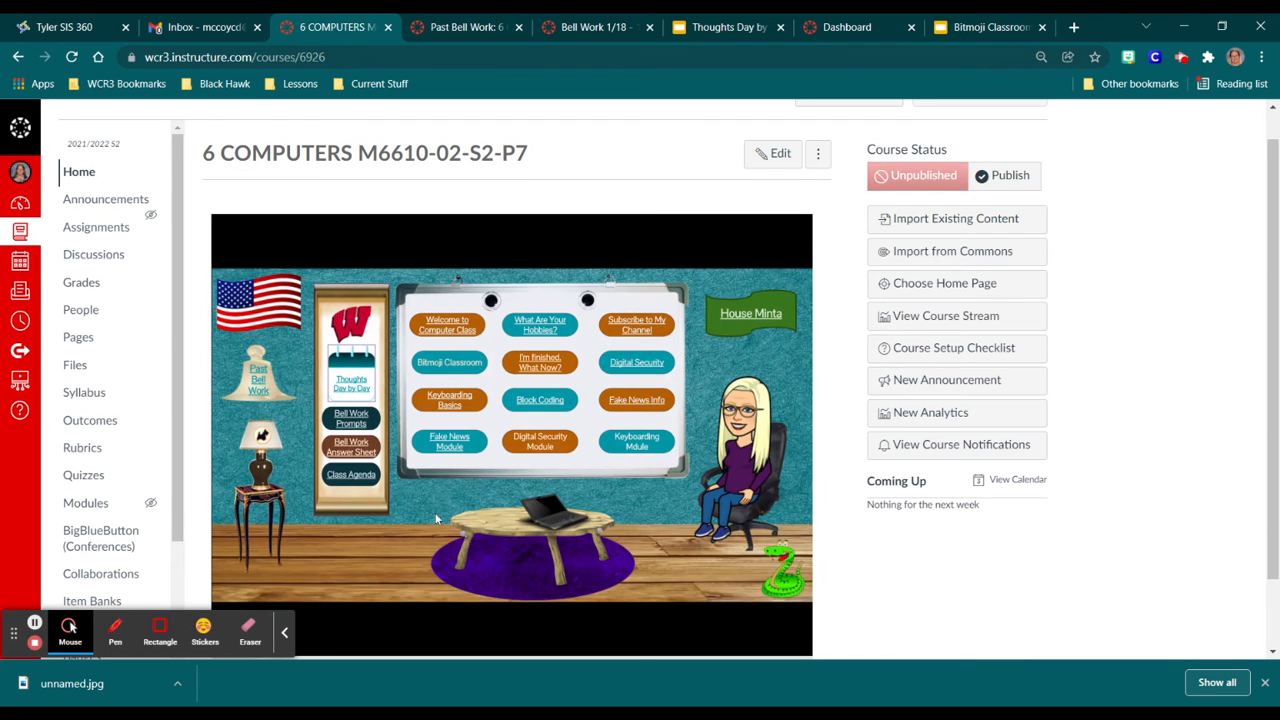
mouse_move(710, 327)
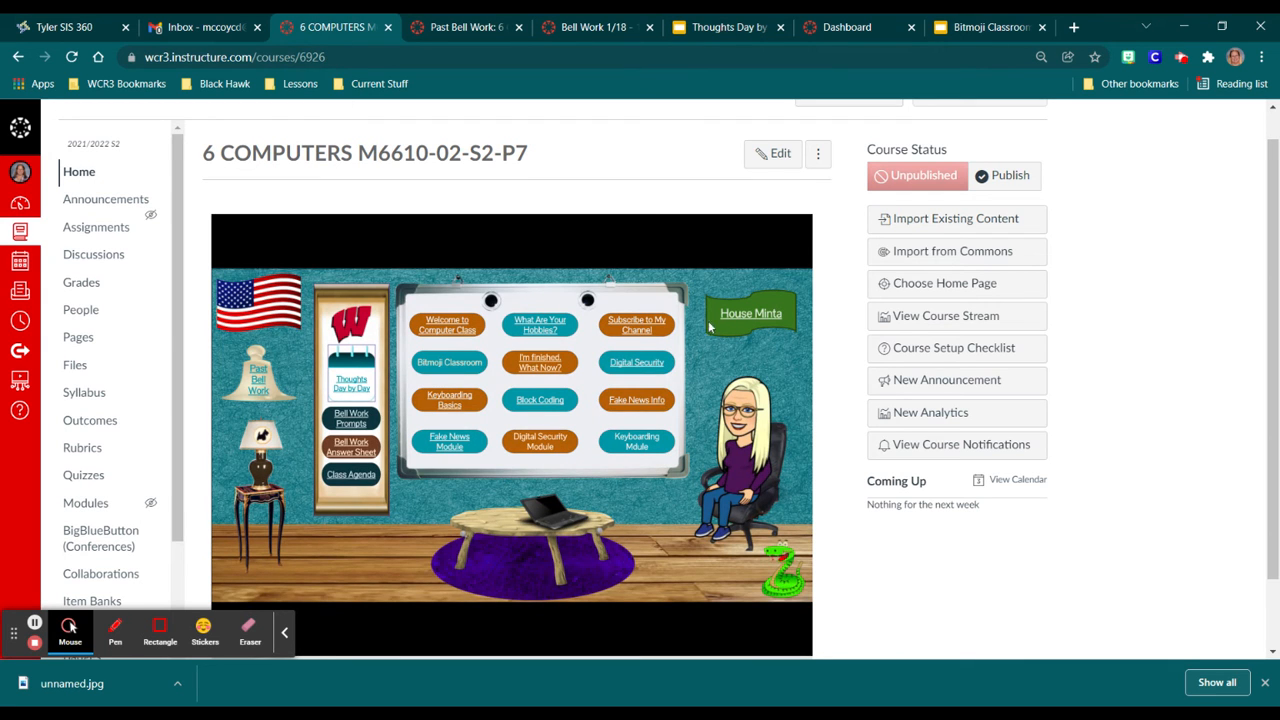
mouse_move(765, 318)
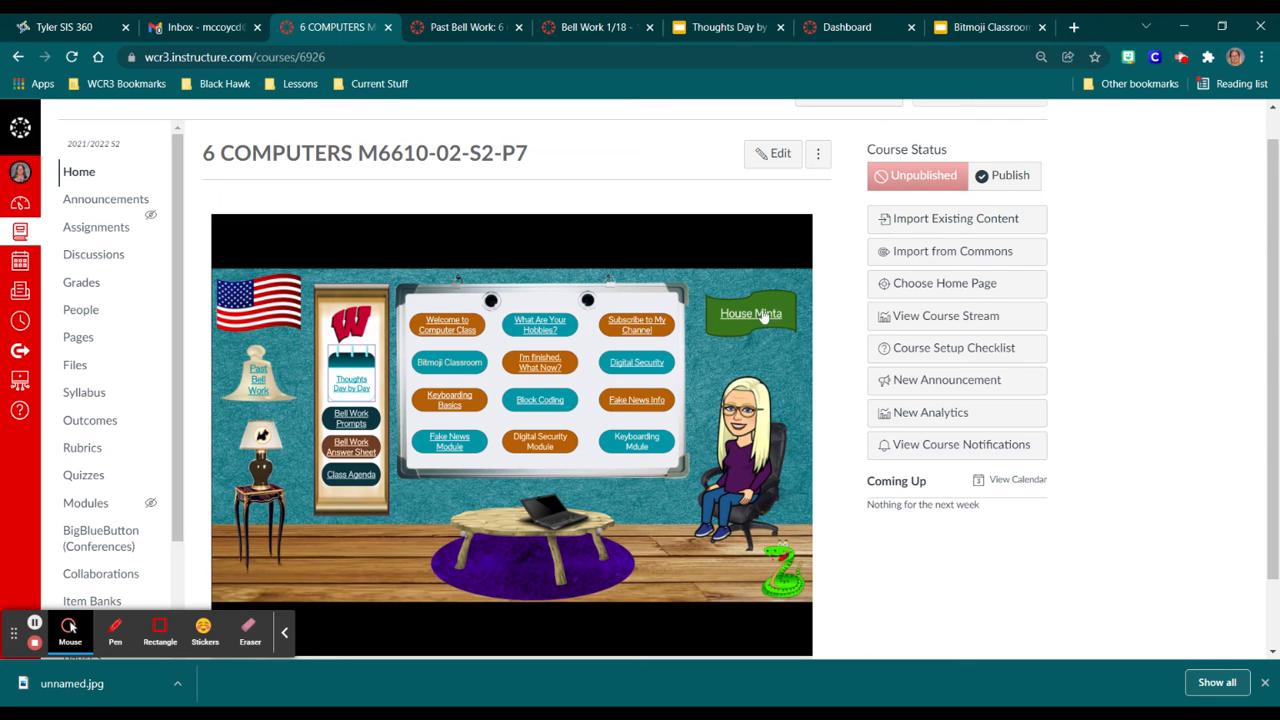
mouse_move(772, 325)
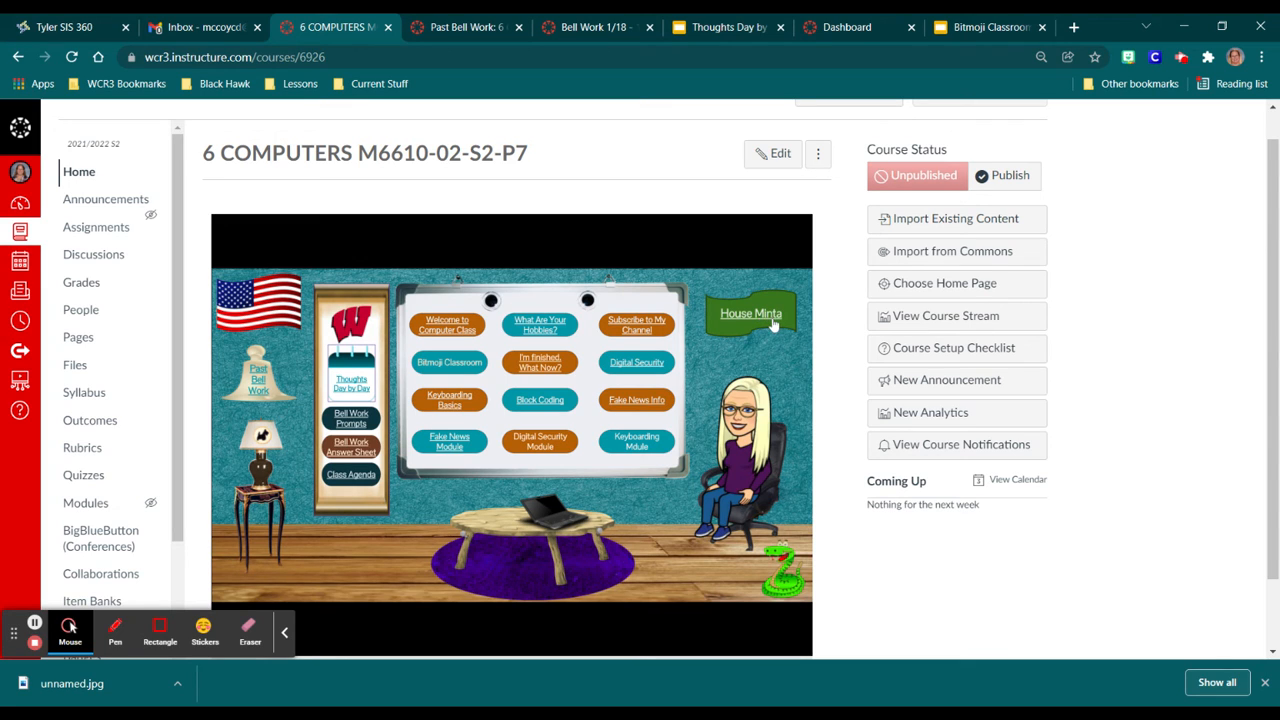
Open the 'WOW House Stories Presentation 21/22' from the green House Minta banner.
click(751, 313)
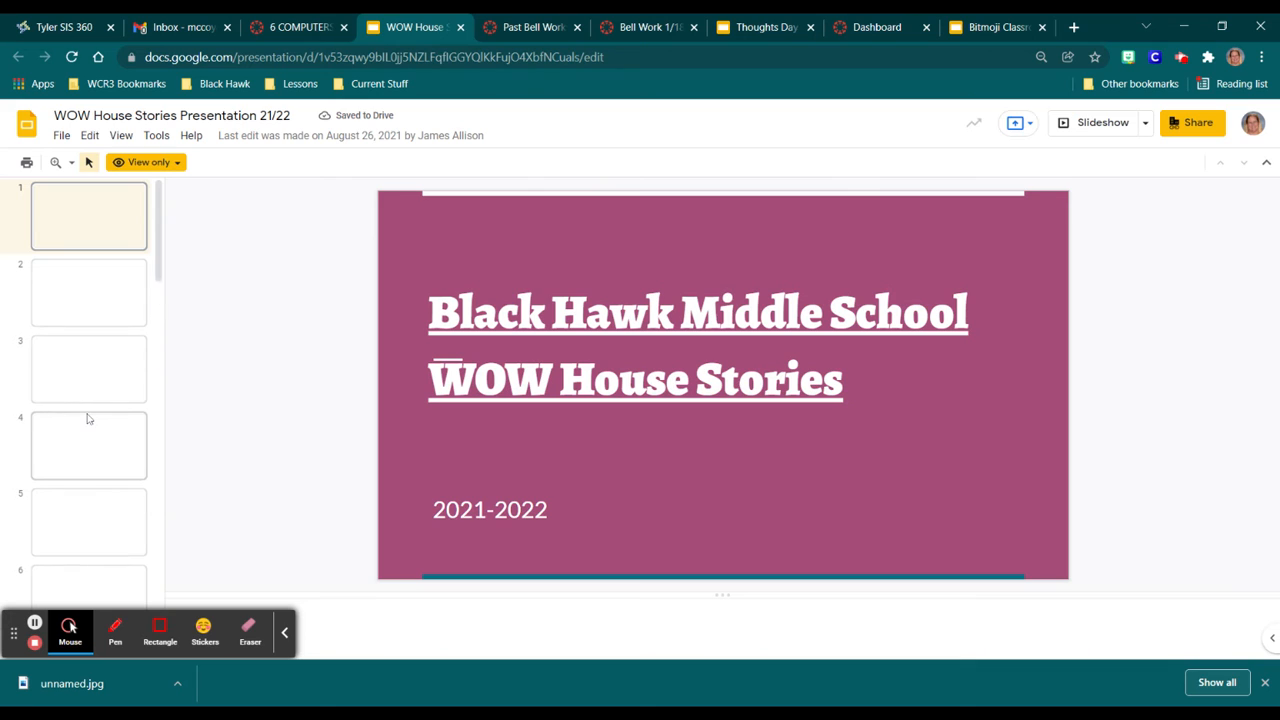
Scroll through the WOW House Stories house slides before returning to the course home page.
scroll(down, 3)
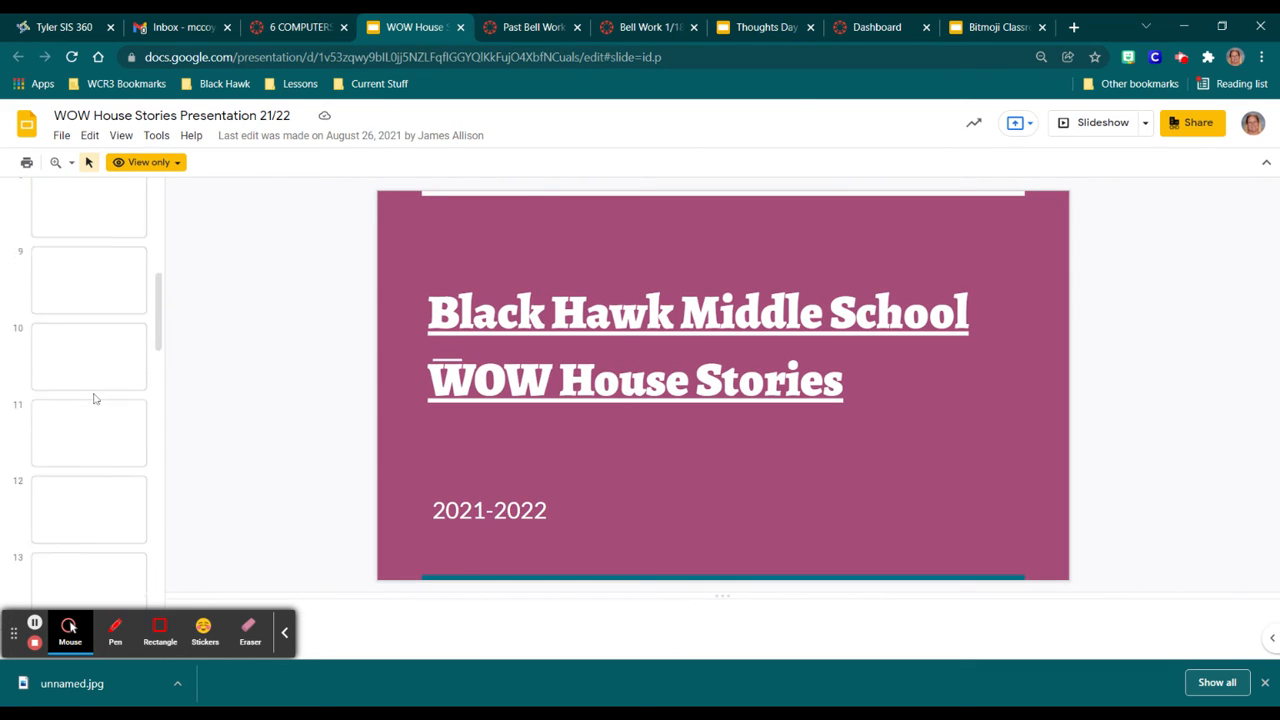
scroll(up, 3)
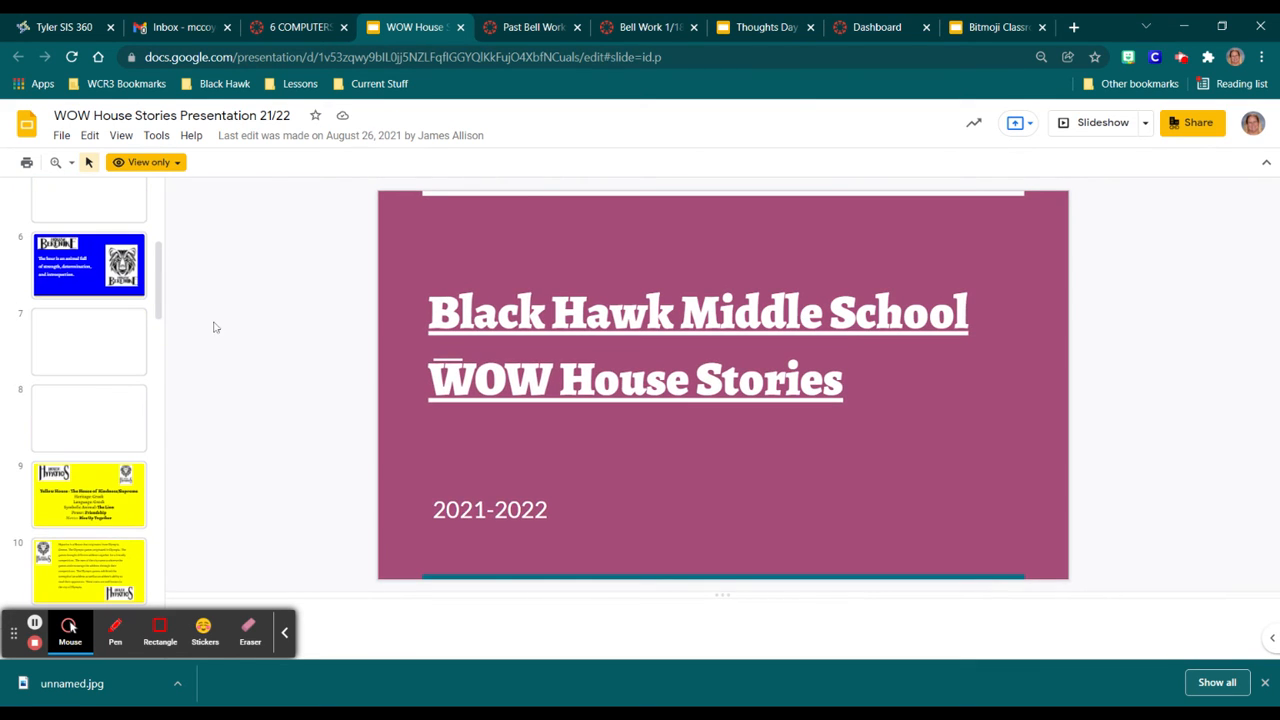
scroll(up, 3)
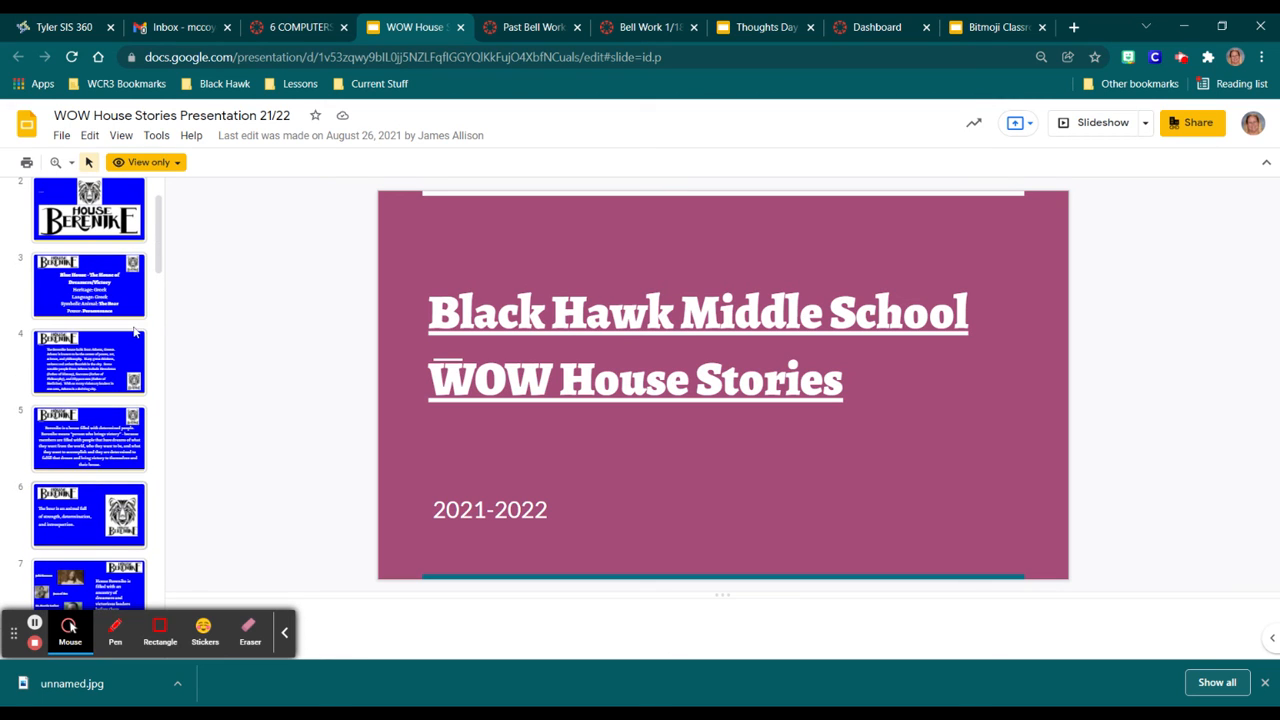
scroll(down, 3)
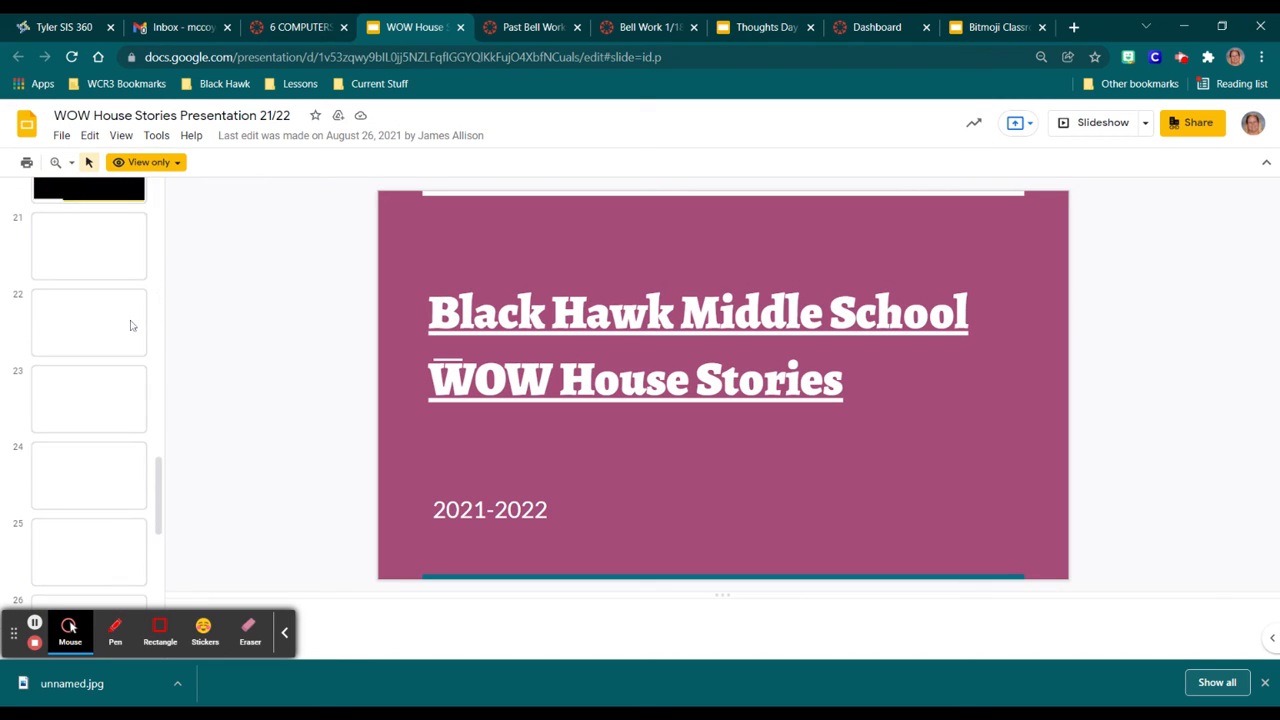
scroll(down, 3)
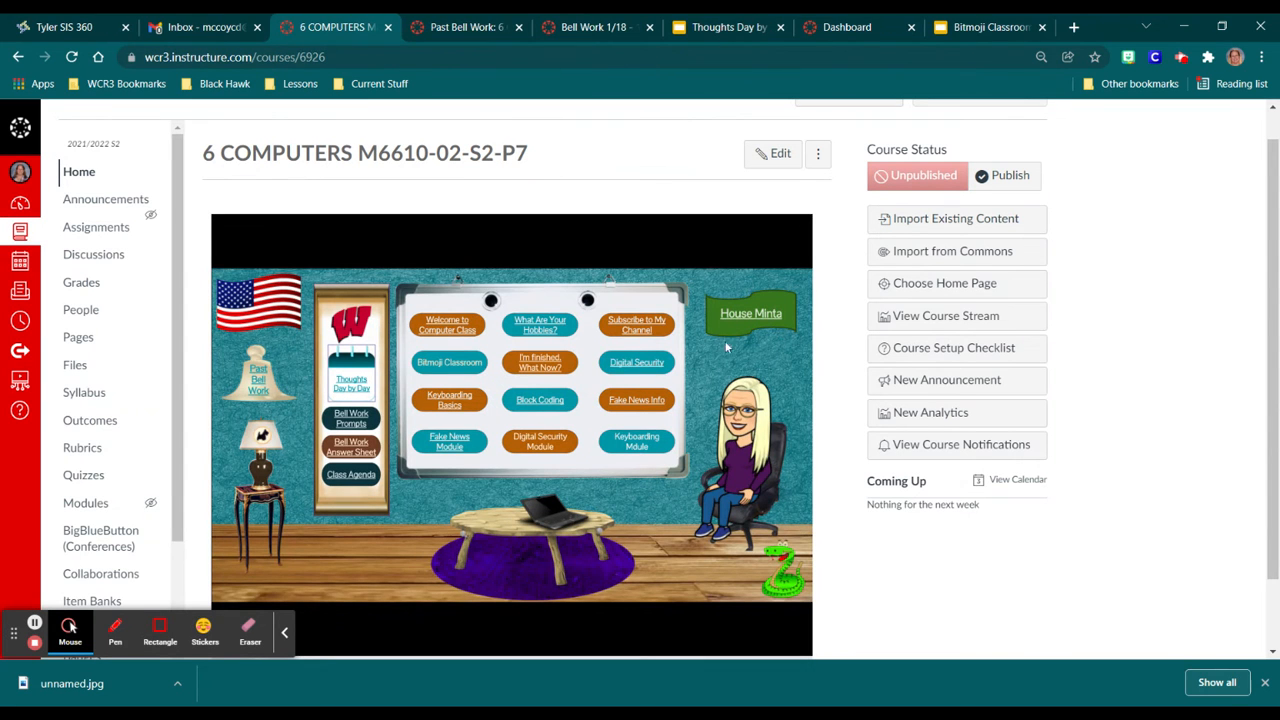
mouse_move(555, 525)
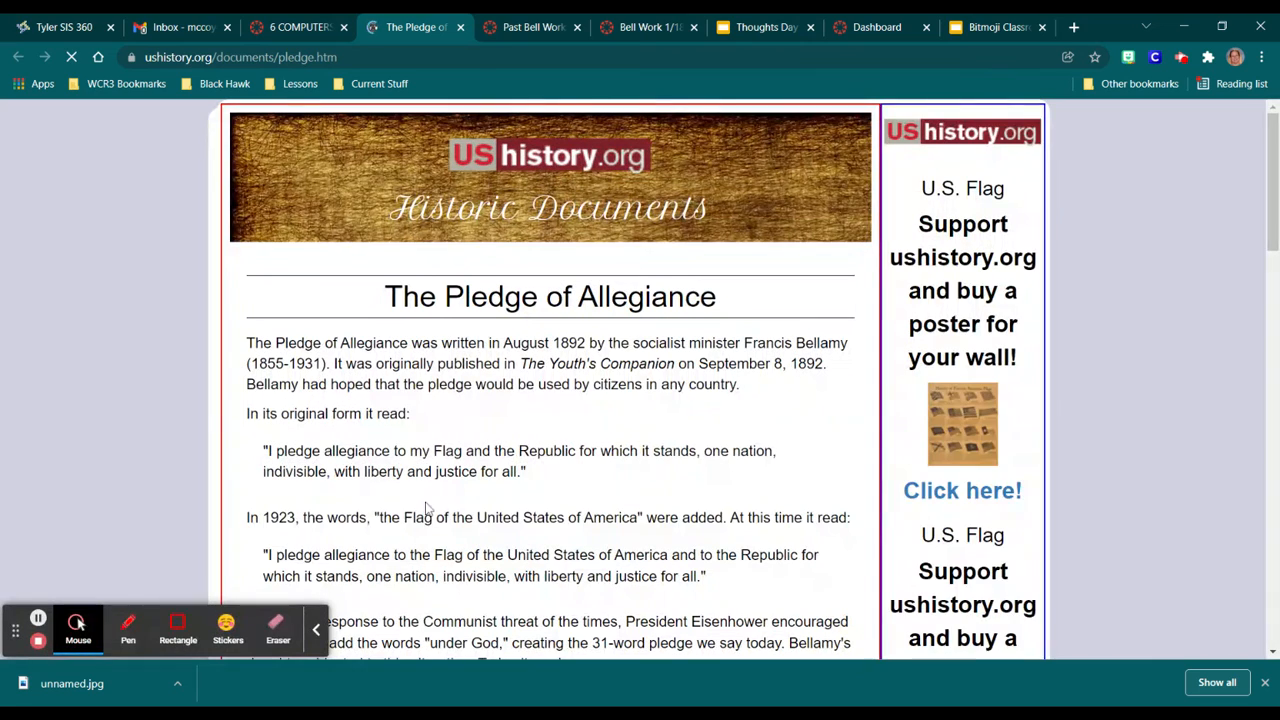
Read the Pledge of Allegiance history from 1892 to the salute change.
scroll(down, 3)
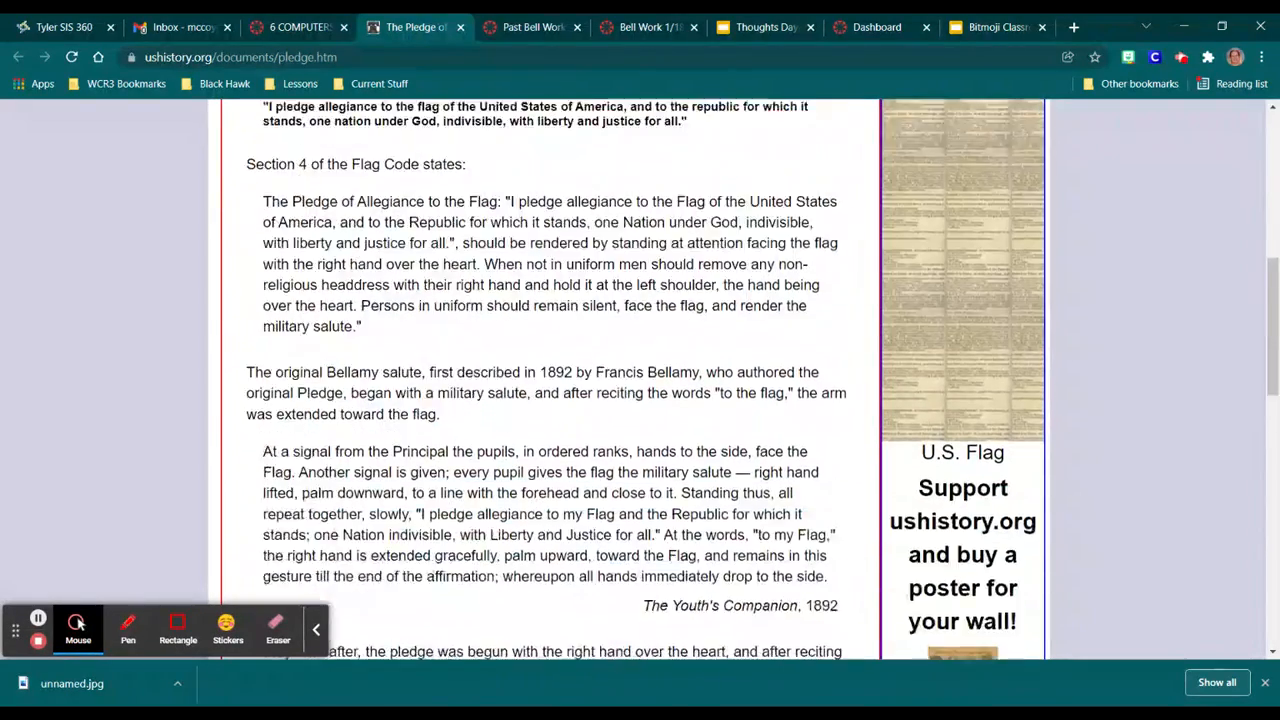
scroll(down, 3)
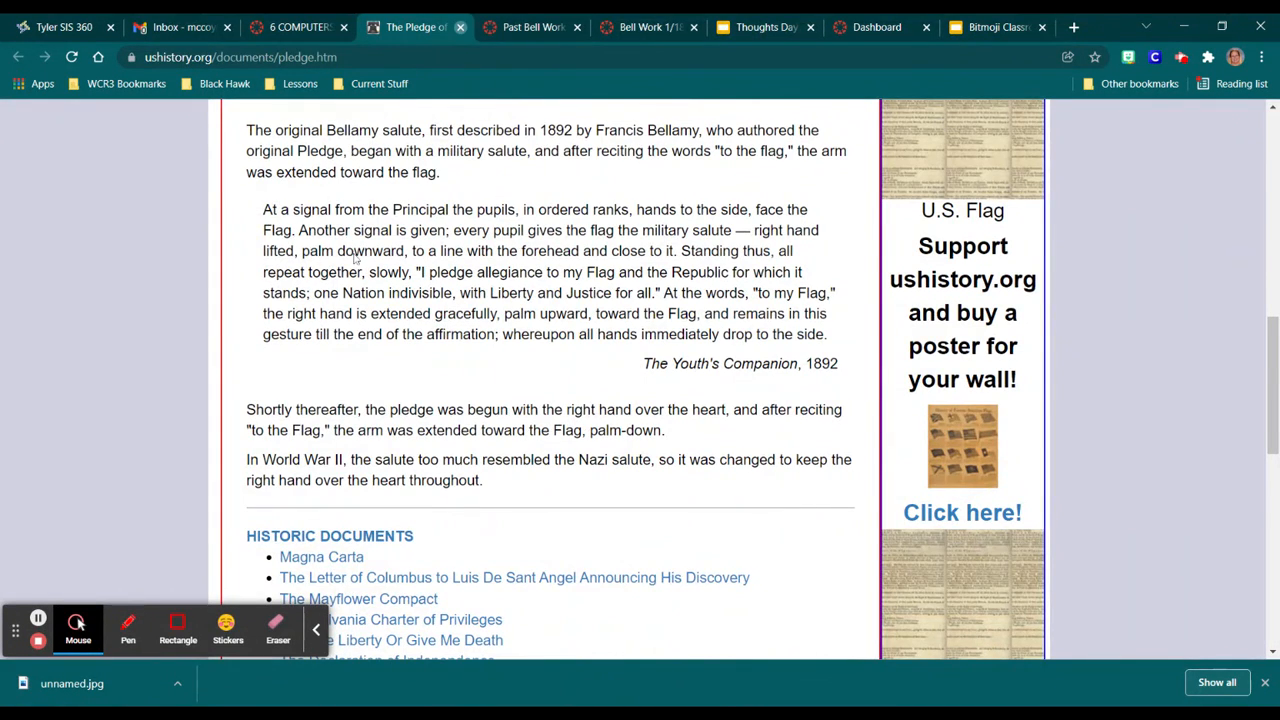
click(310, 27)
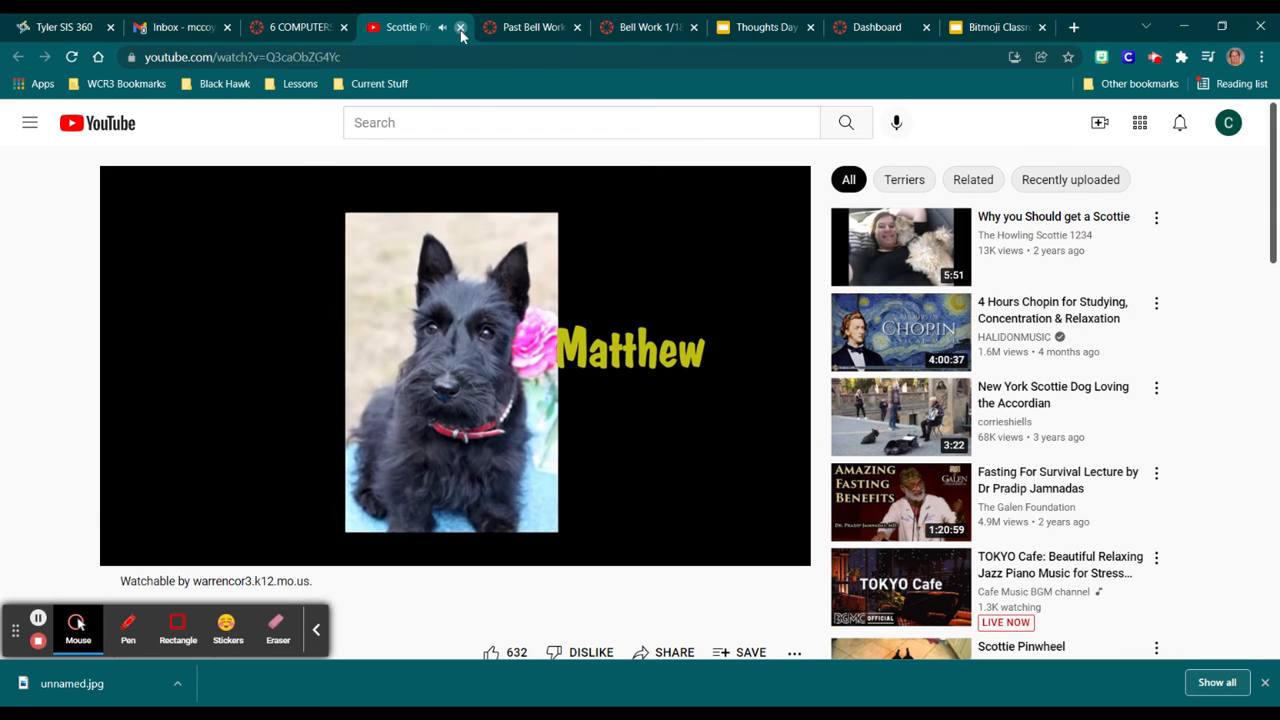
Close the YouTube Scottish terrier video tab to get back to the Canvas course home page.
click(461, 27)
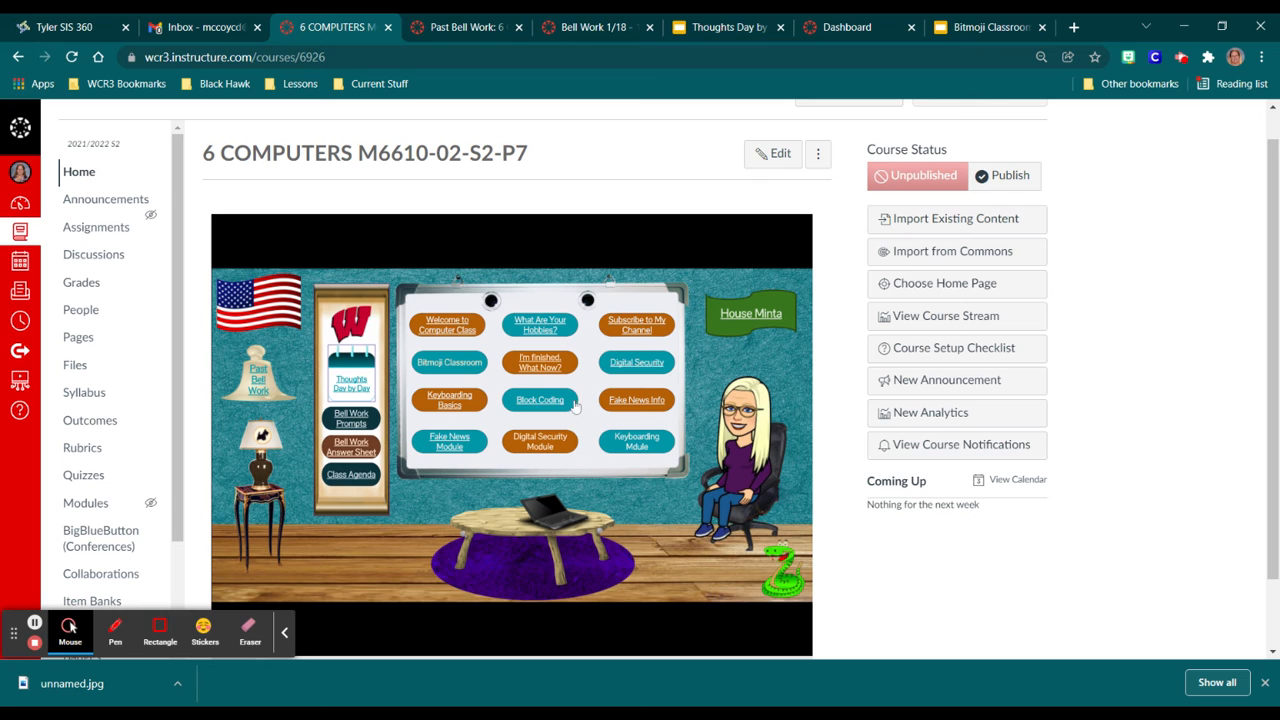
scroll(down, 3)
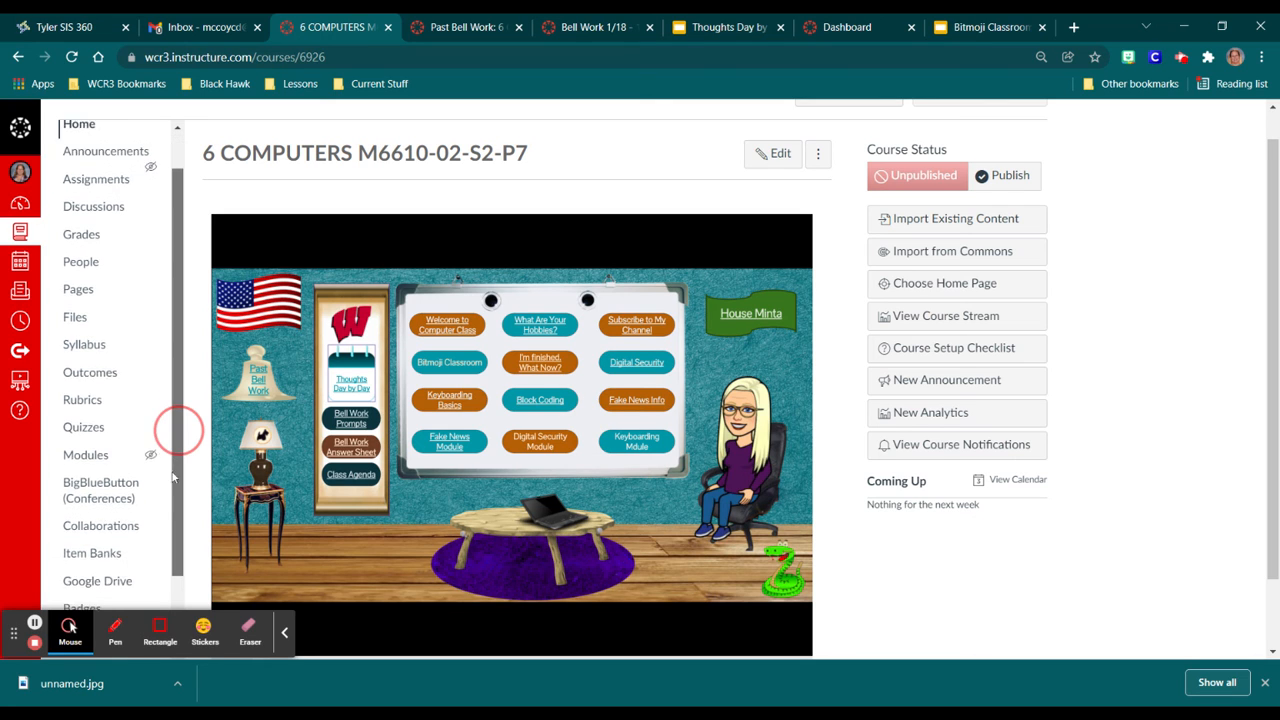
scroll(down, 3)
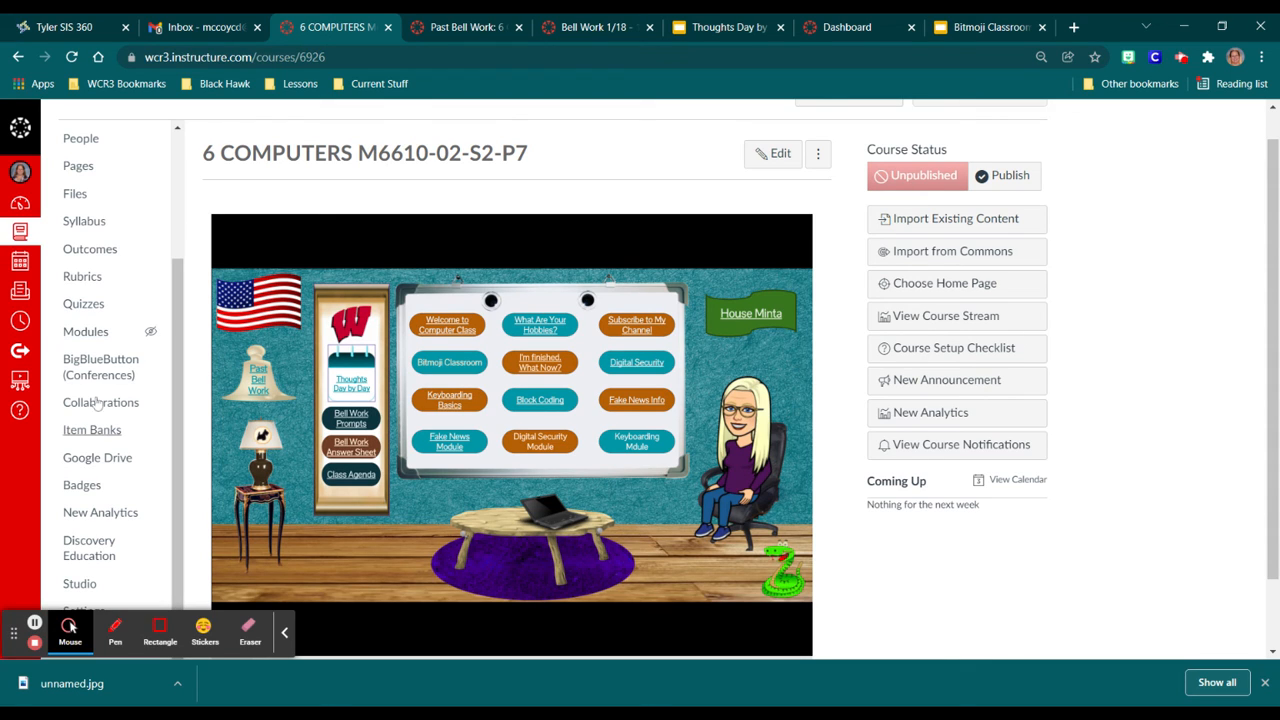
scroll(up, 3)
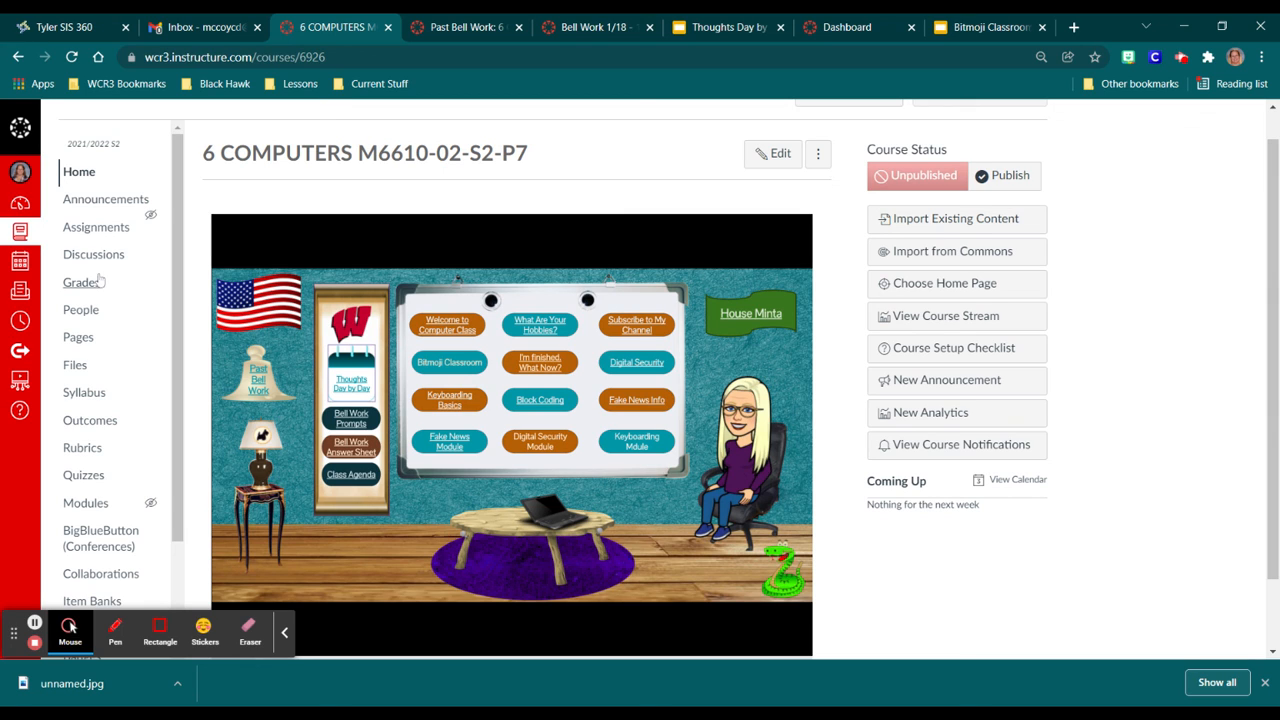
mouse_move(95, 285)
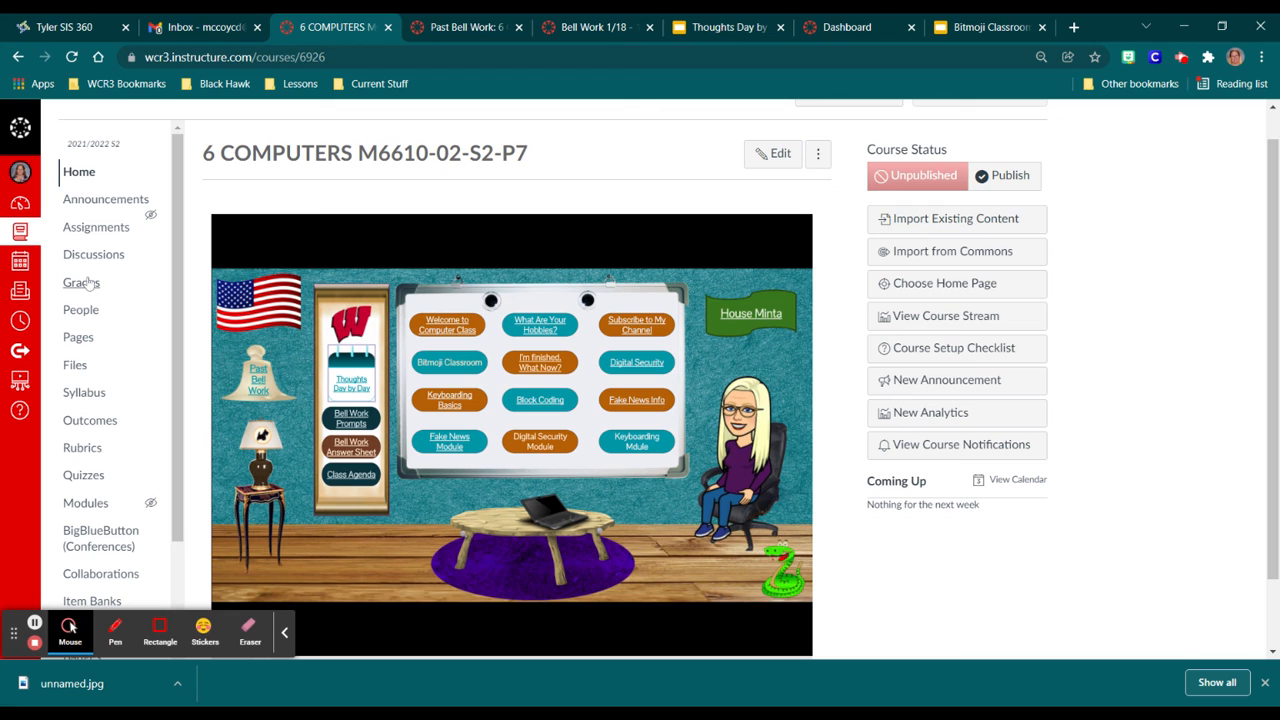
mouse_move(81, 282)
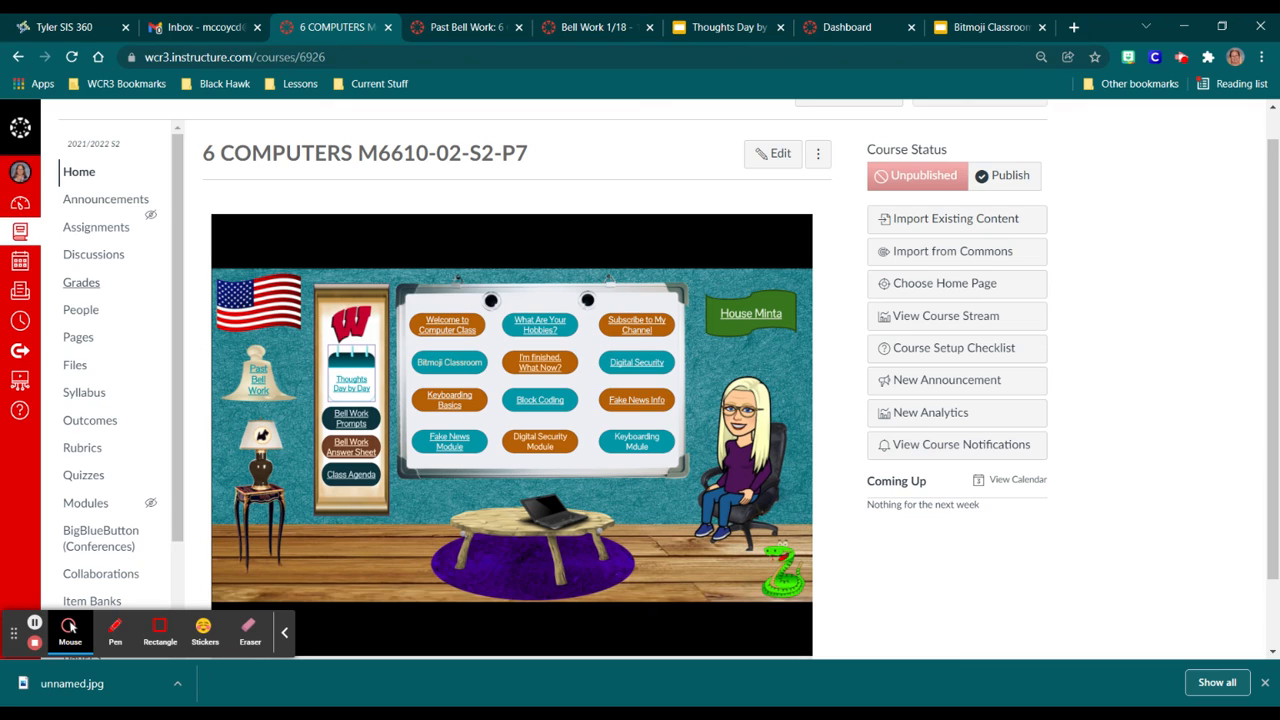
mouse_move(83, 282)
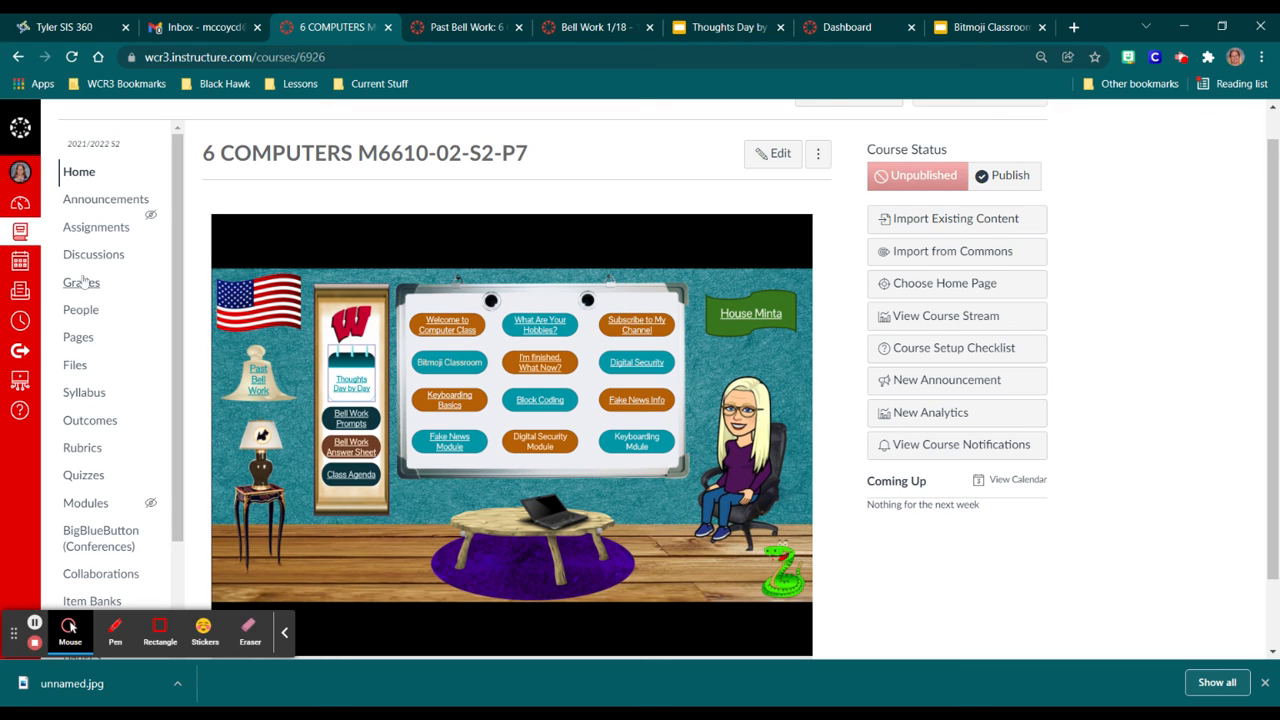
mouse_move(84, 293)
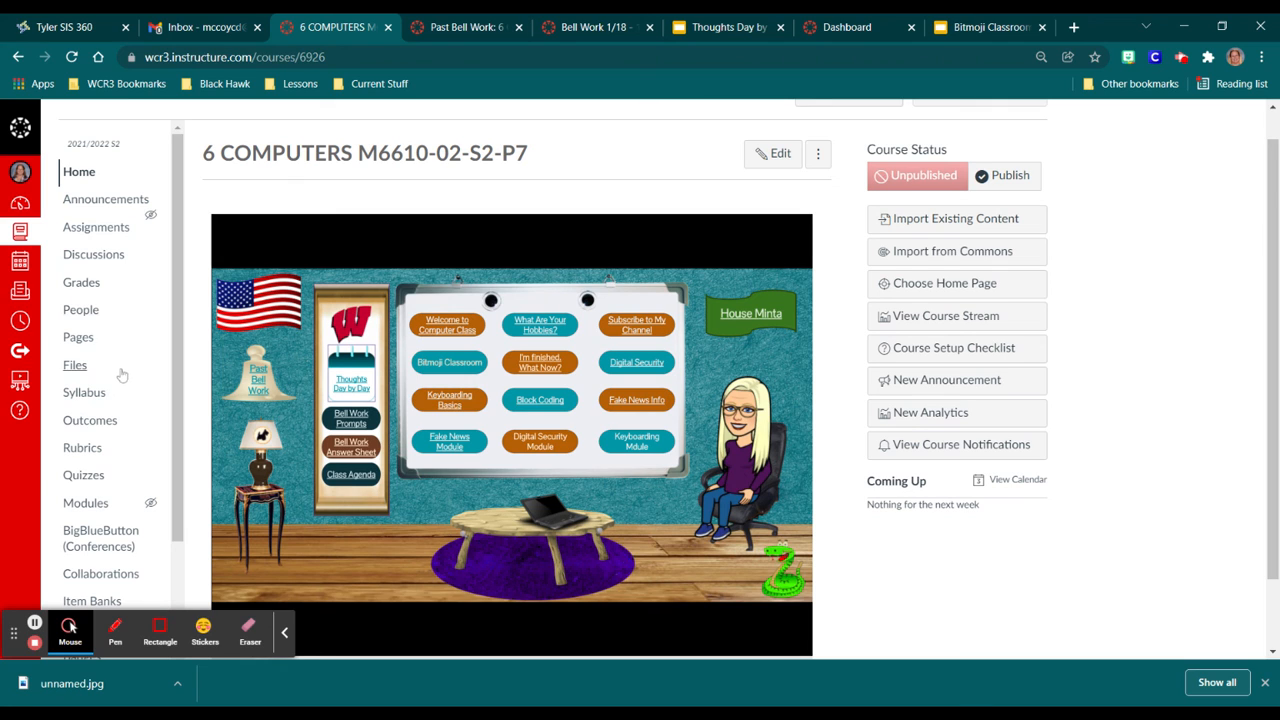
mouse_move(105, 199)
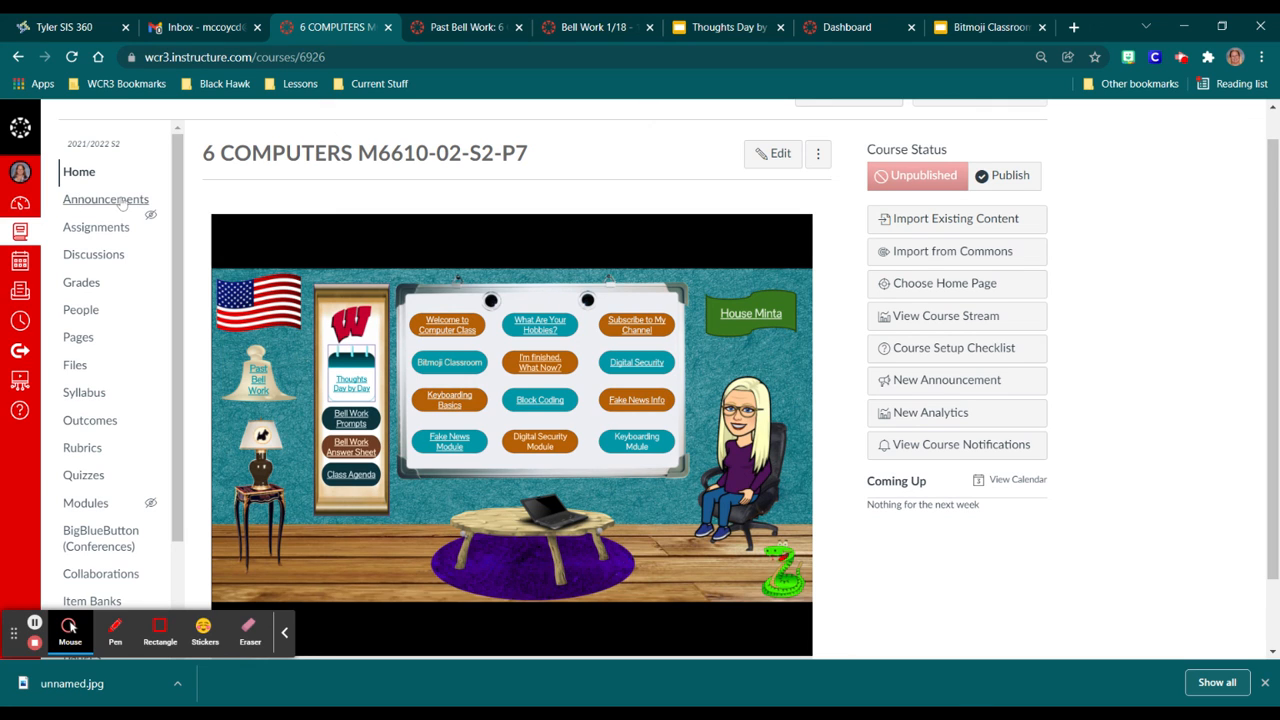
scroll(down, 3)
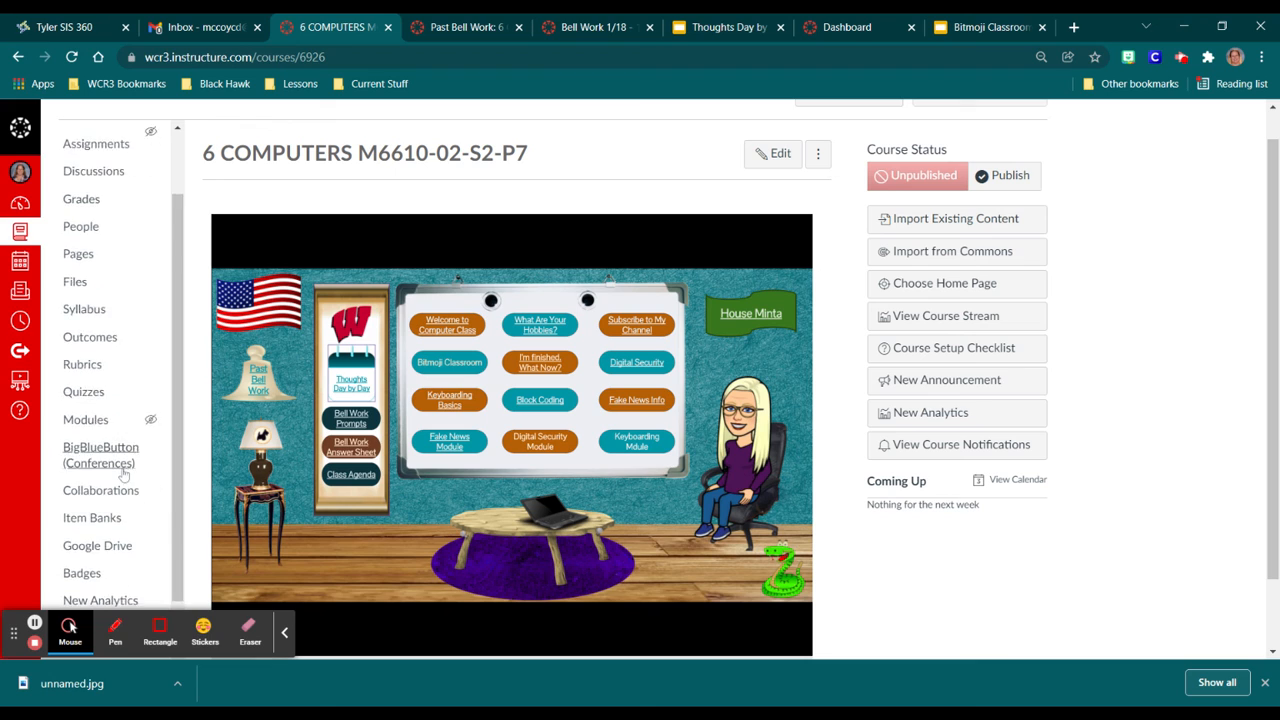
scroll(down, 3)
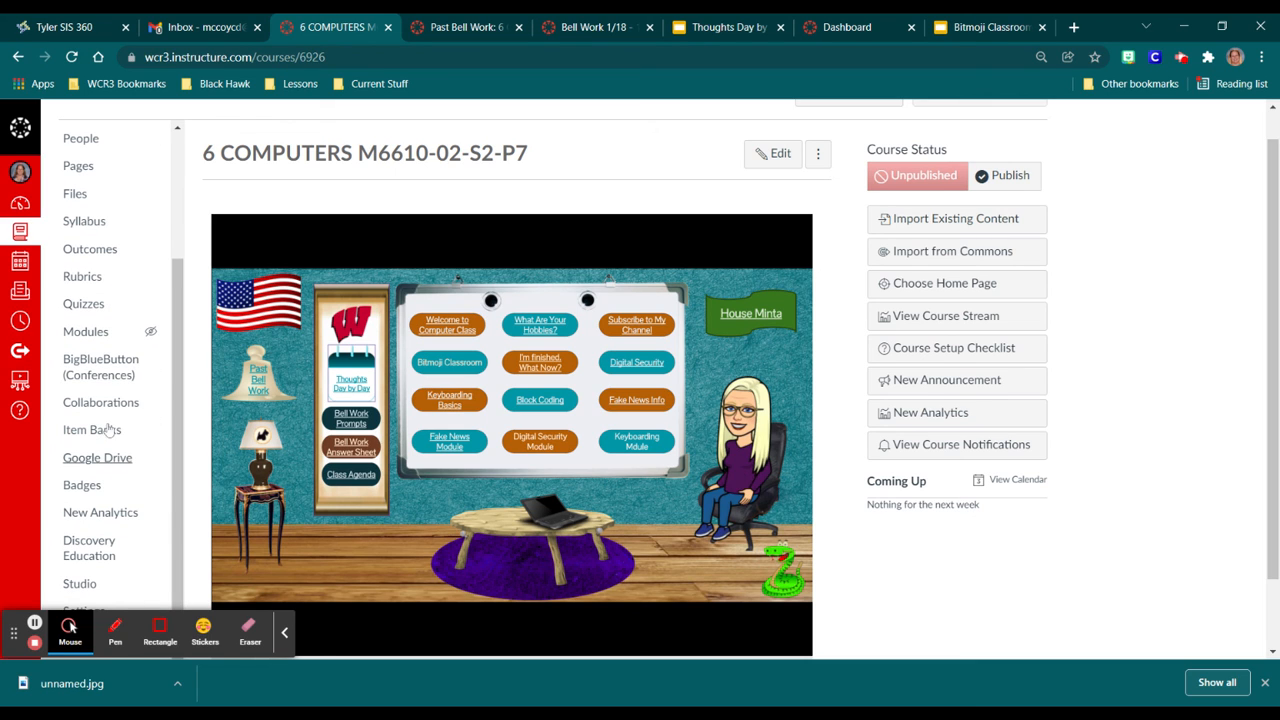
mouse_move(20, 290)
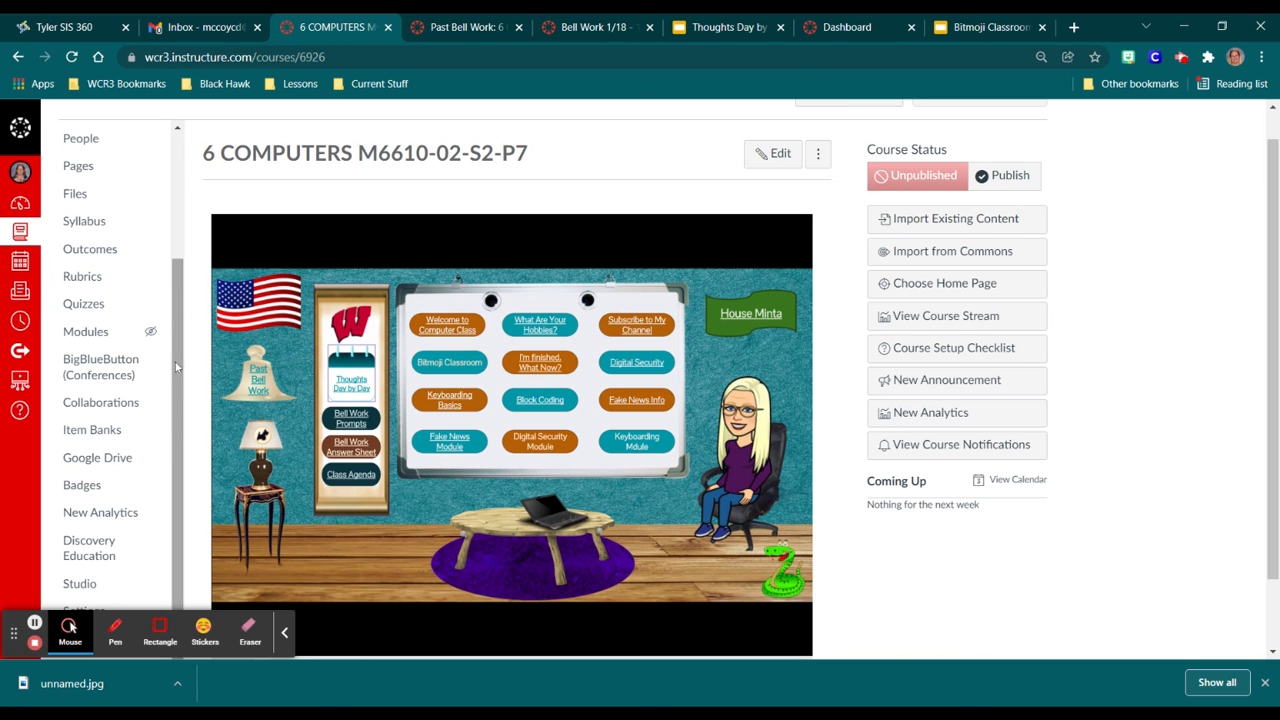
mouse_move(139, 494)
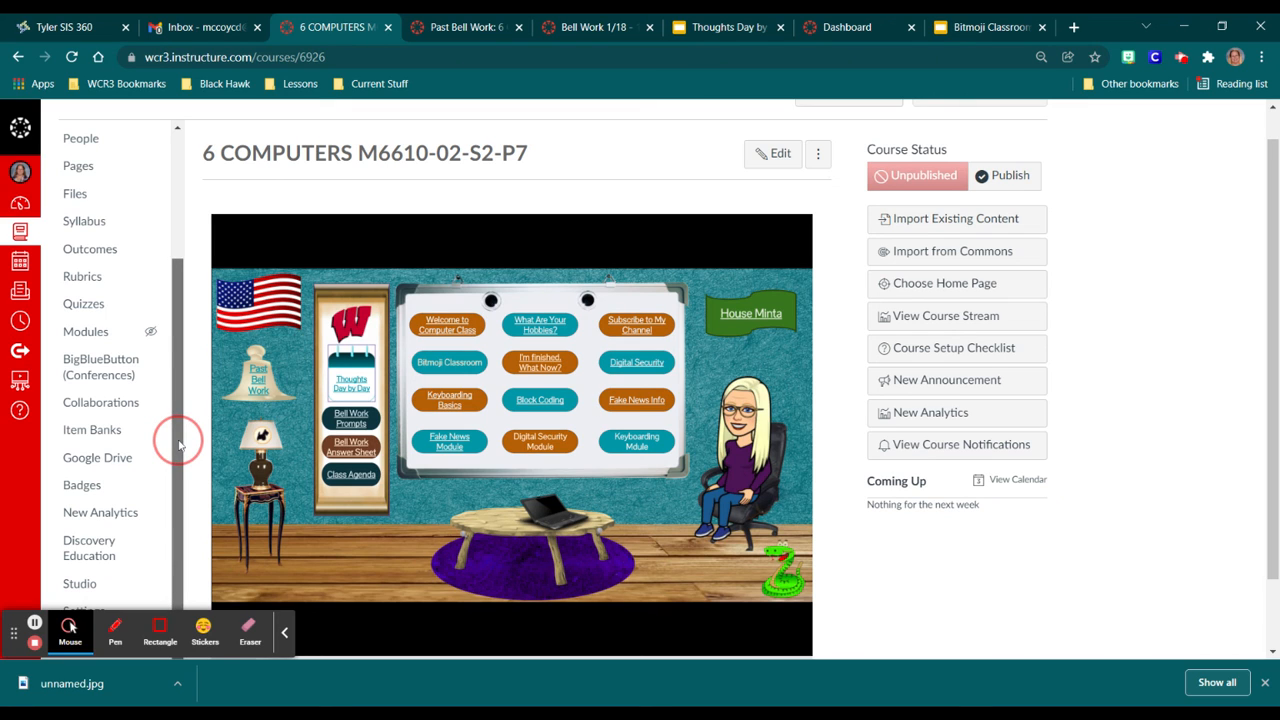
scroll(up, 3)
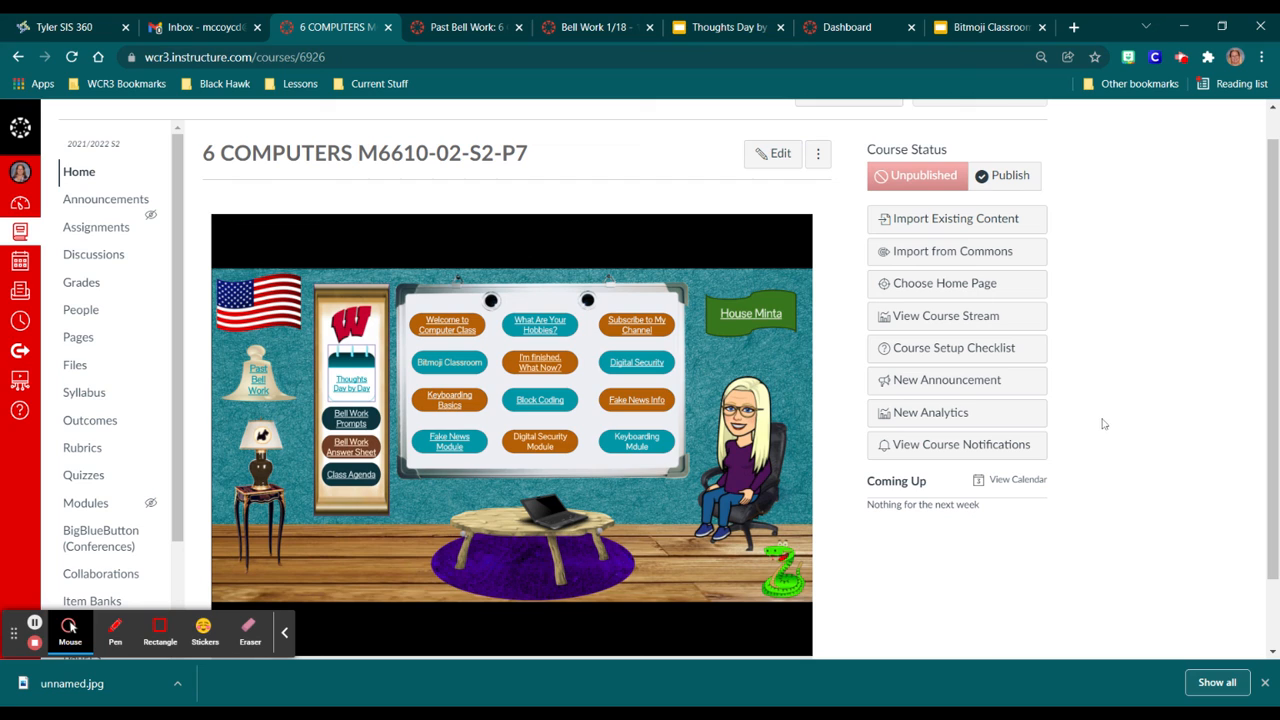
mouse_move(1107, 442)
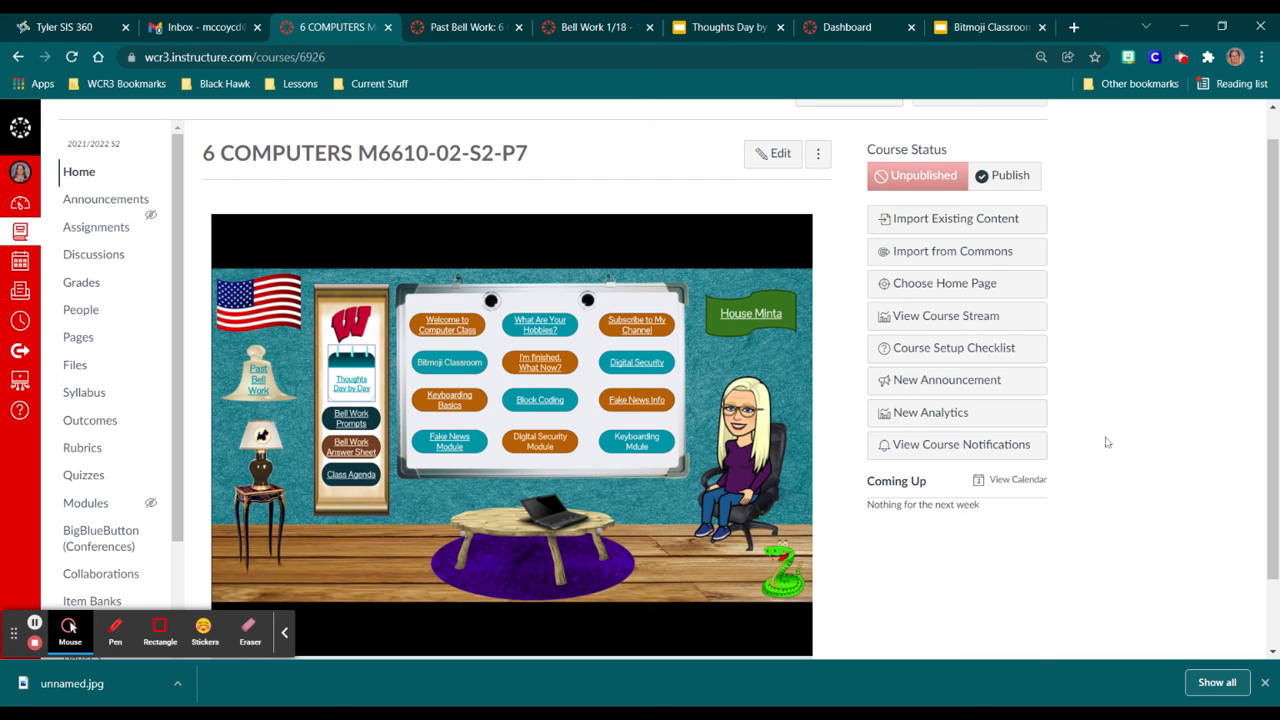